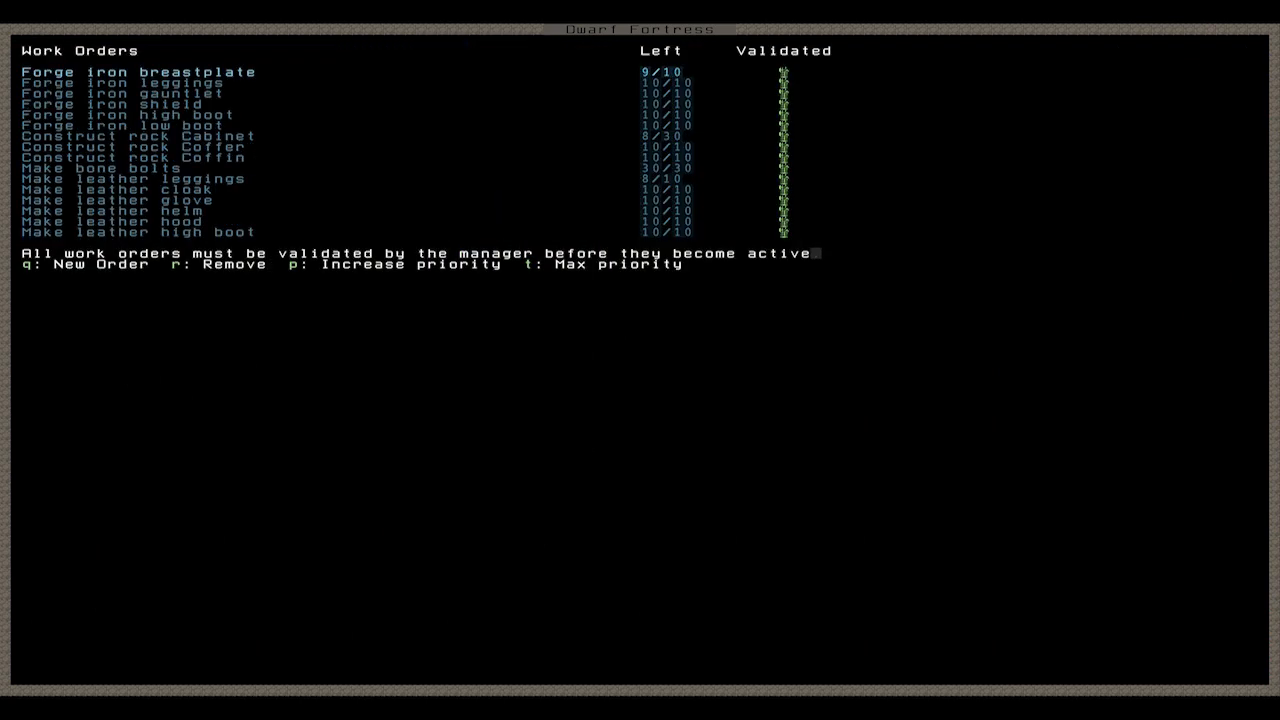
- Leave the work orders list to return to the fortress view
{"action": "key", "text": "Escape"}
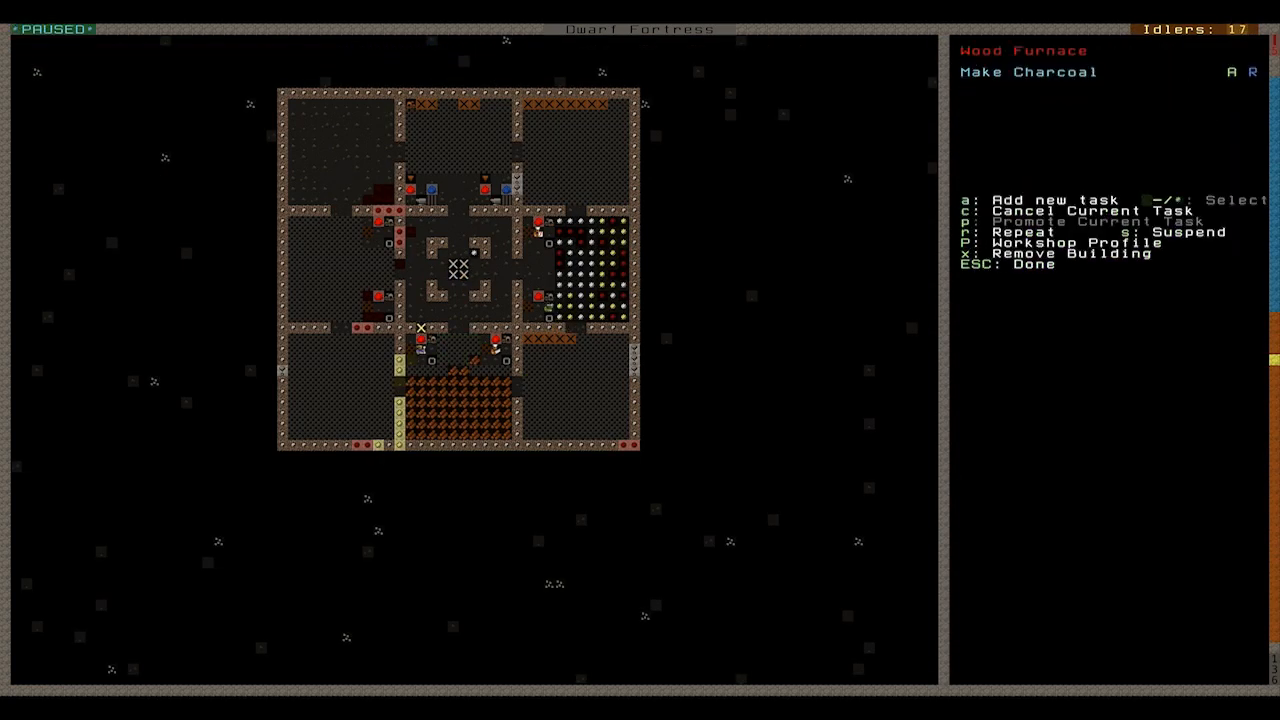
{"action": "key", "text": "a"}
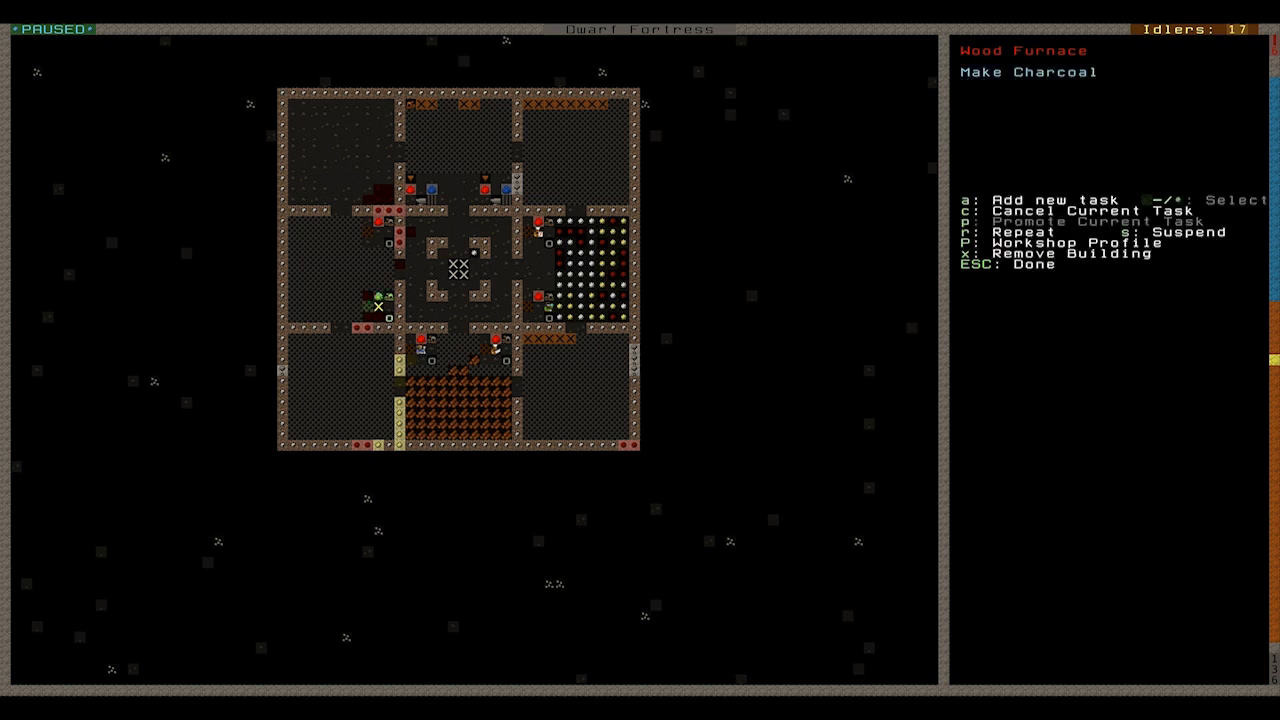
{"action": "key", "text": "c"}
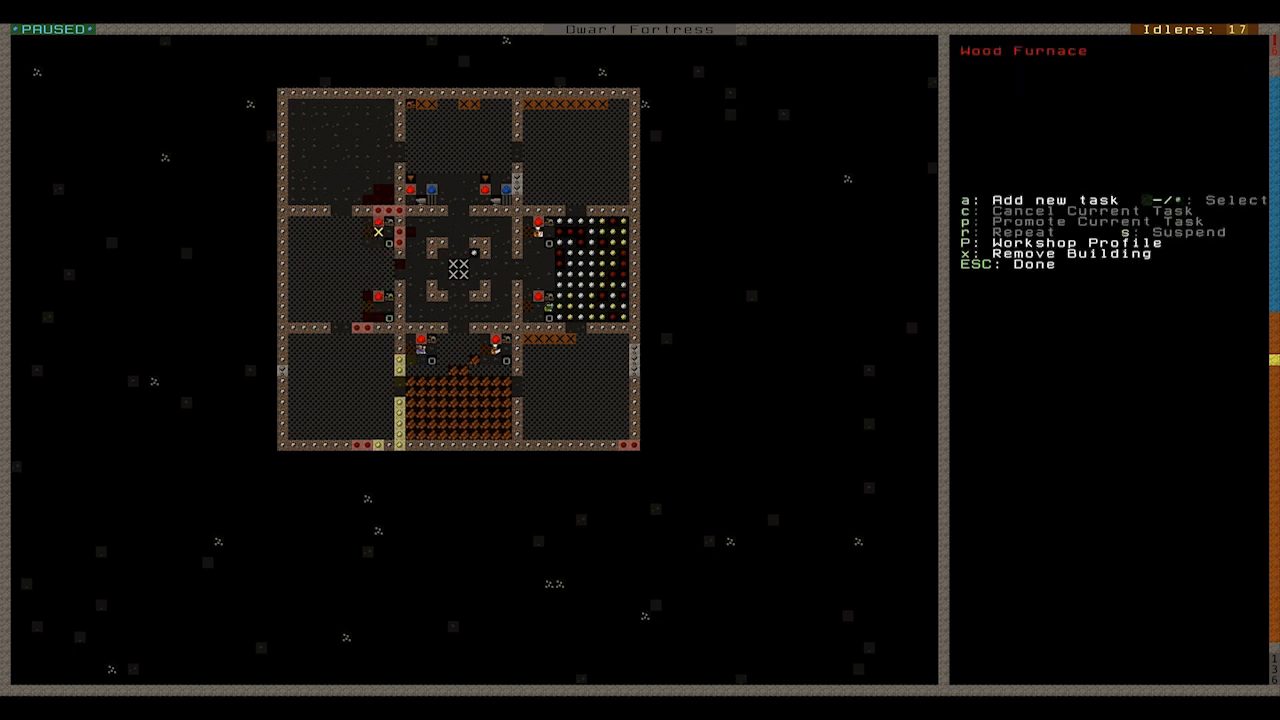
{"action": "key", "text": "a"}
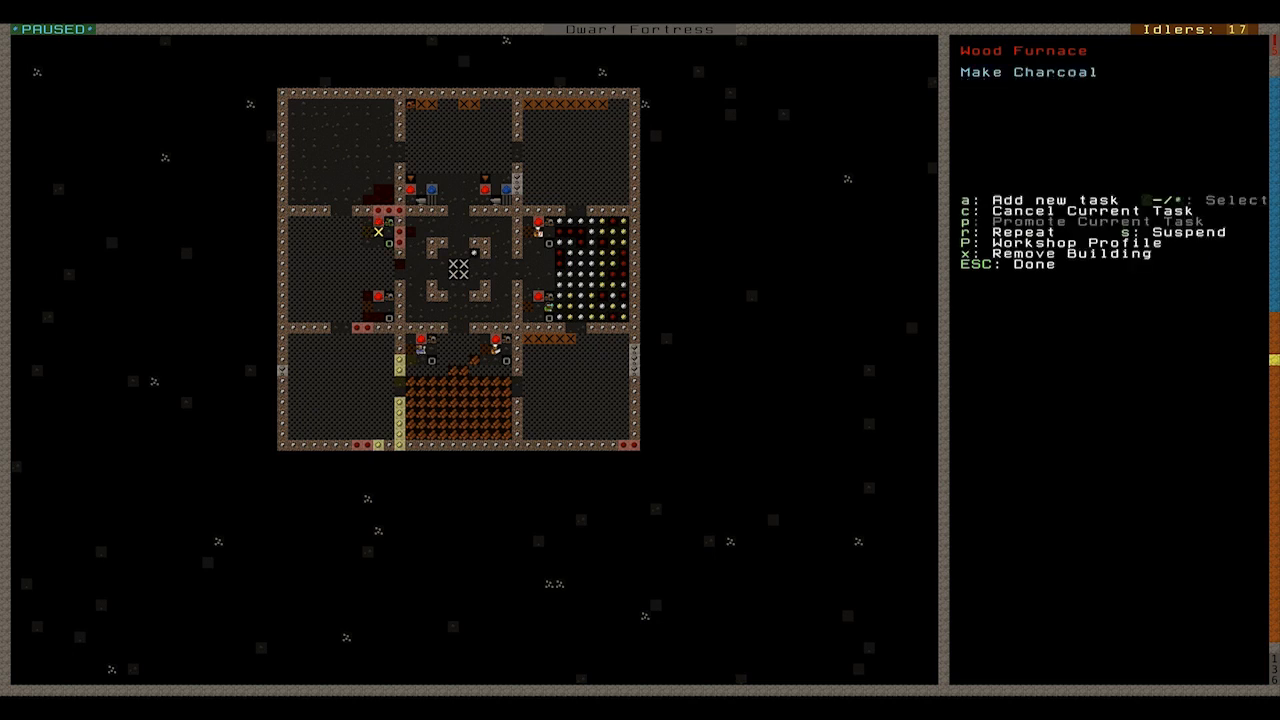
{"action": "key", "text": "Escape"}
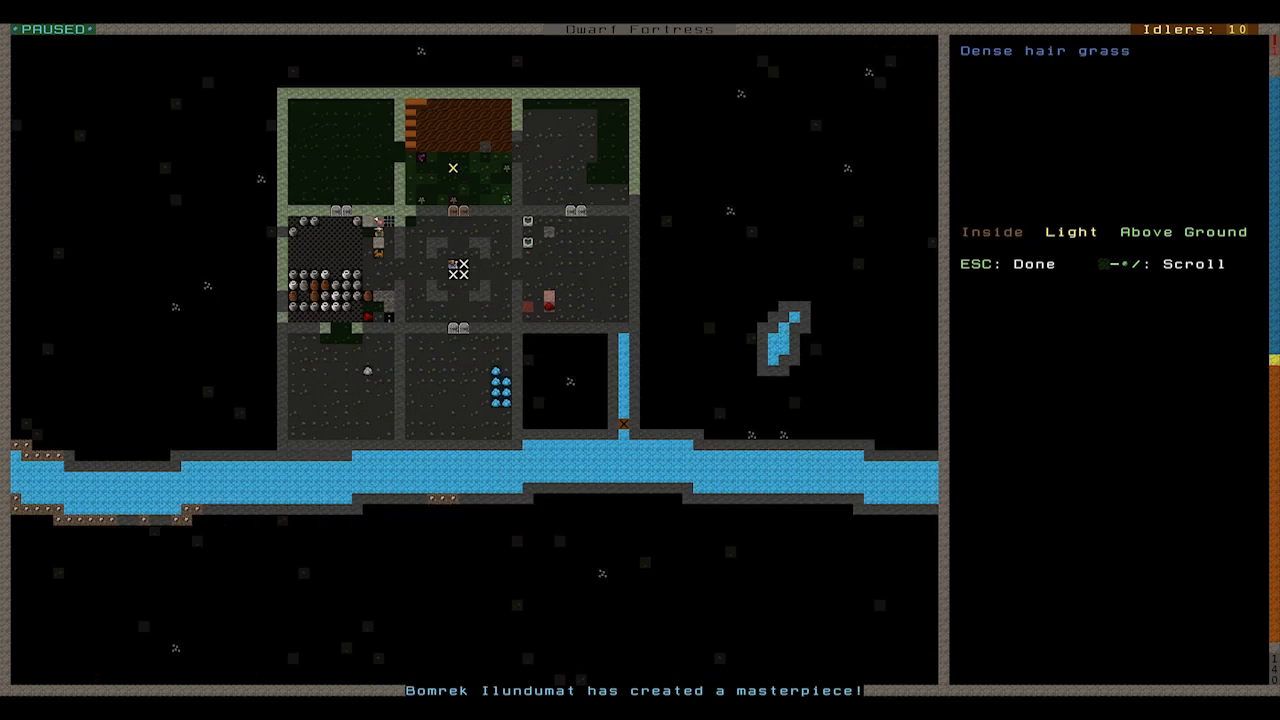
{"action": "mouse_move", "coordinate": [432, 148]}
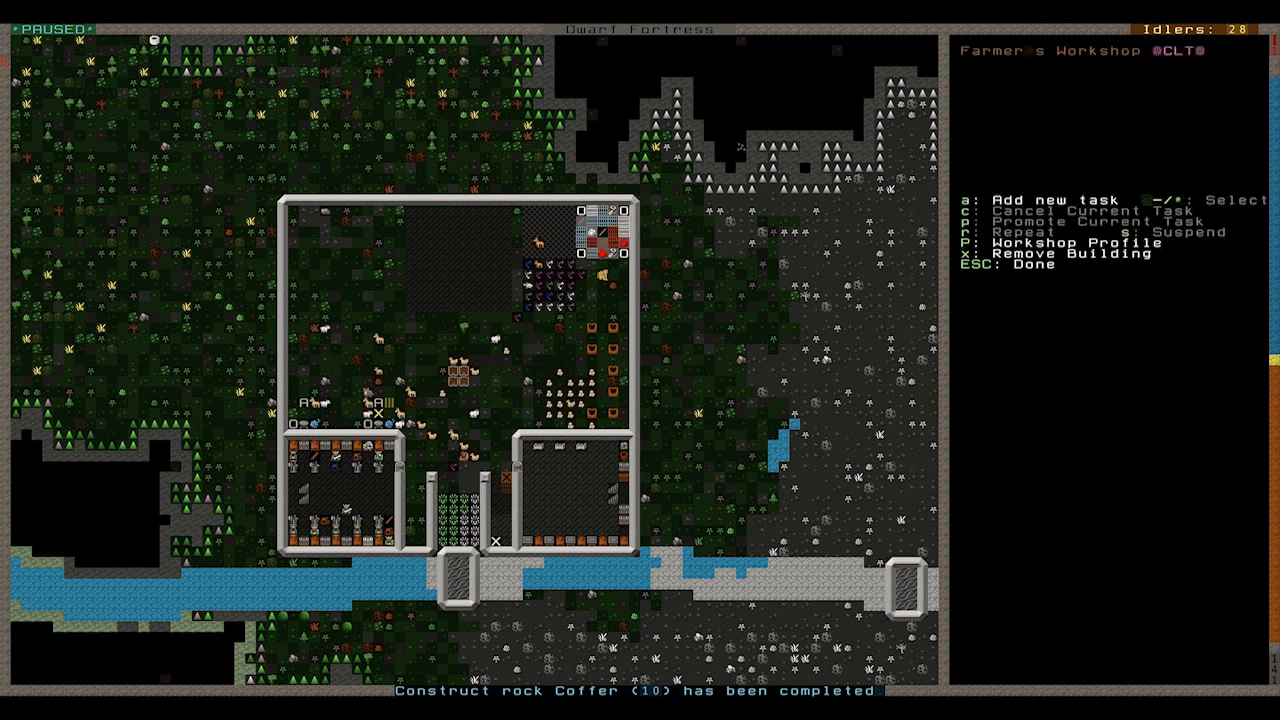
- Add a Make Cheese job at the Farmer's Workshop and return to the map
{"action": "key", "text": "a"}
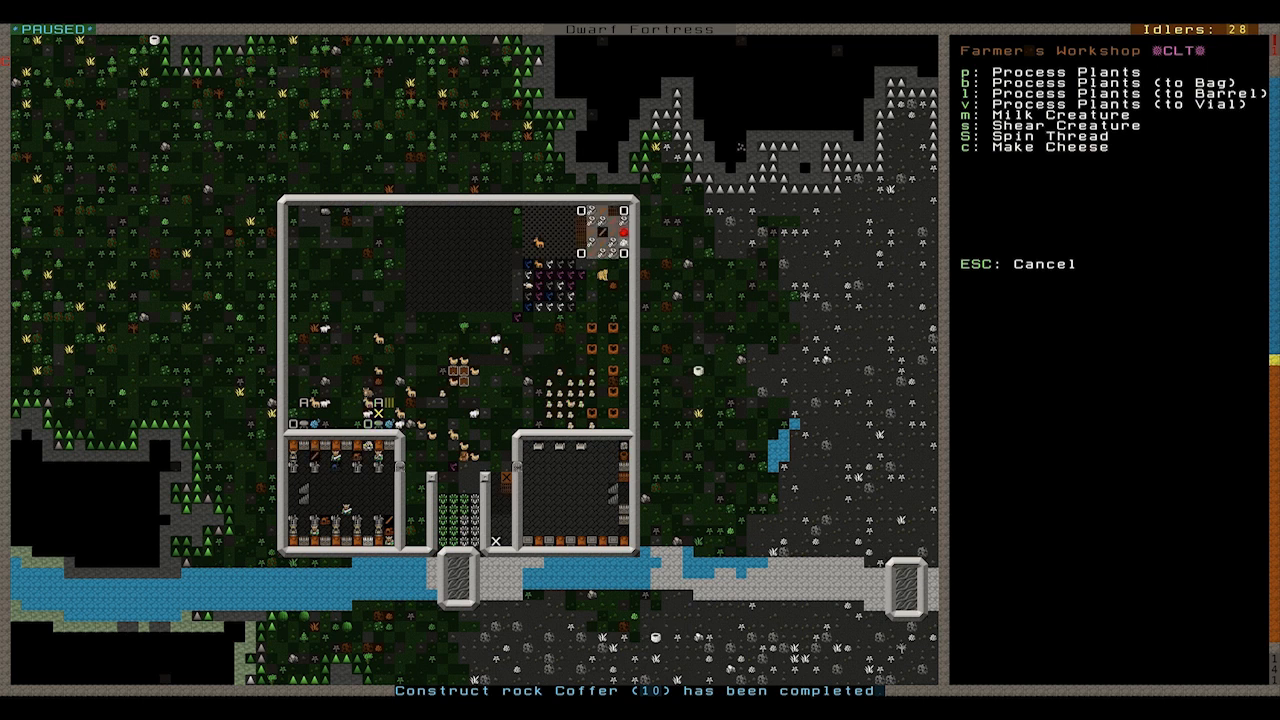
{"action": "key", "text": "c"}
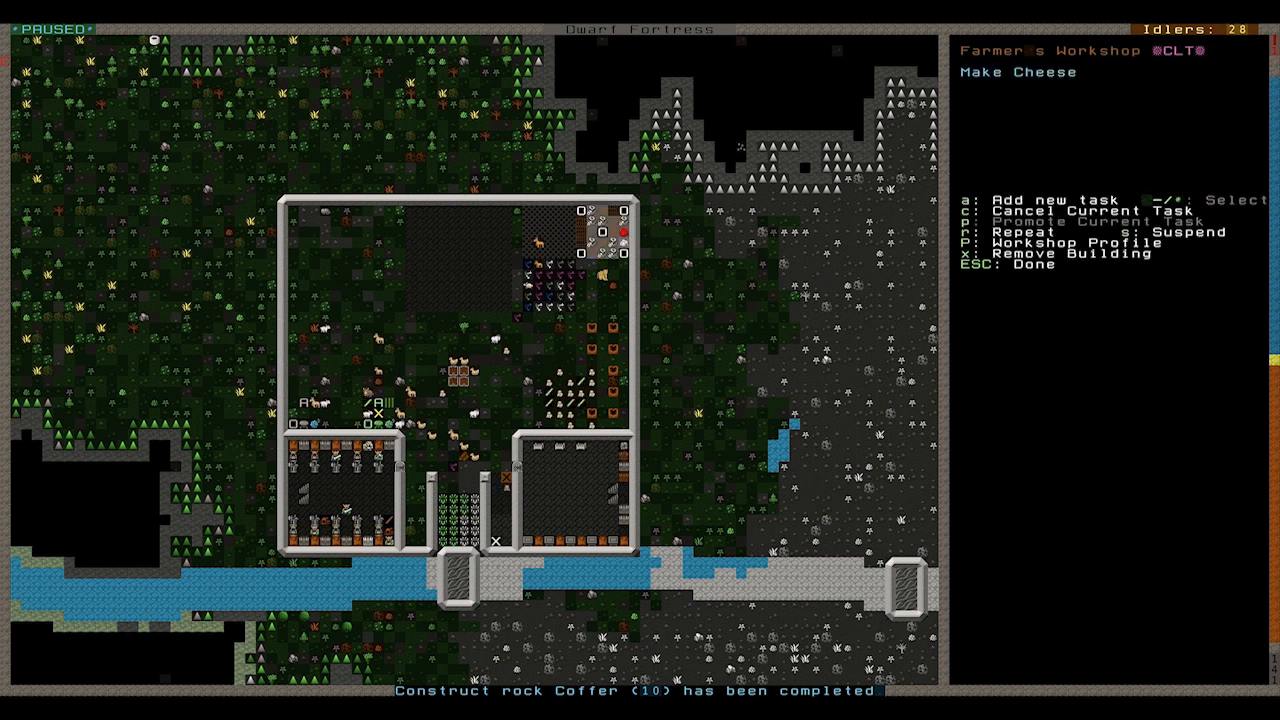
{"action": "key", "text": "r"}
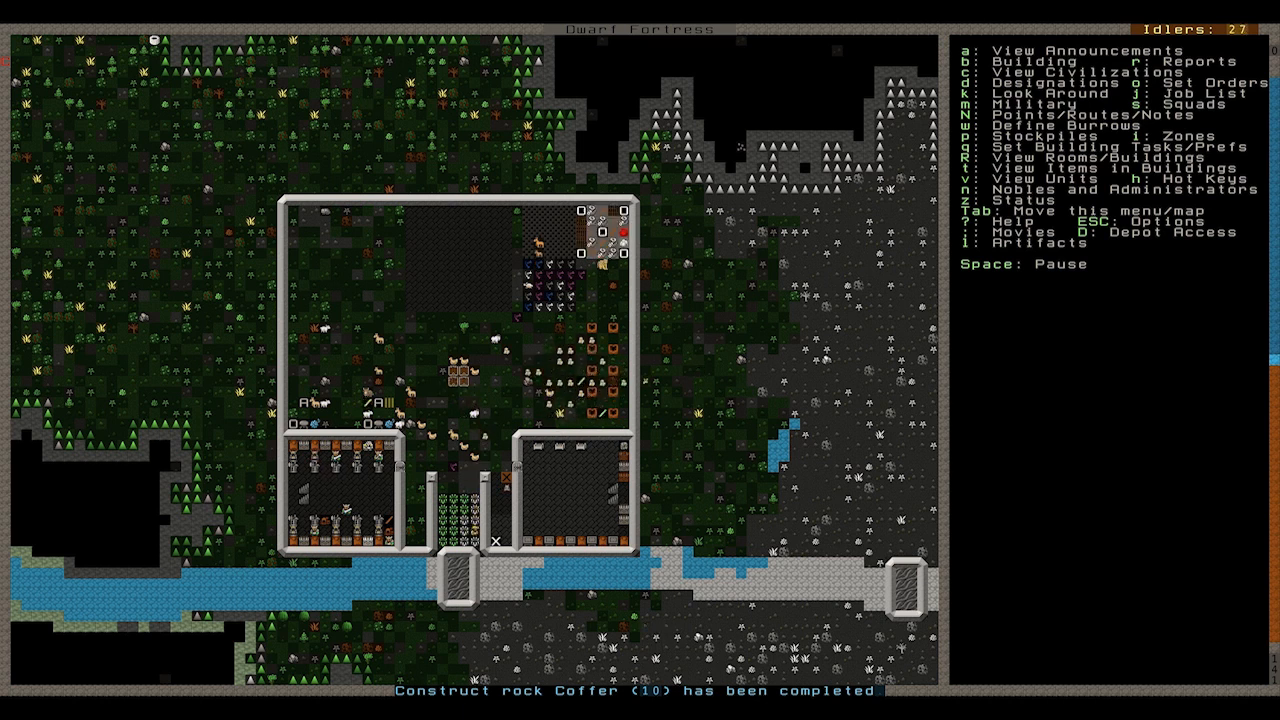
- Disable eggs, plant drinks and animal drinks in the food stockpile's settings
{"action": "key", "text": "p"}
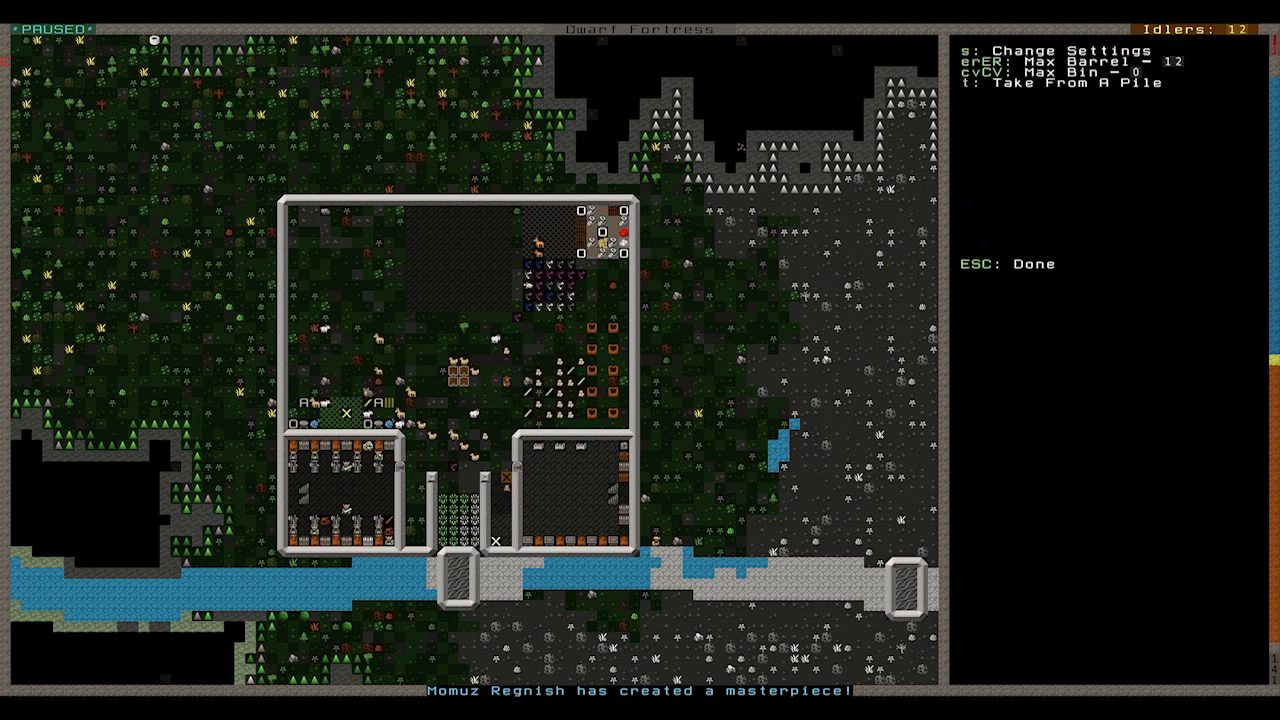
{"action": "key", "text": "s"}
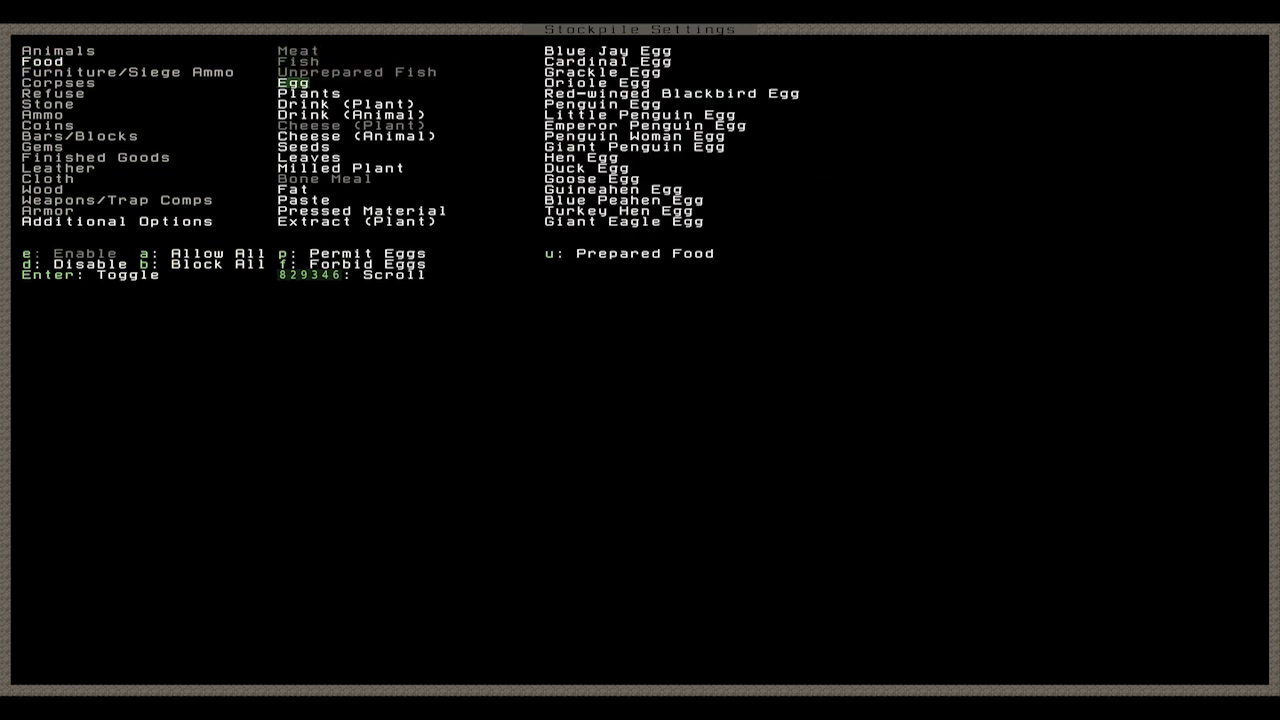
{"action": "left_click", "coordinate": [340, 104]}
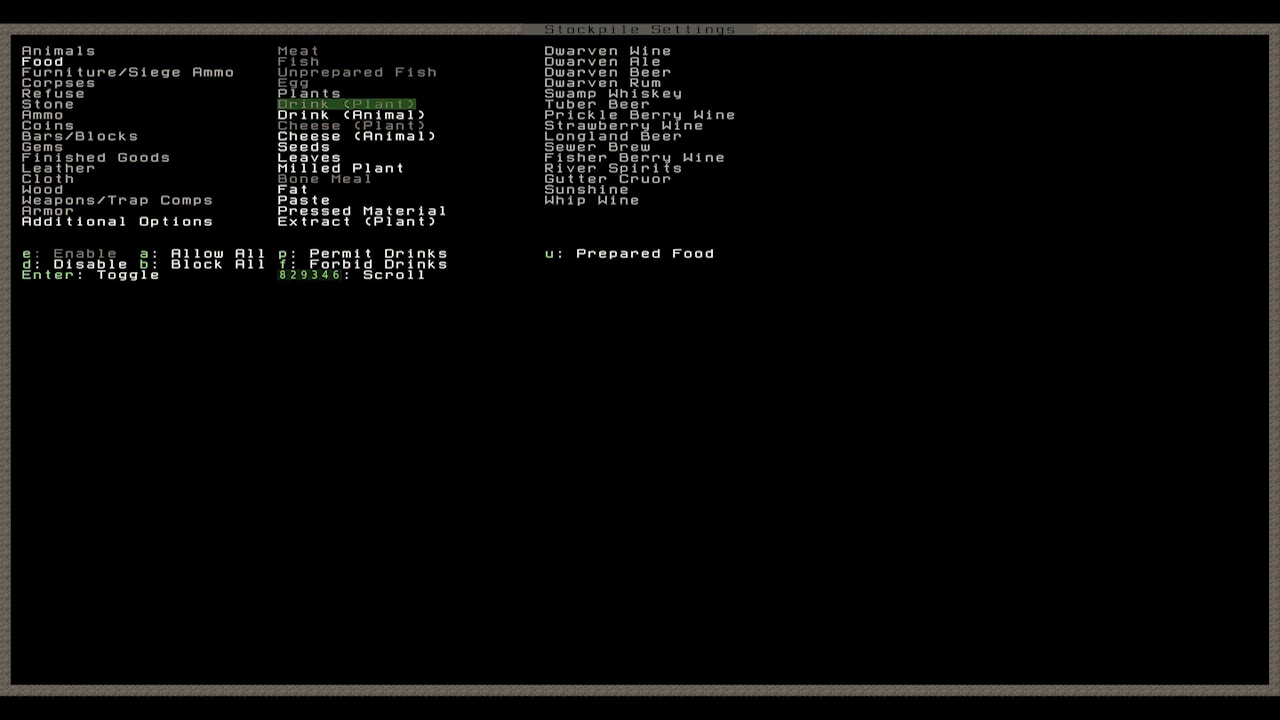
{"action": "key", "text": "Down"}
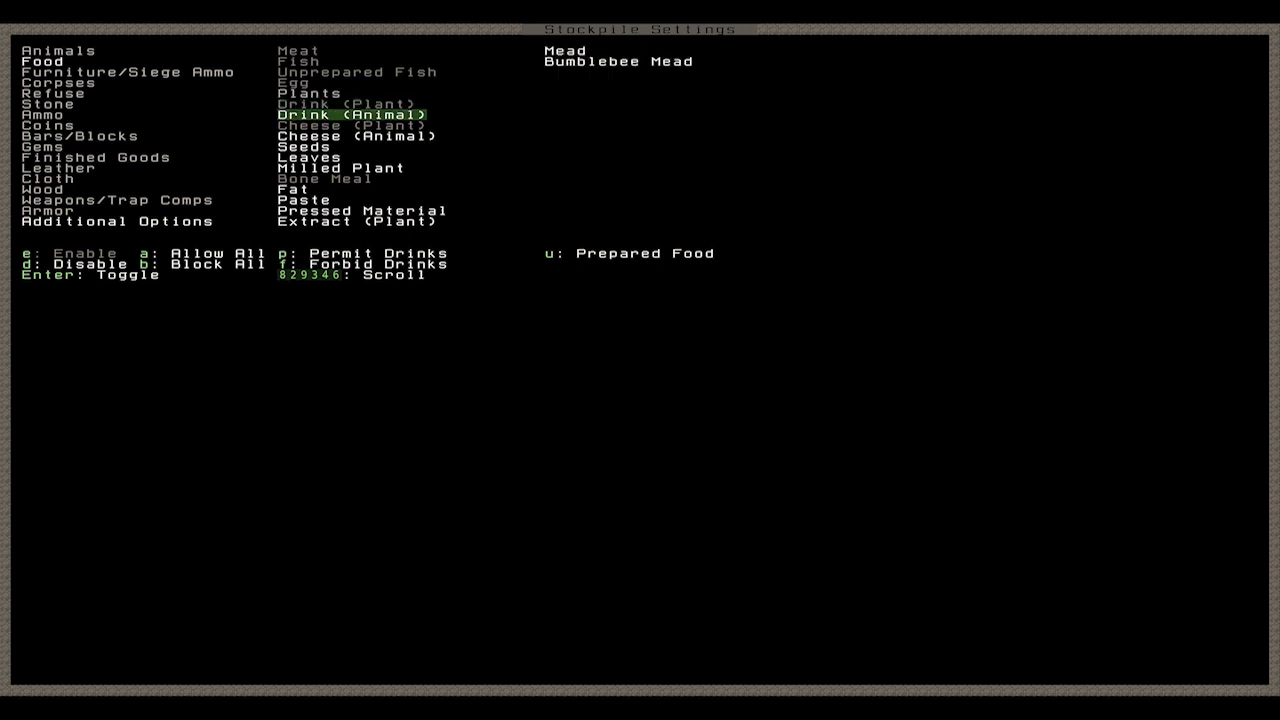
{"action": "key", "text": "up"}
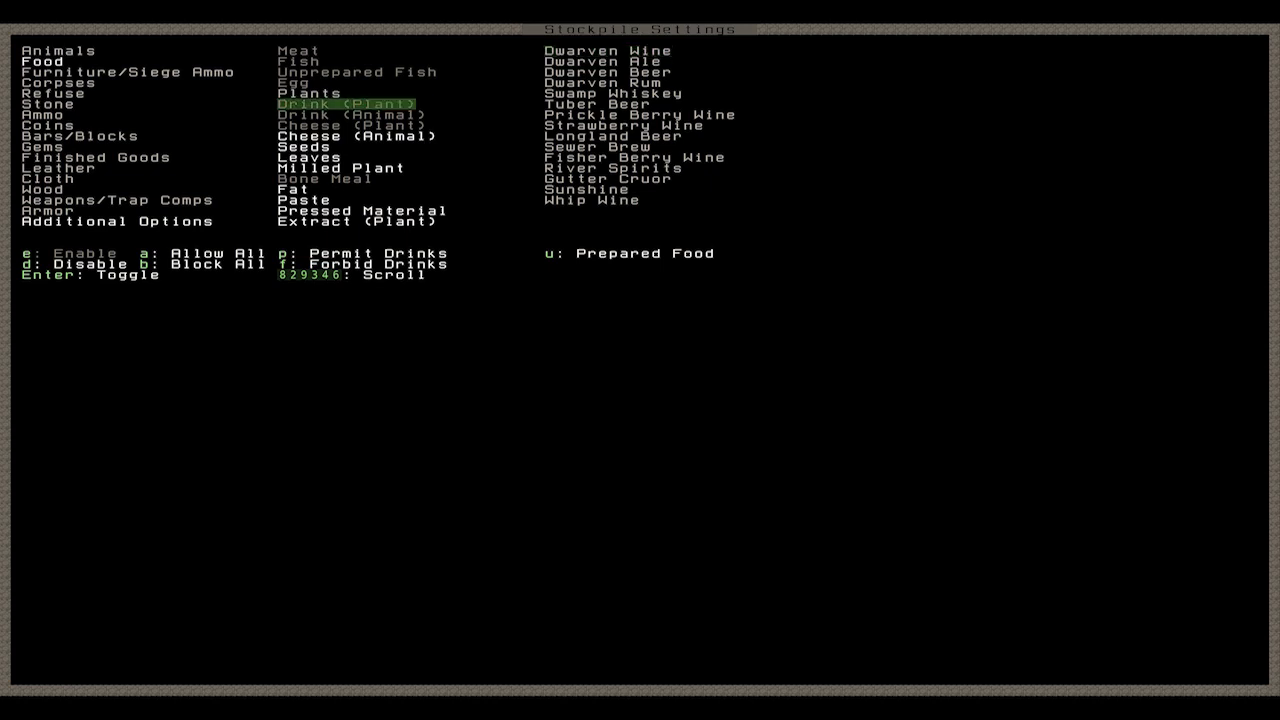
- Disable cheese and seeds, review the remaining food categories, and close the settings
{"action": "left_click", "coordinate": [356, 136]}
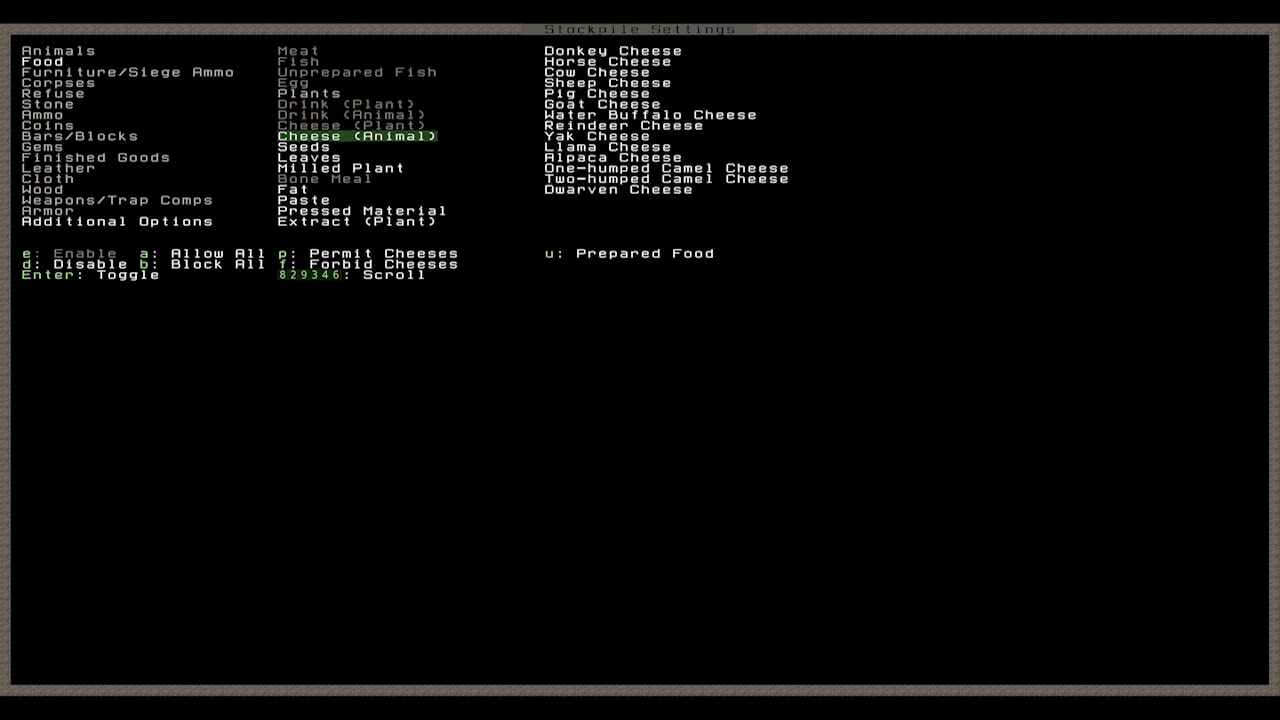
{"action": "key", "text": "down"}
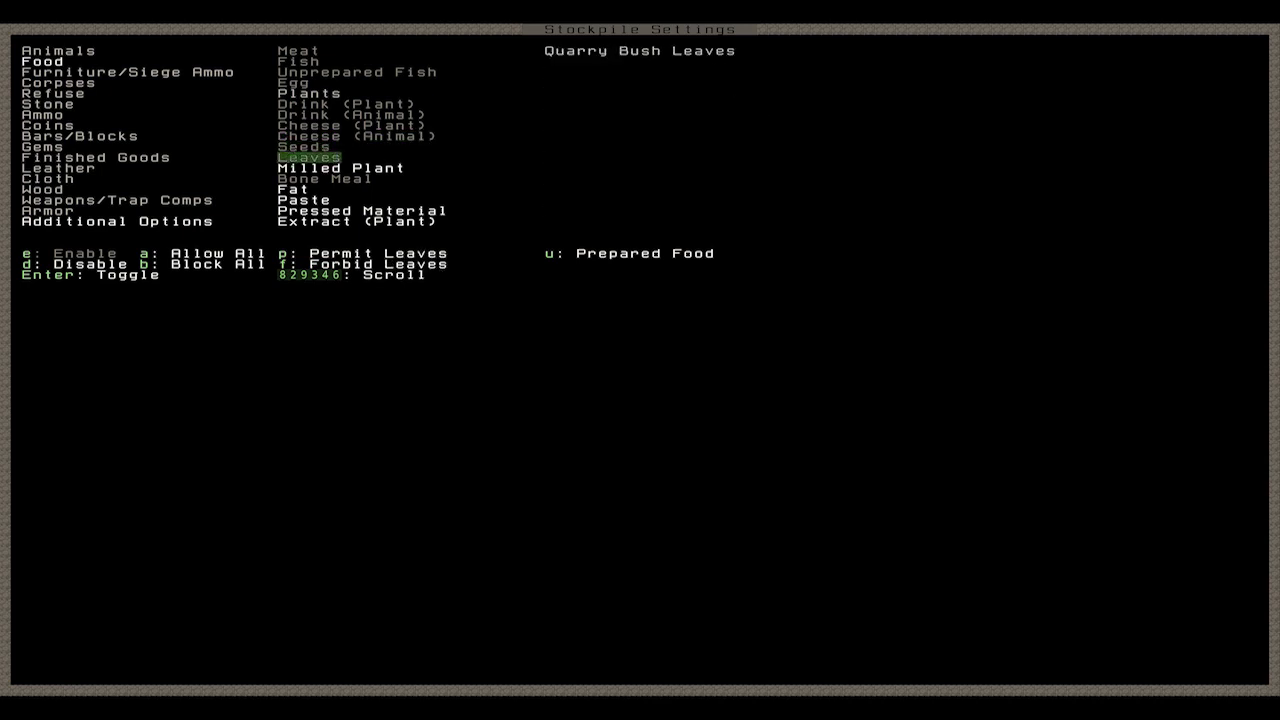
{"action": "key", "text": "down"}
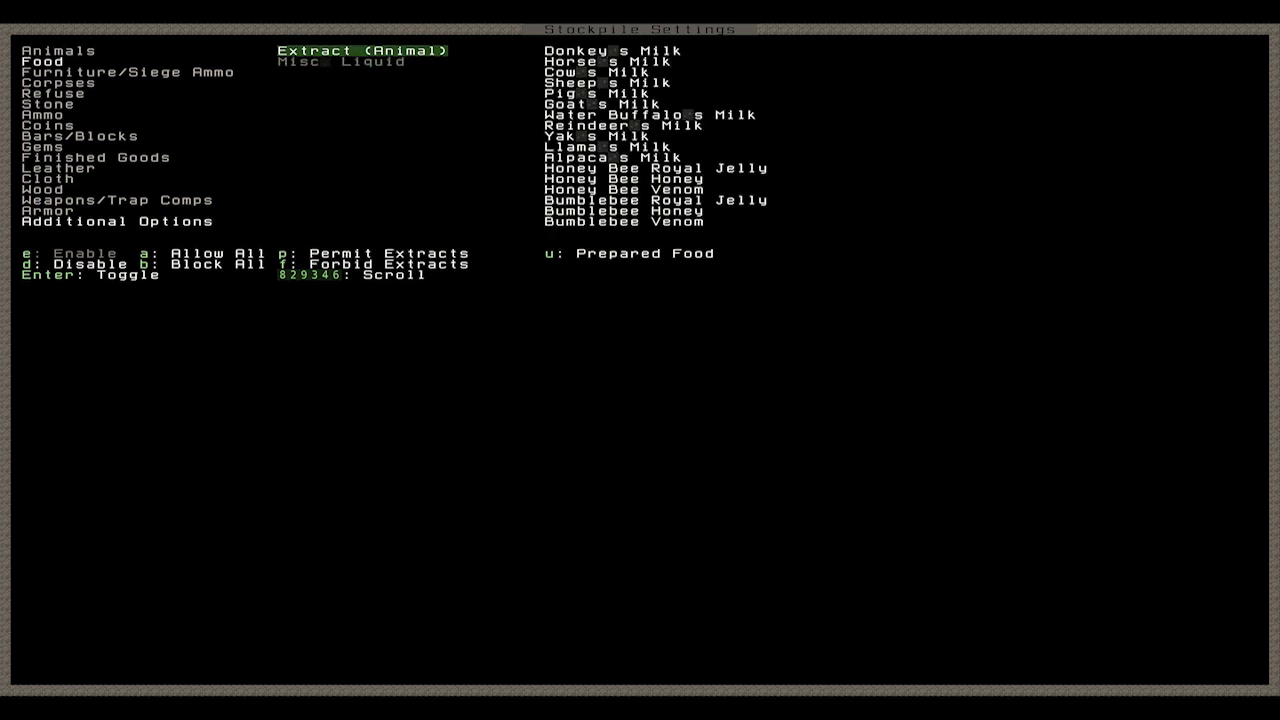
{"action": "key", "text": "Escape"}
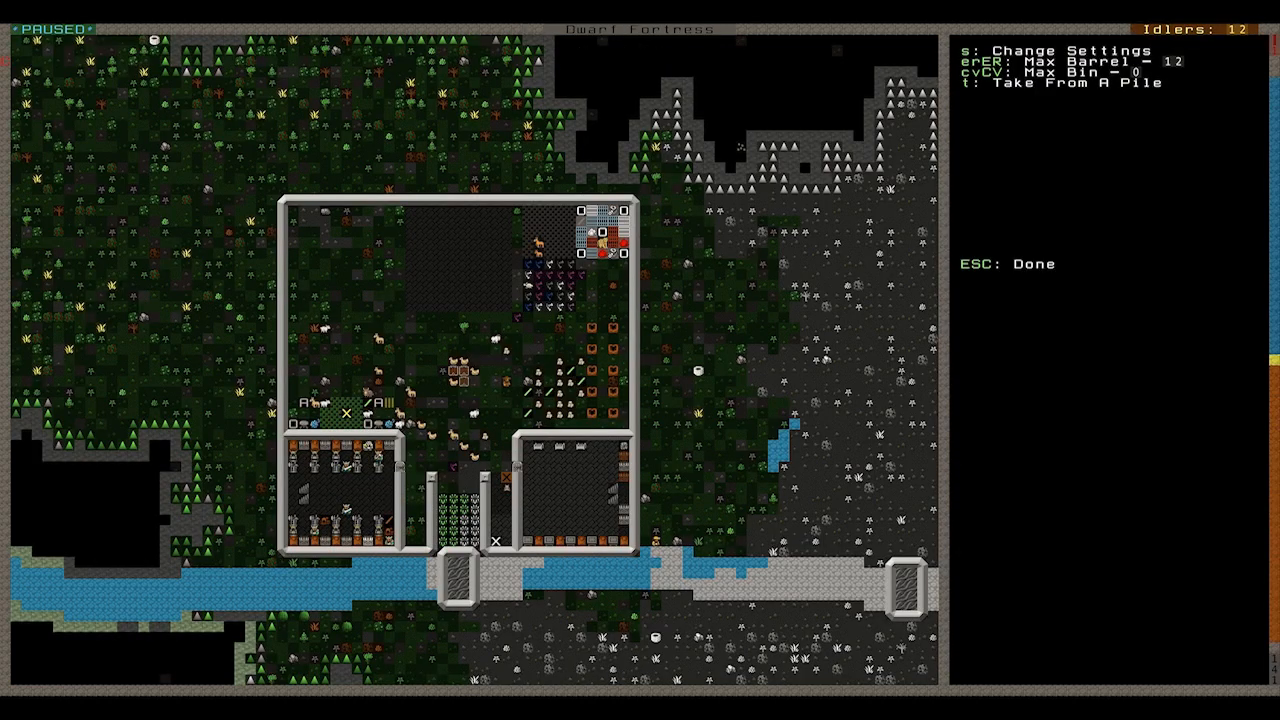
- Revisit the stockpile settings, check the fortress wealth overview, and return to the map
{"action": "key", "text": "Escape"}
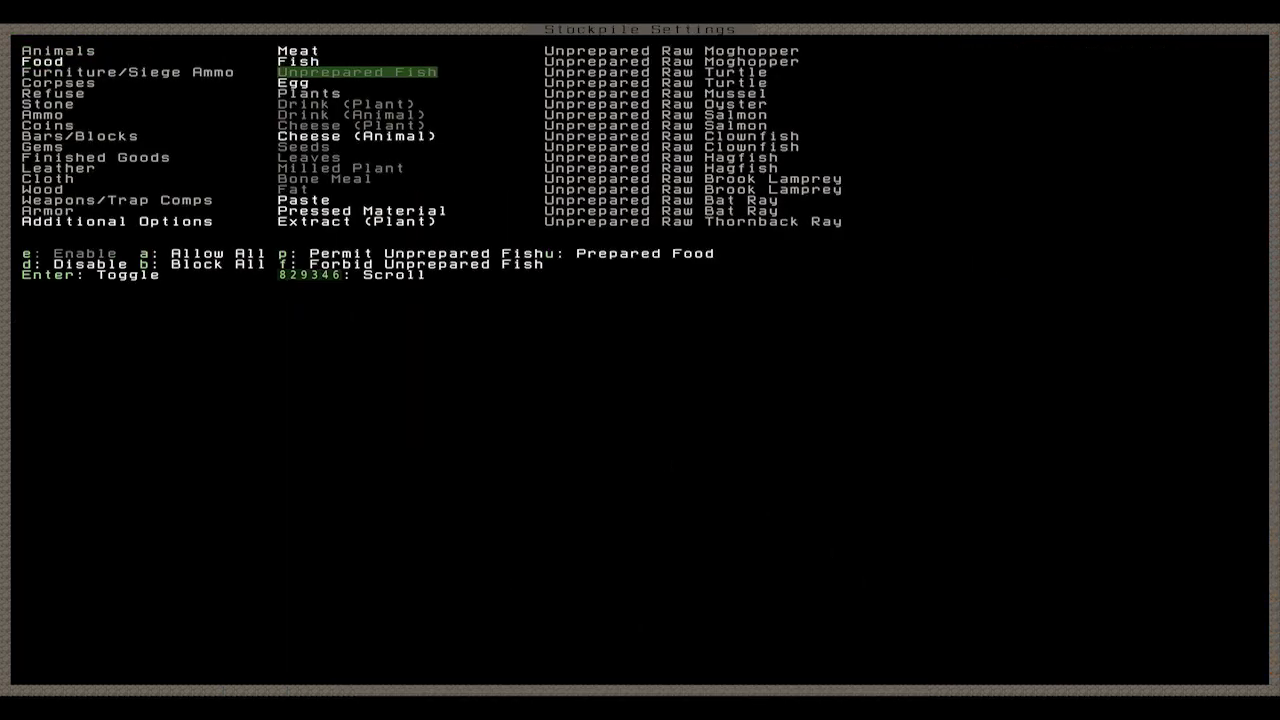
{"action": "key", "text": "Escape"}
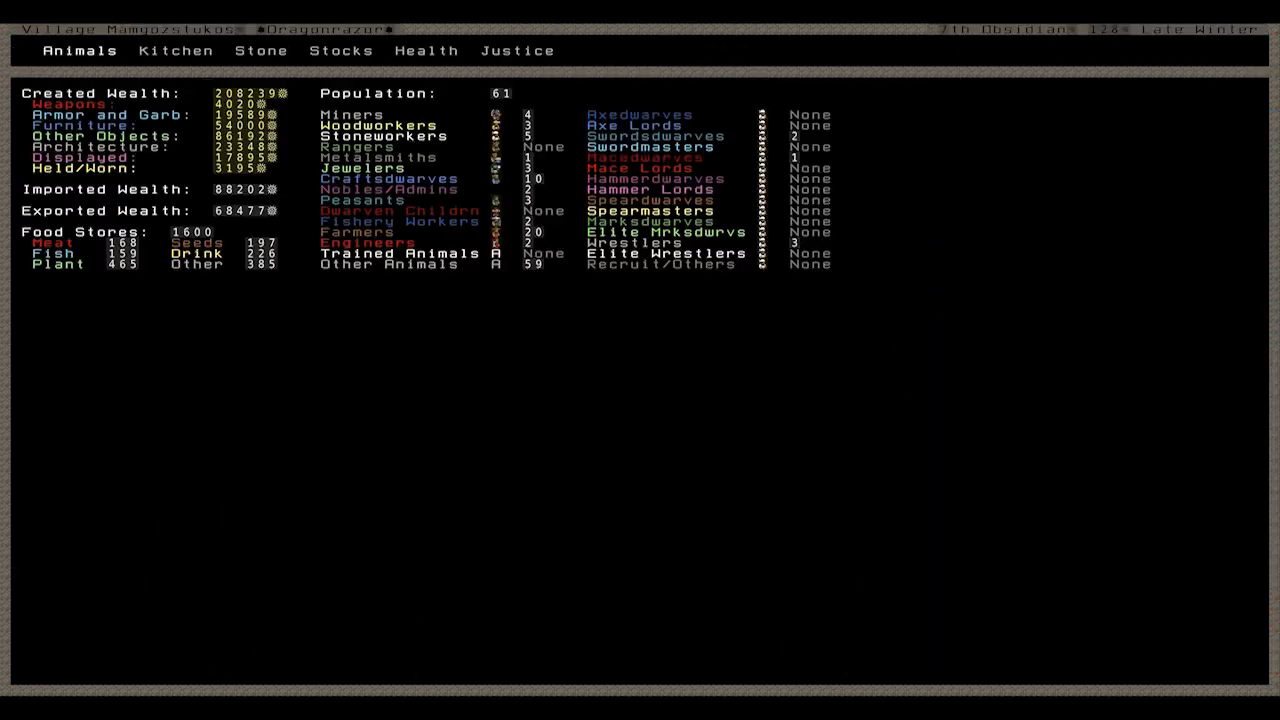
{"action": "key", "text": "Escape"}
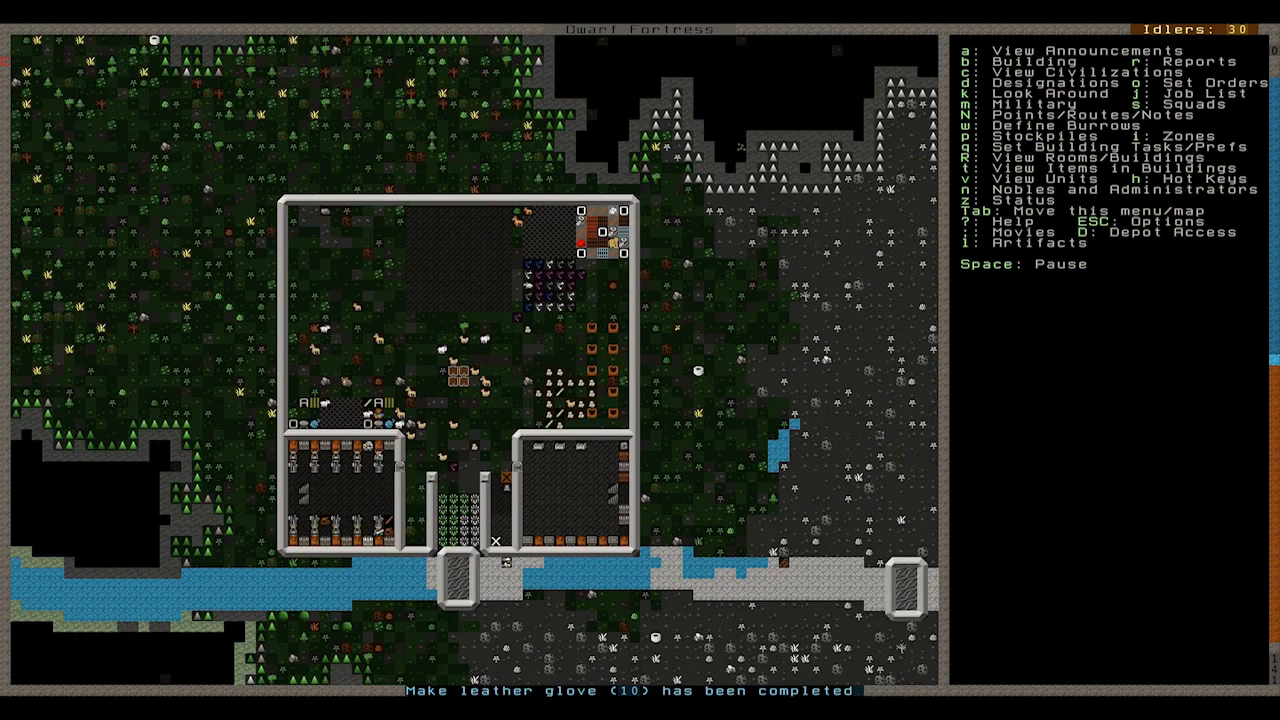
- Scroll the map past the river gate to survey the rocky land south of the river
{"action": "key", "text": "space"}
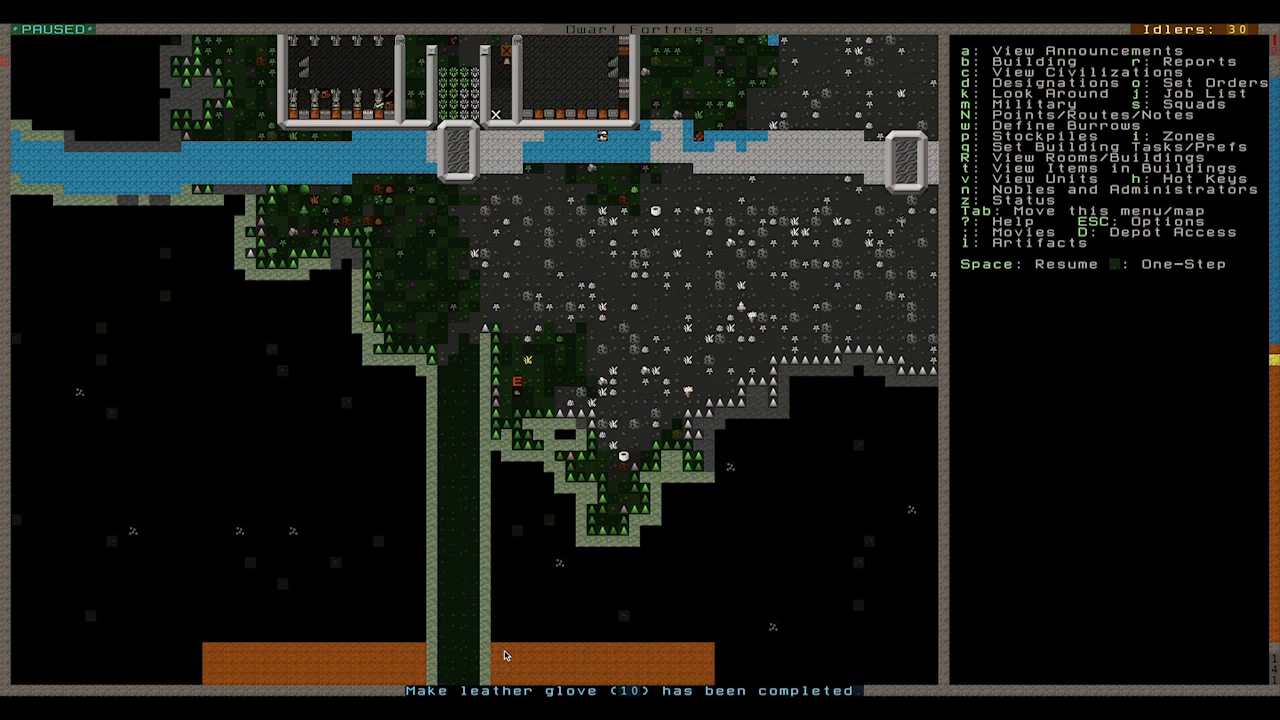
{"action": "scroll", "scroll_direction": "down", "scroll_amount": 3}
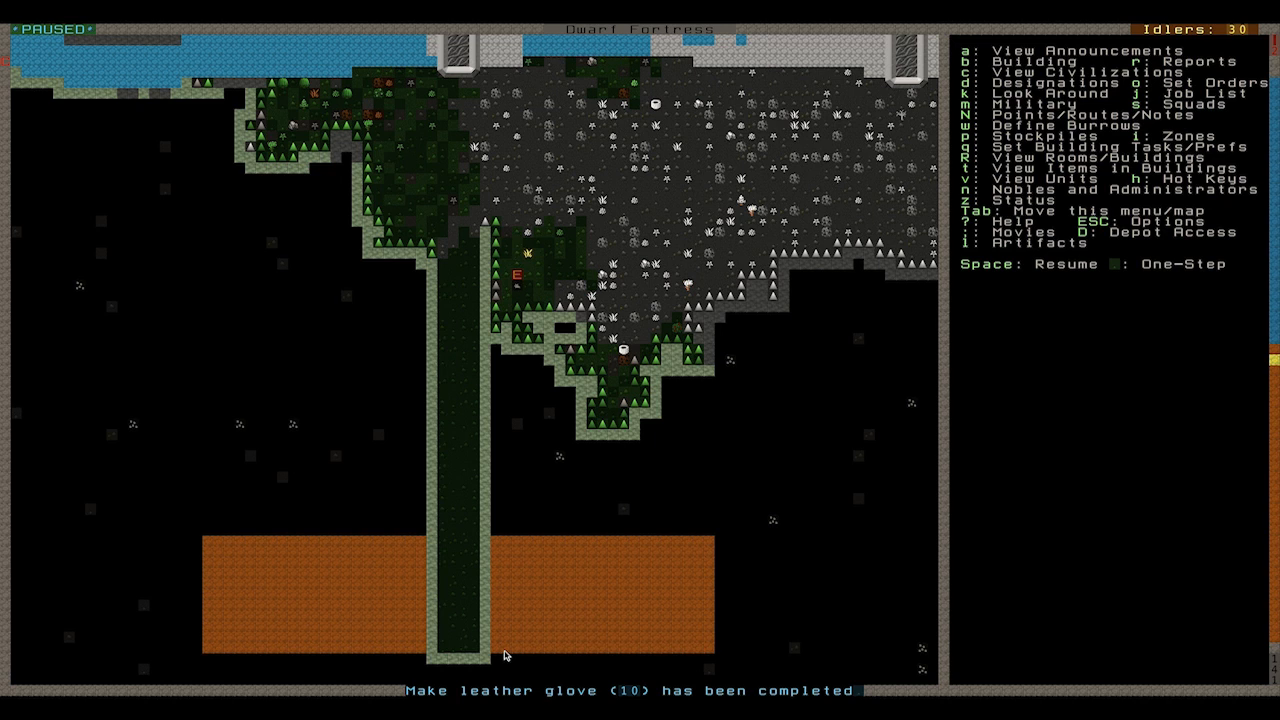
{"action": "mouse_move", "coordinate": [212, 528]}
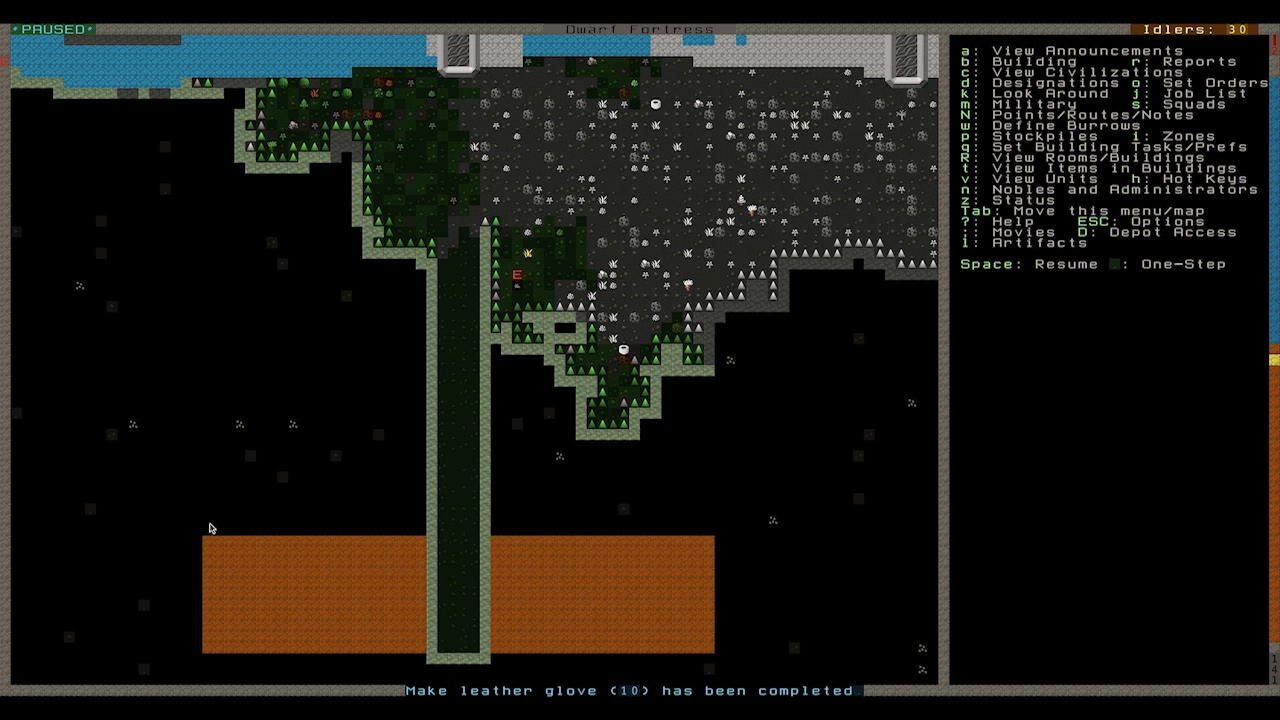
{"action": "mouse_move", "coordinate": [236, 644]}
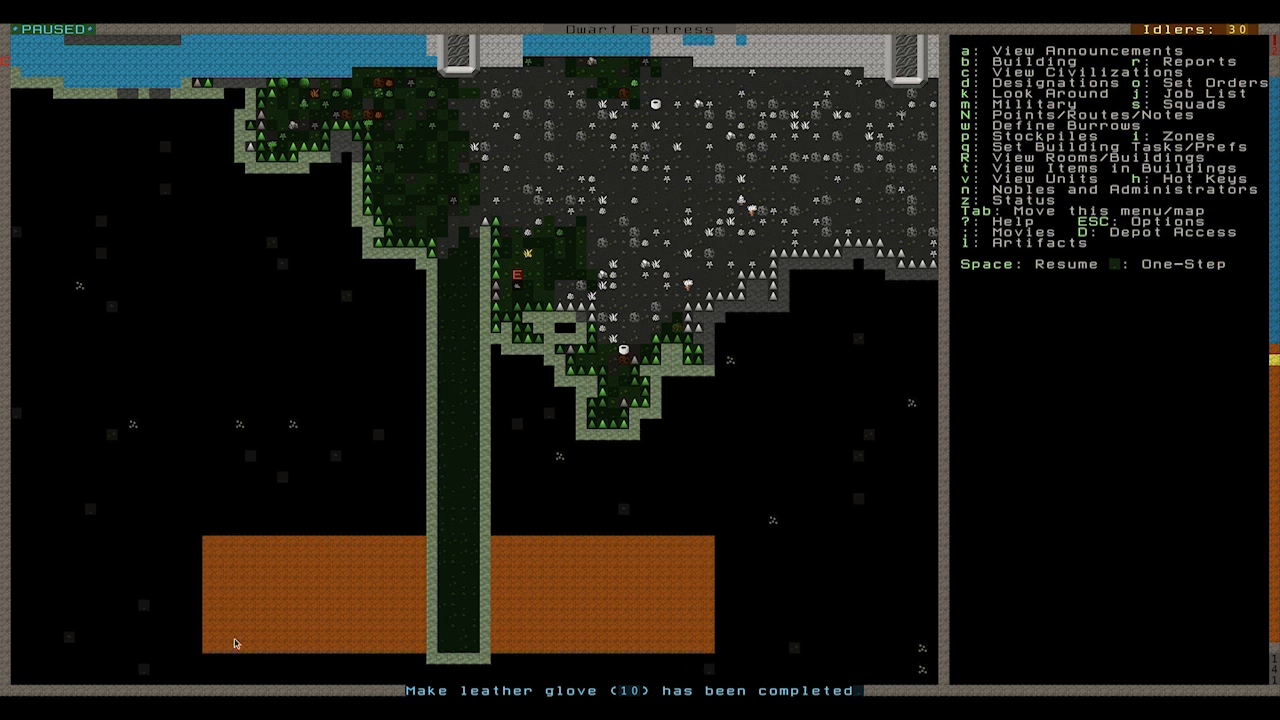
{"action": "mouse_move", "coordinate": [324, 552]}
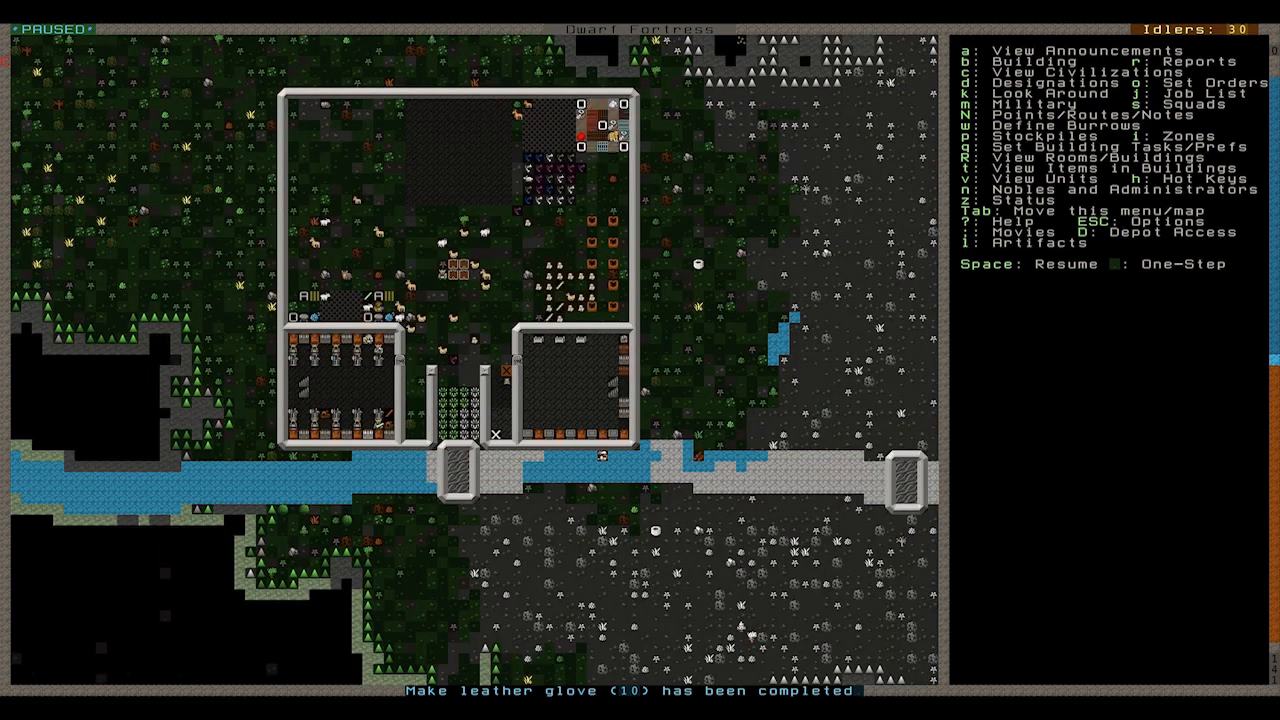
{"action": "scroll", "scroll_direction": "down", "scroll_amount": 3}
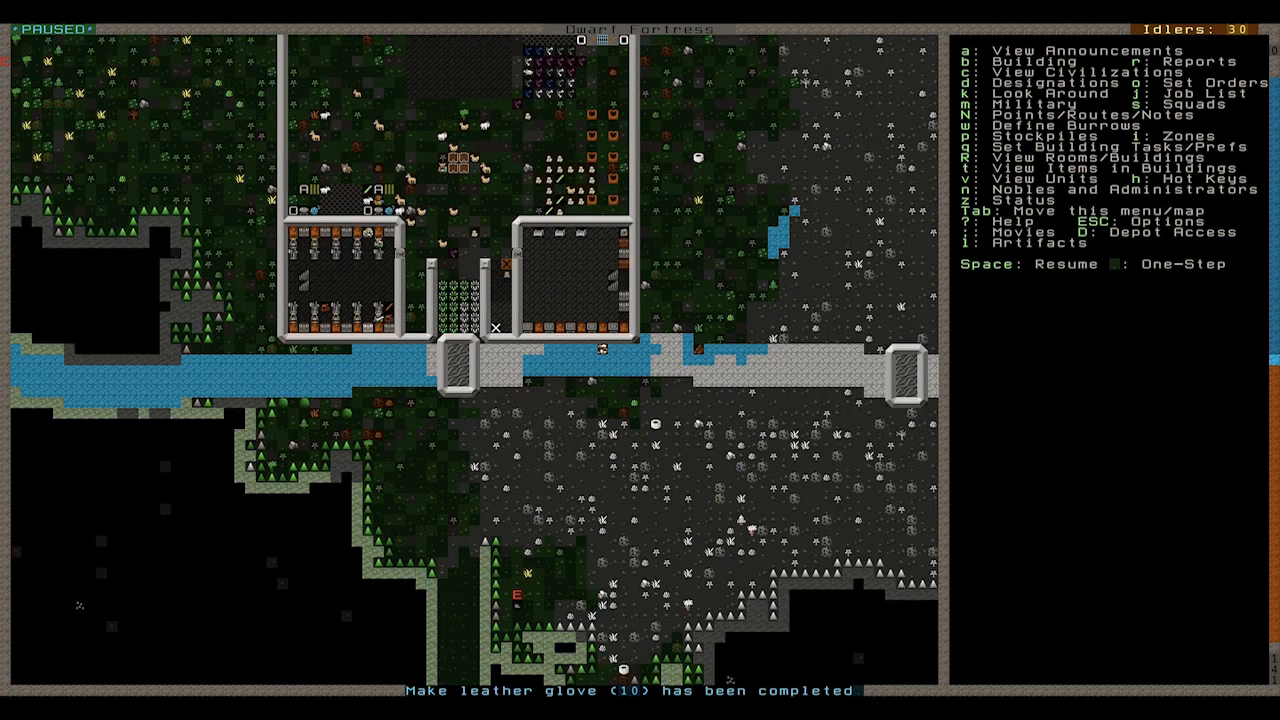
{"action": "scroll", "scroll_direction": "up", "scroll_amount": 3}
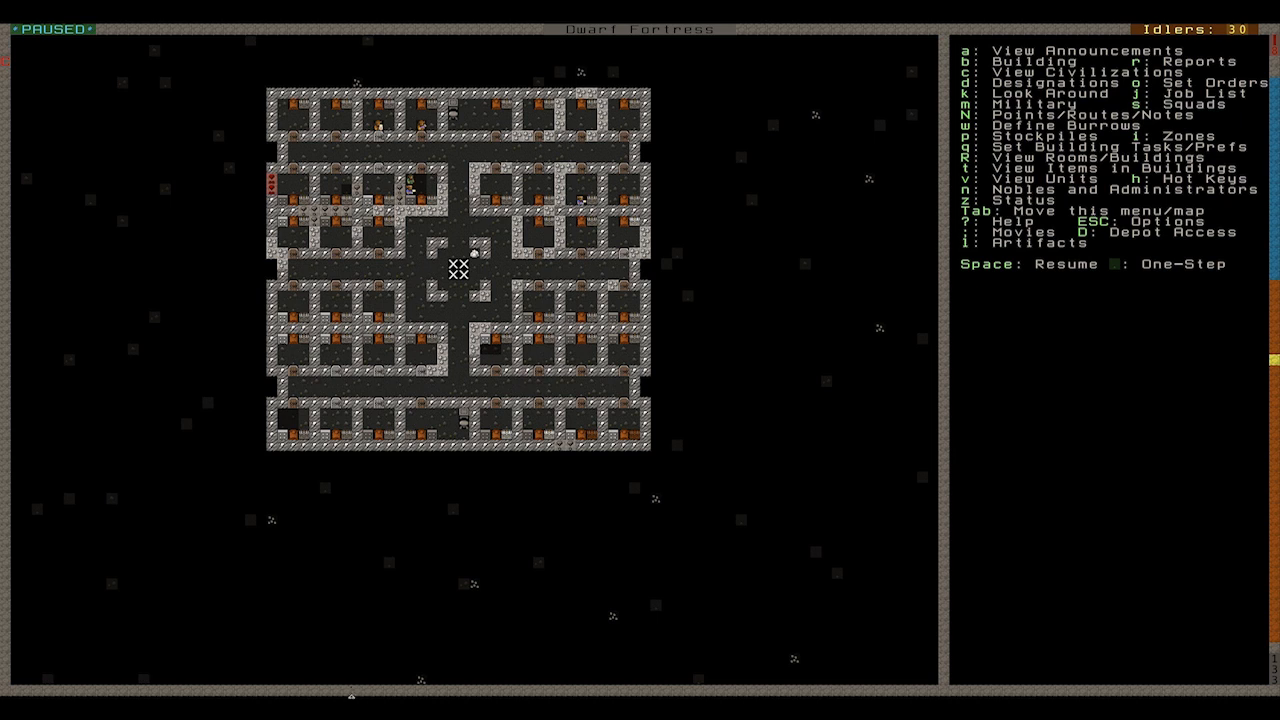
{"action": "mouse_move", "coordinate": [162, 146]}
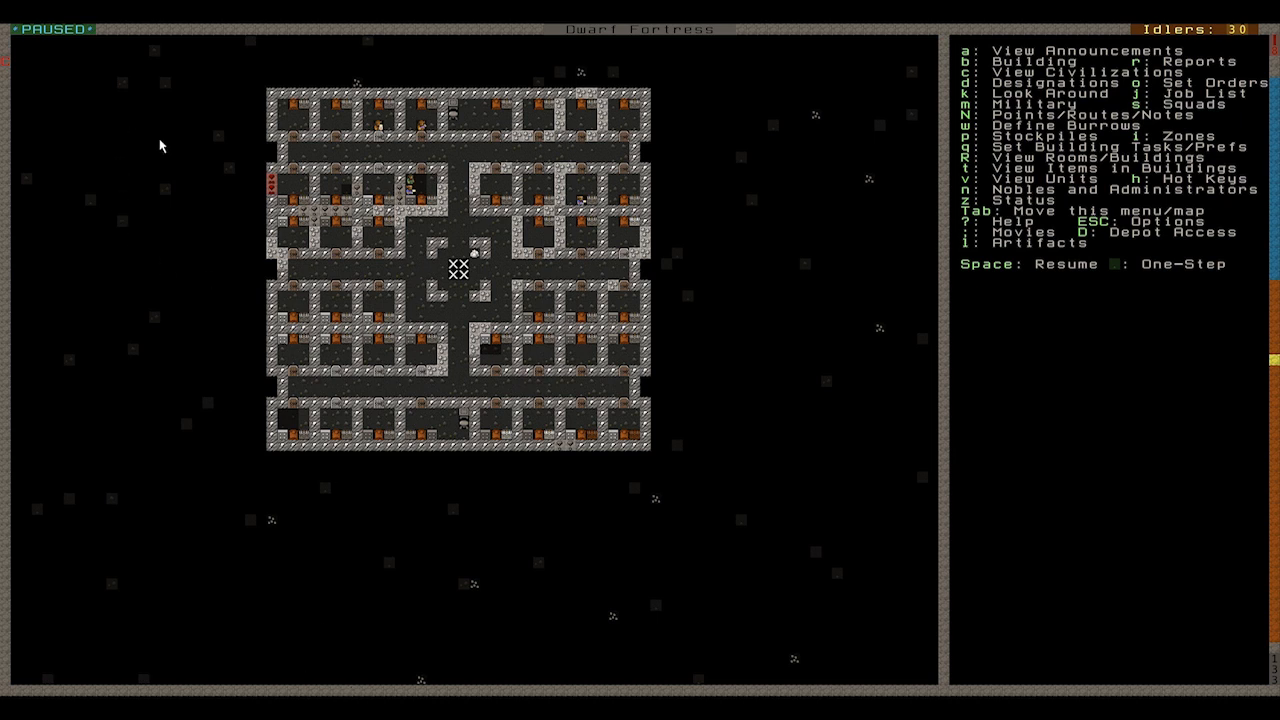
{"action": "mouse_move", "coordinate": [184, 276]}
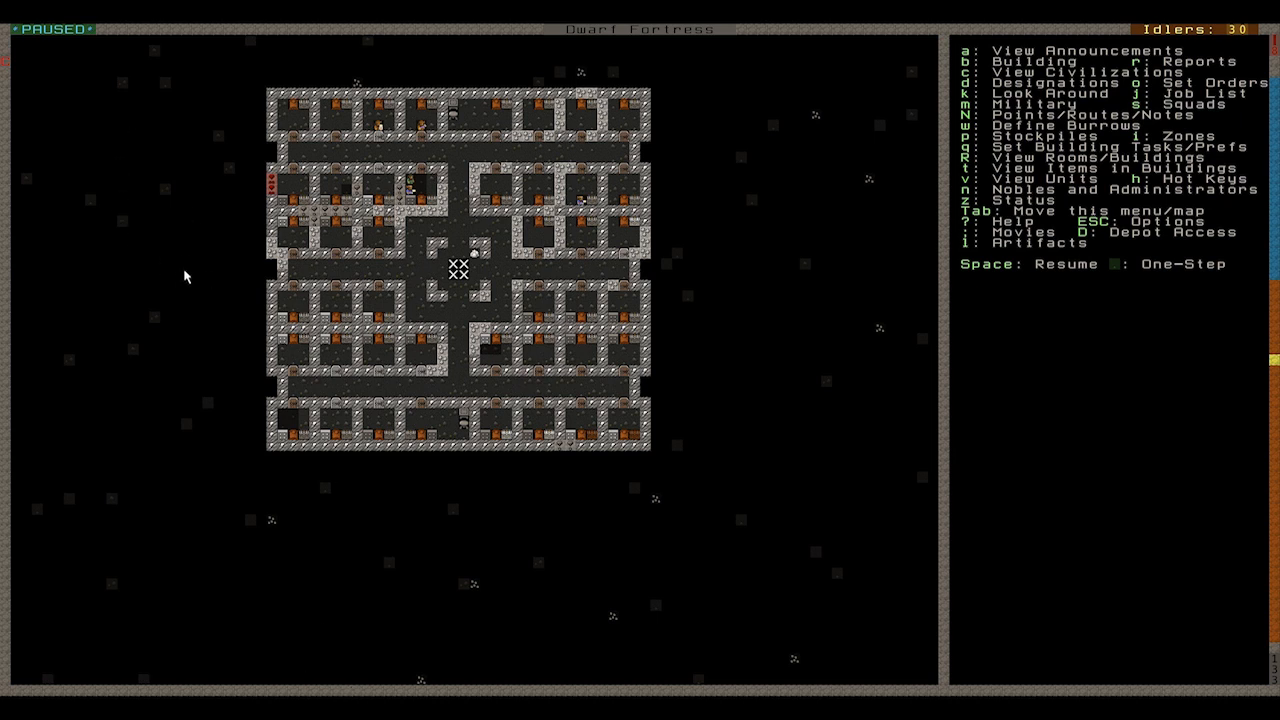
{"action": "mouse_move", "coordinate": [184, 284]}
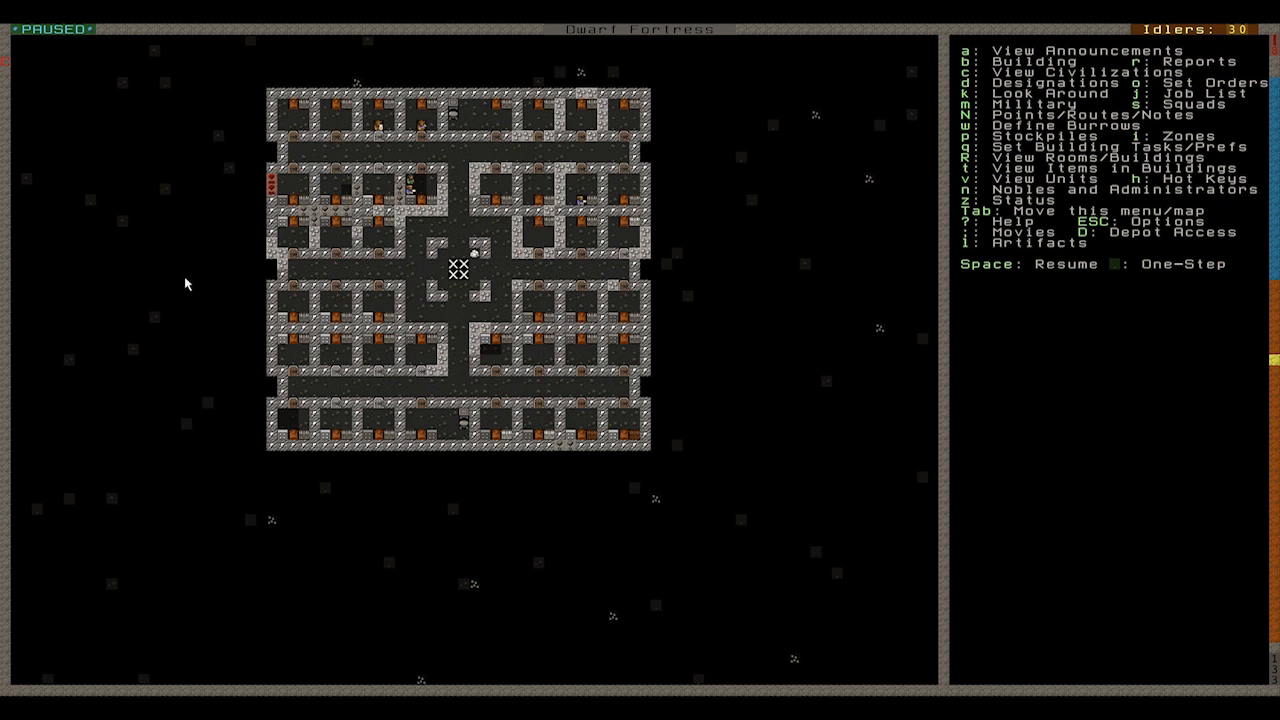
{"action": "mouse_move", "coordinate": [196, 476]}
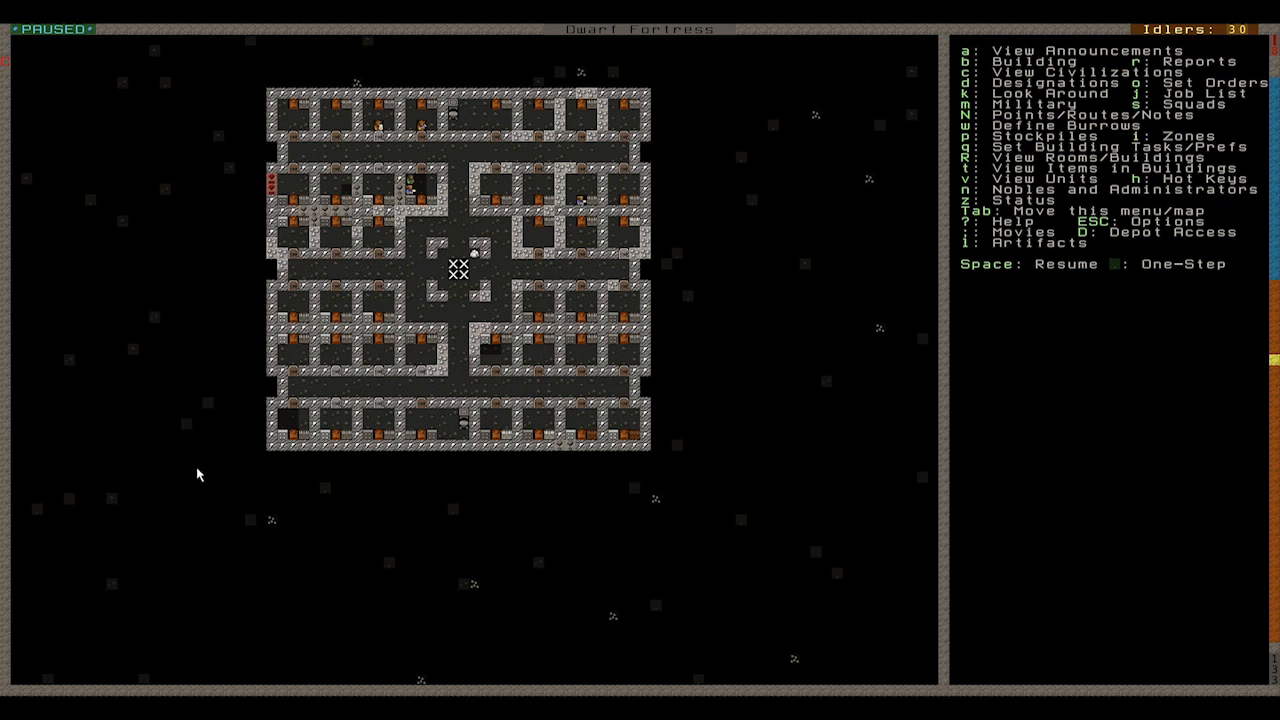
{"action": "mouse_move", "coordinate": [192, 488]}
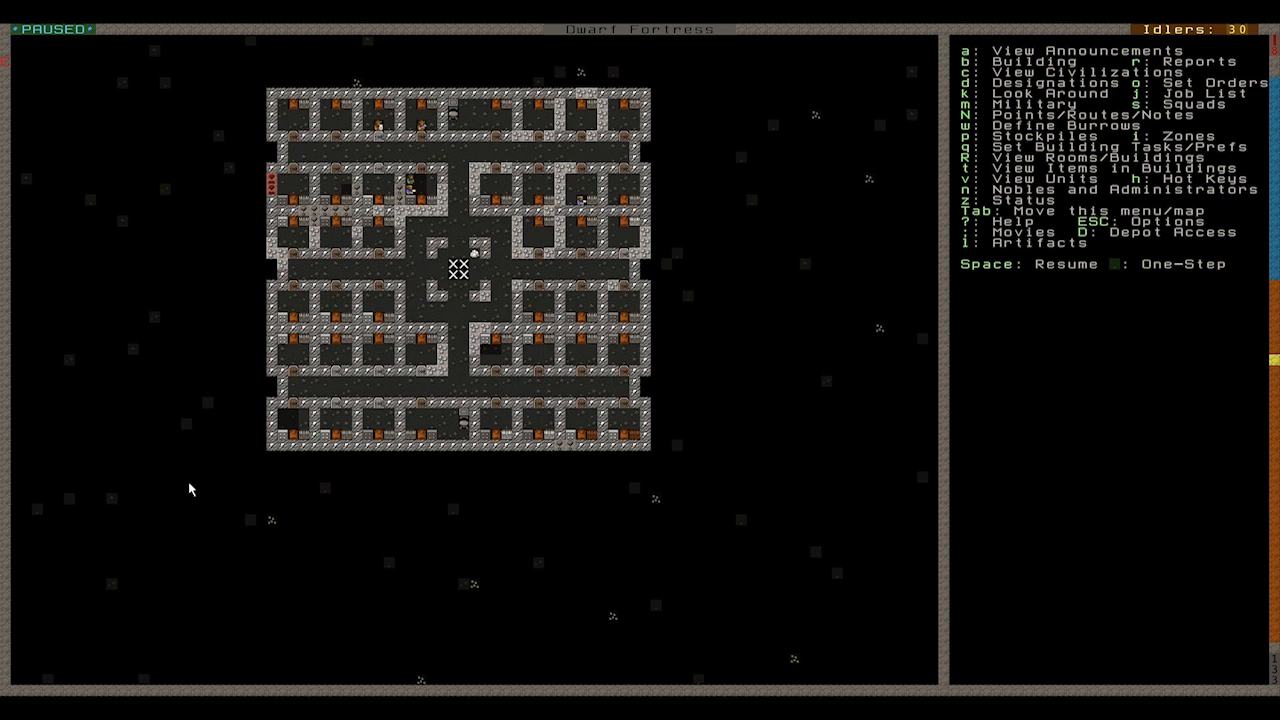
{"action": "mouse_move", "coordinate": [128, 160]}
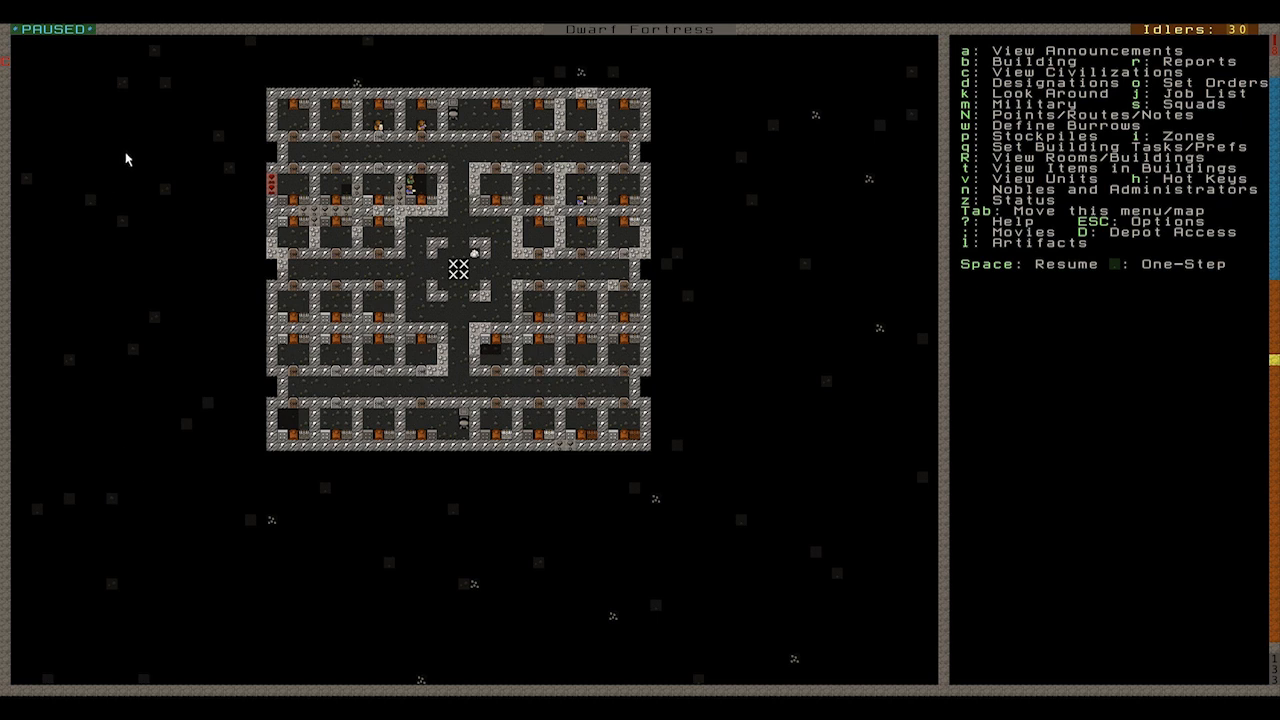
{"action": "mouse_move", "coordinate": [108, 228]}
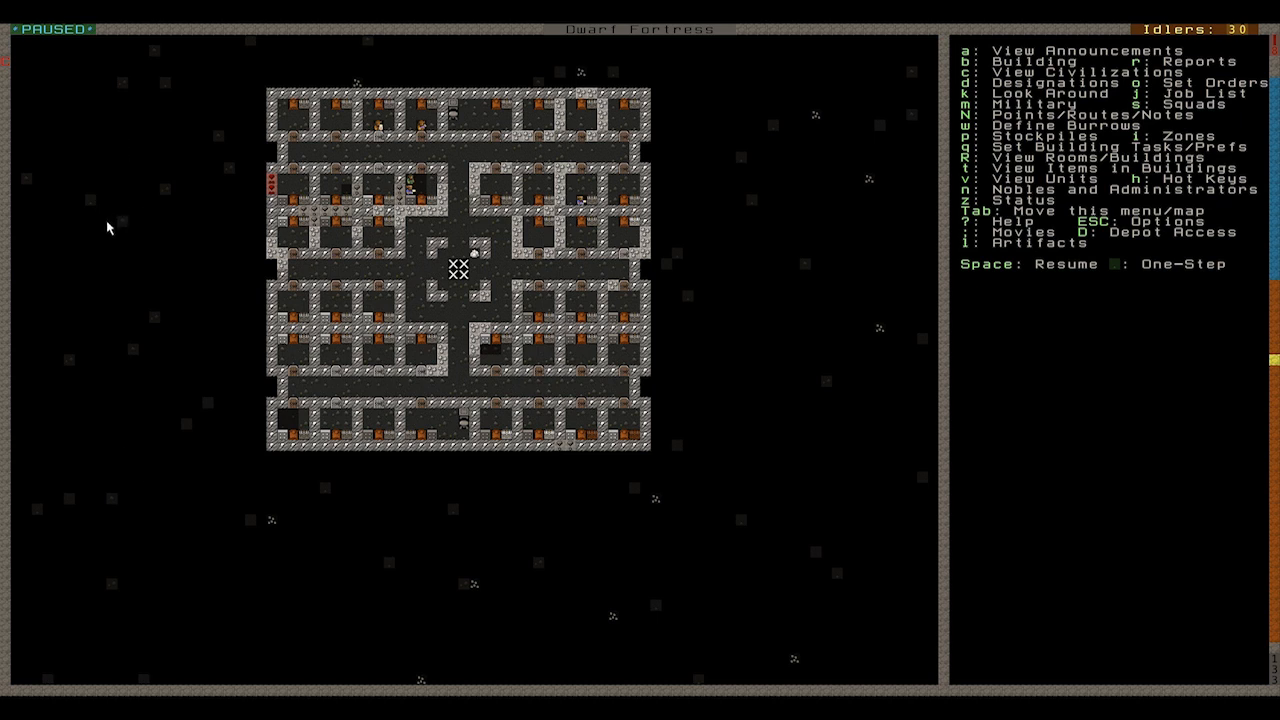
{"action": "mouse_move", "coordinate": [136, 340]}
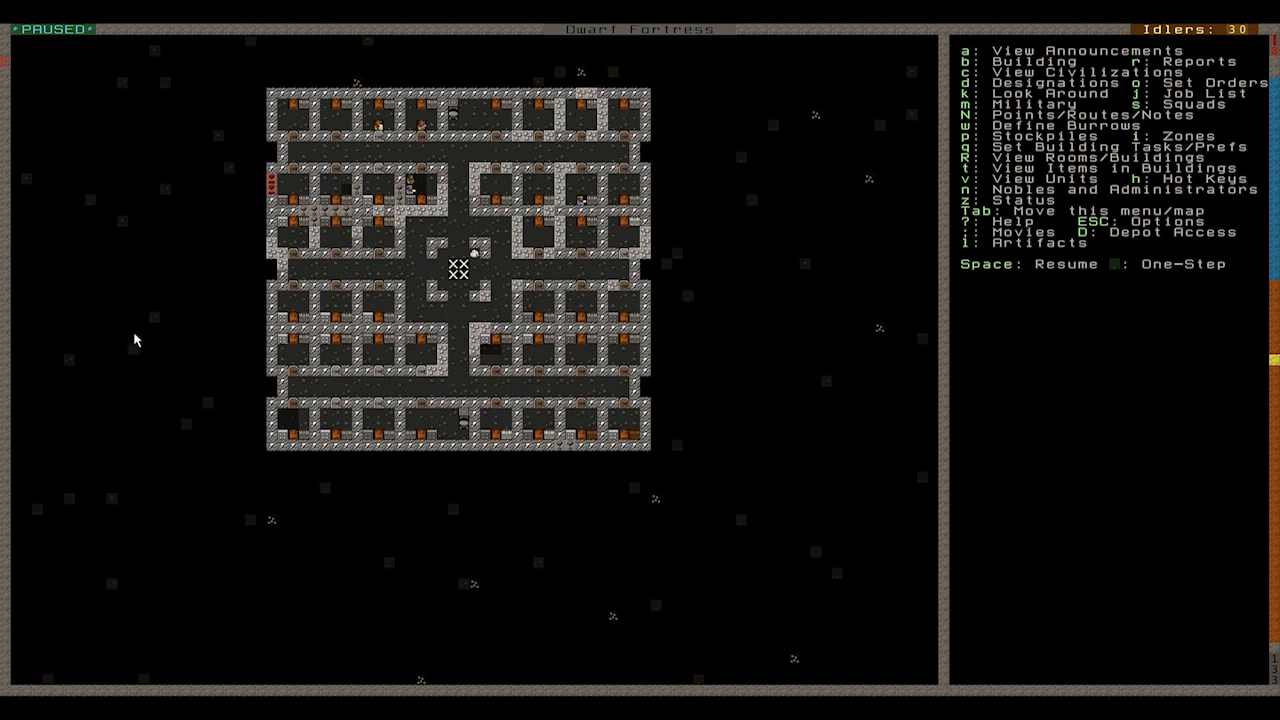
{"action": "mouse_move", "coordinate": [96, 540]}
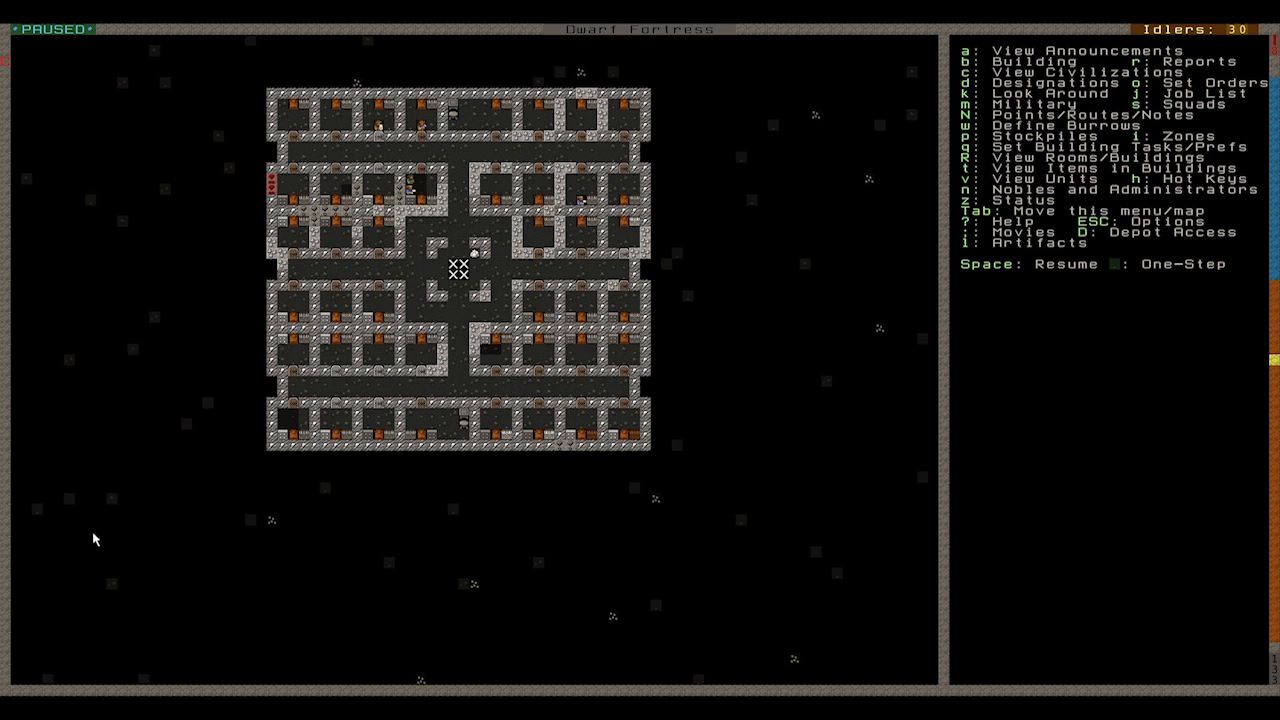
{"action": "mouse_move", "coordinate": [182, 544]}
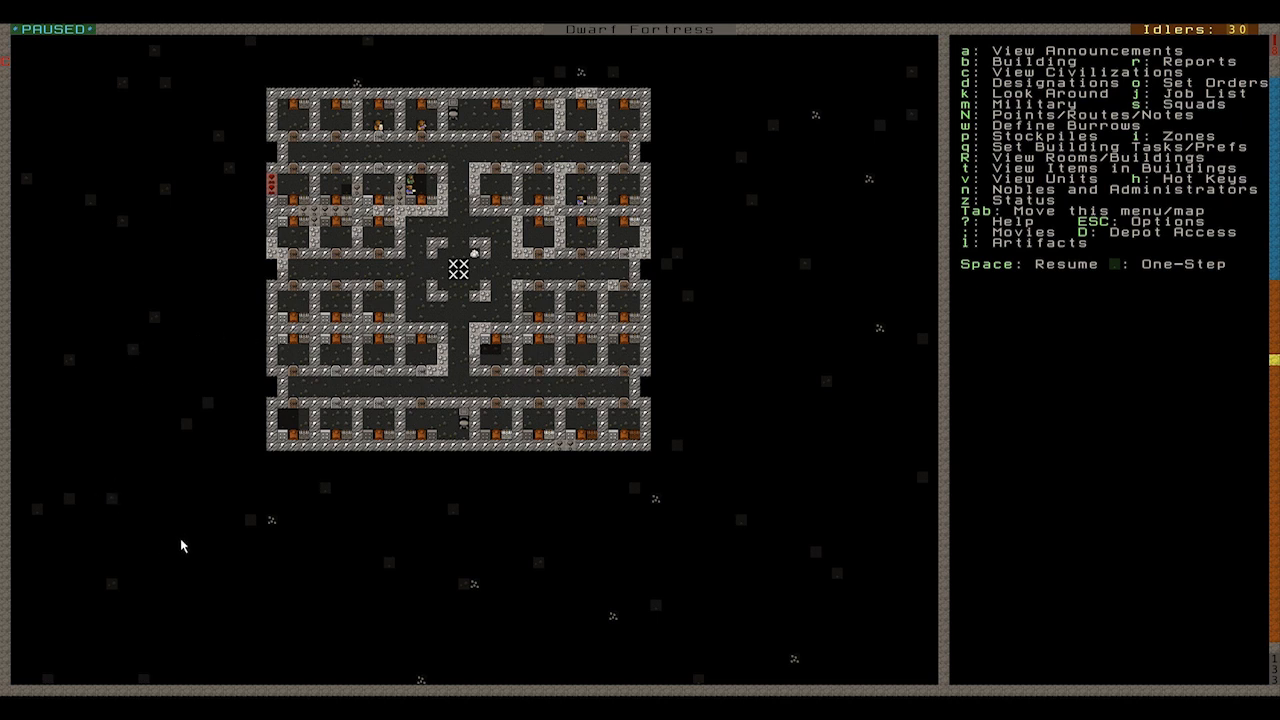
{"action": "mouse_move", "coordinate": [124, 160]}
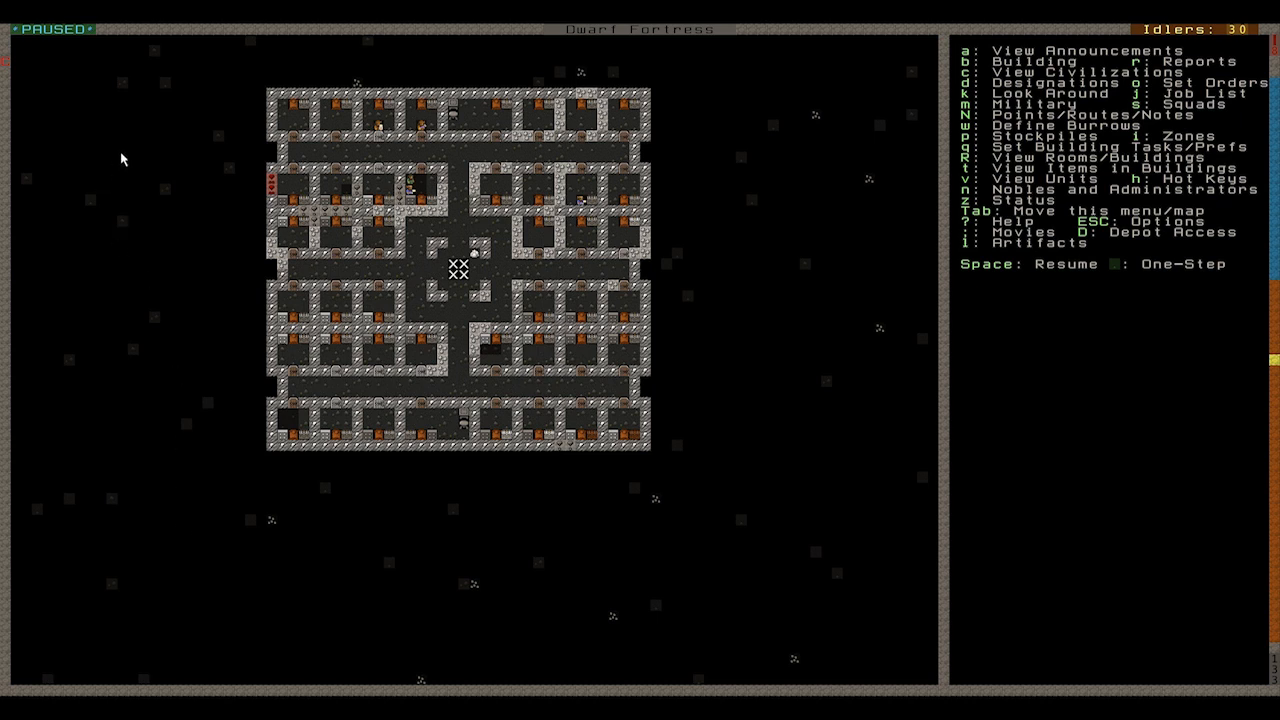
{"action": "mouse_move", "coordinate": [224, 452]}
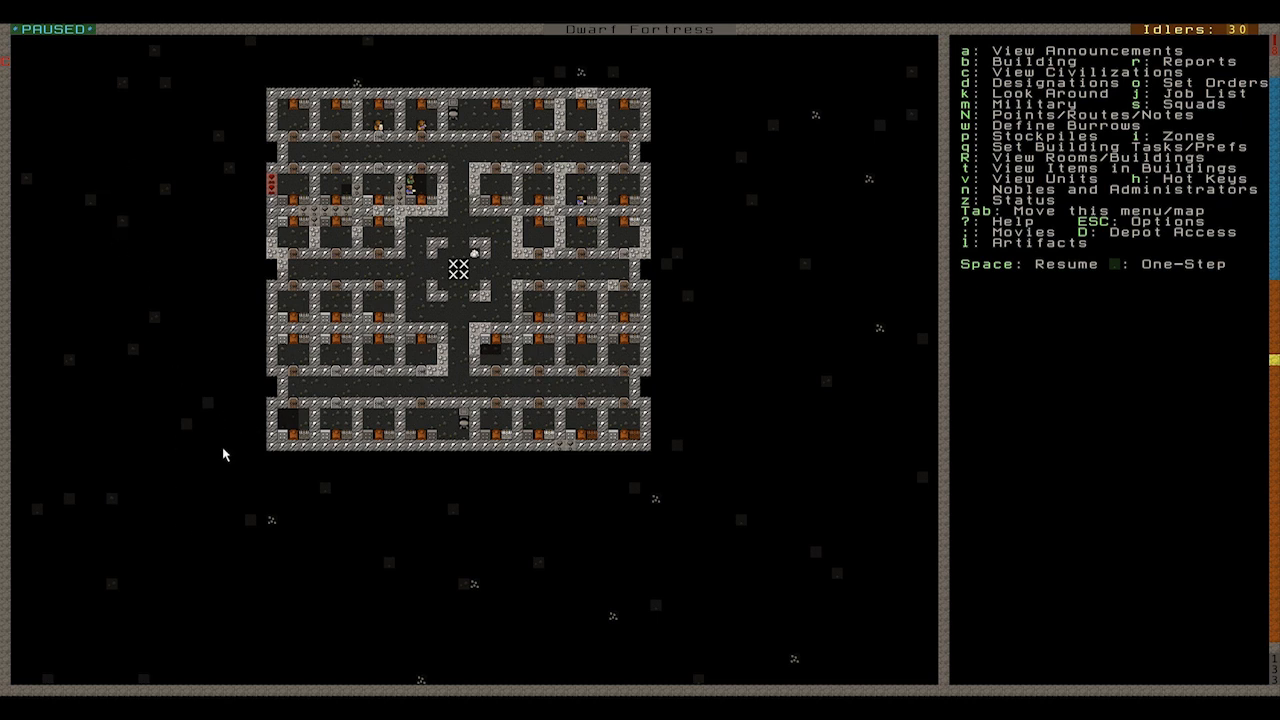
{"action": "mouse_move", "coordinate": [322, 558]}
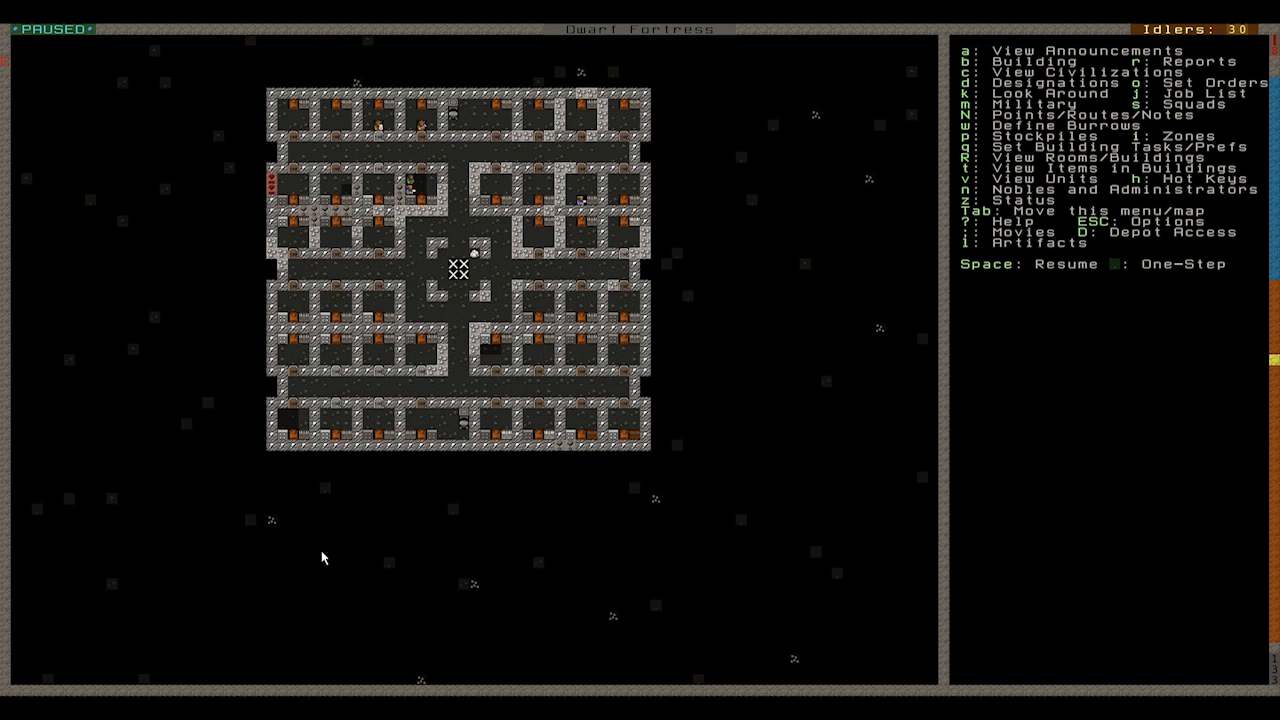
{"action": "mouse_move", "coordinate": [288, 548]}
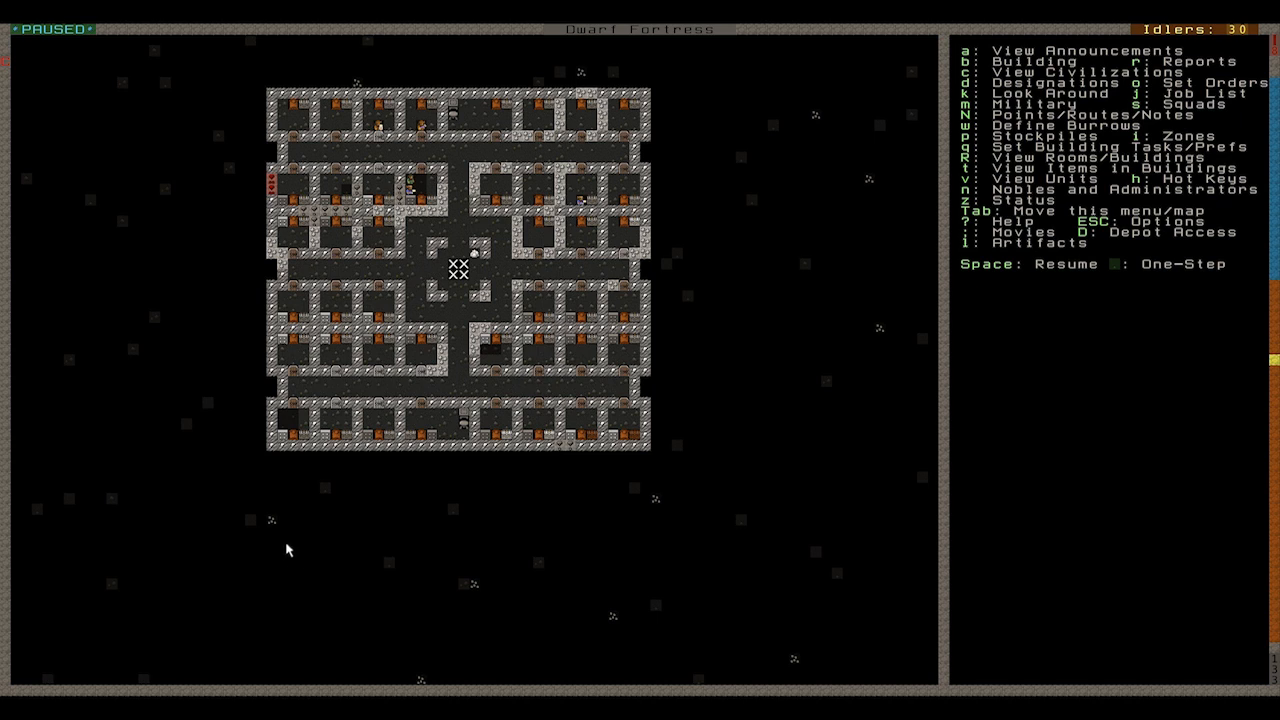
{"action": "mouse_move", "coordinate": [344, 552]}
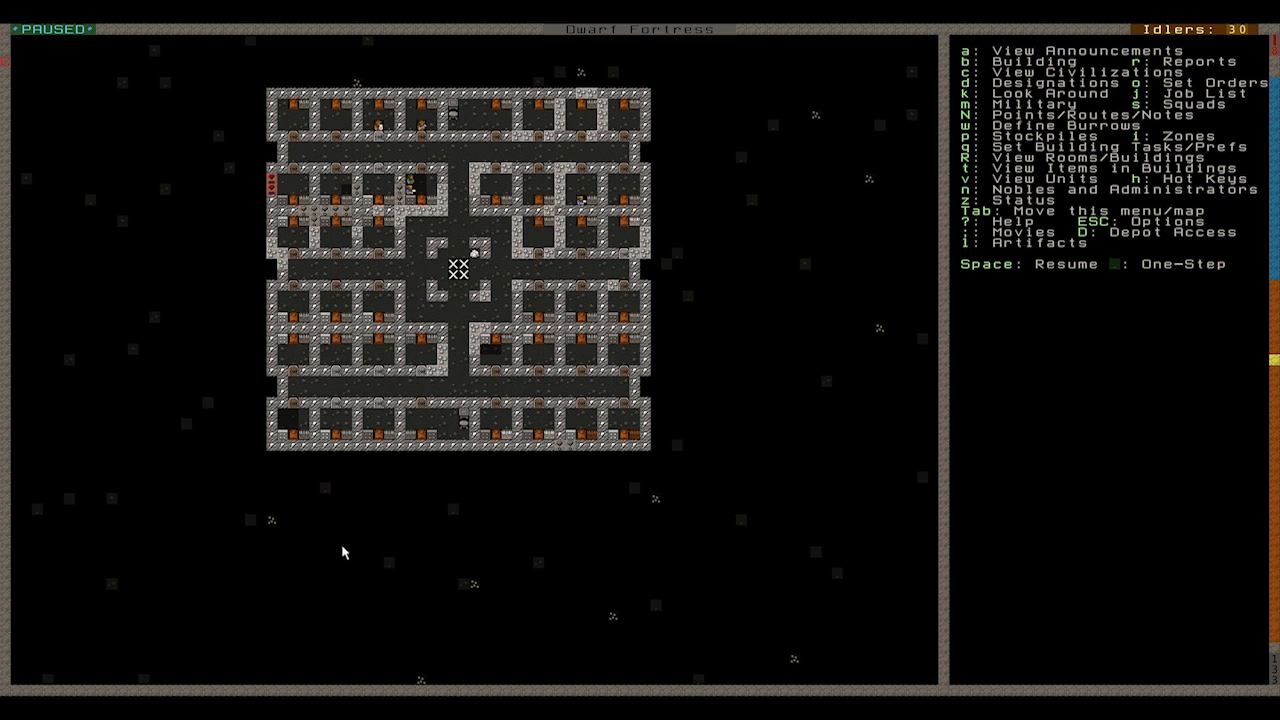
{"action": "mouse_move", "coordinate": [448, 438]}
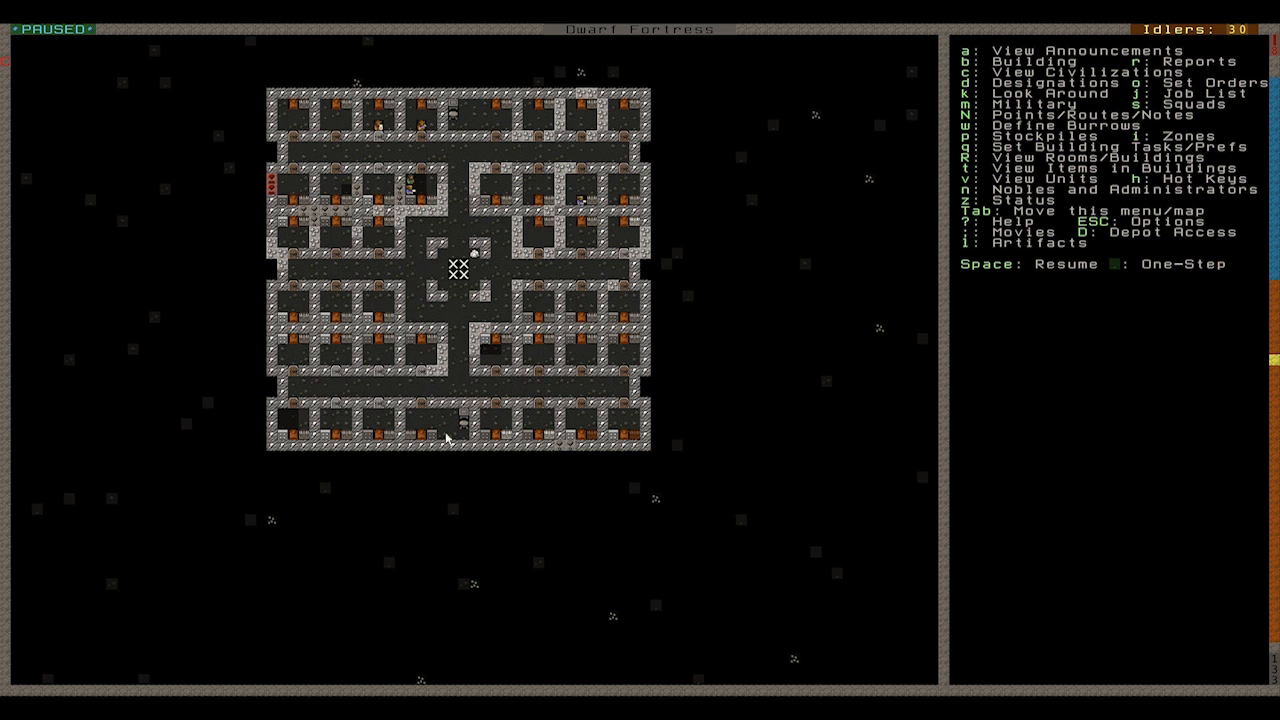
{"action": "mouse_move", "coordinate": [68, 158]}
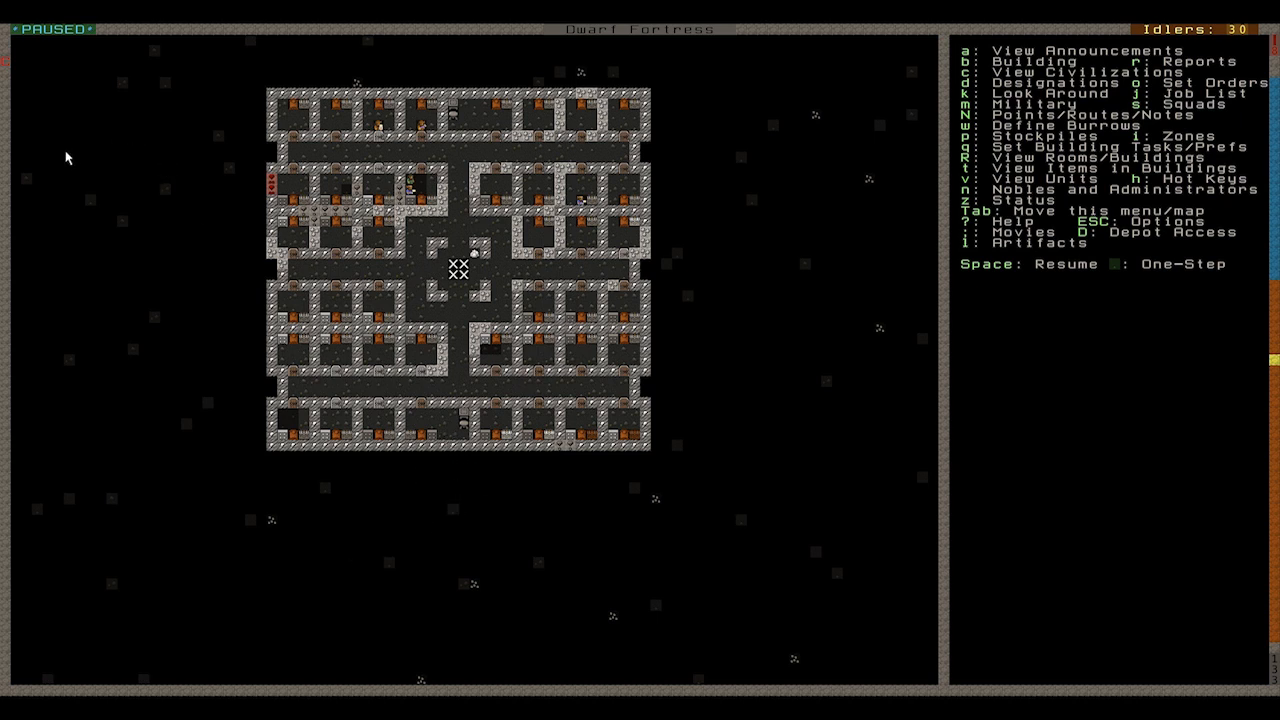
{"action": "mouse_move", "coordinate": [112, 156]}
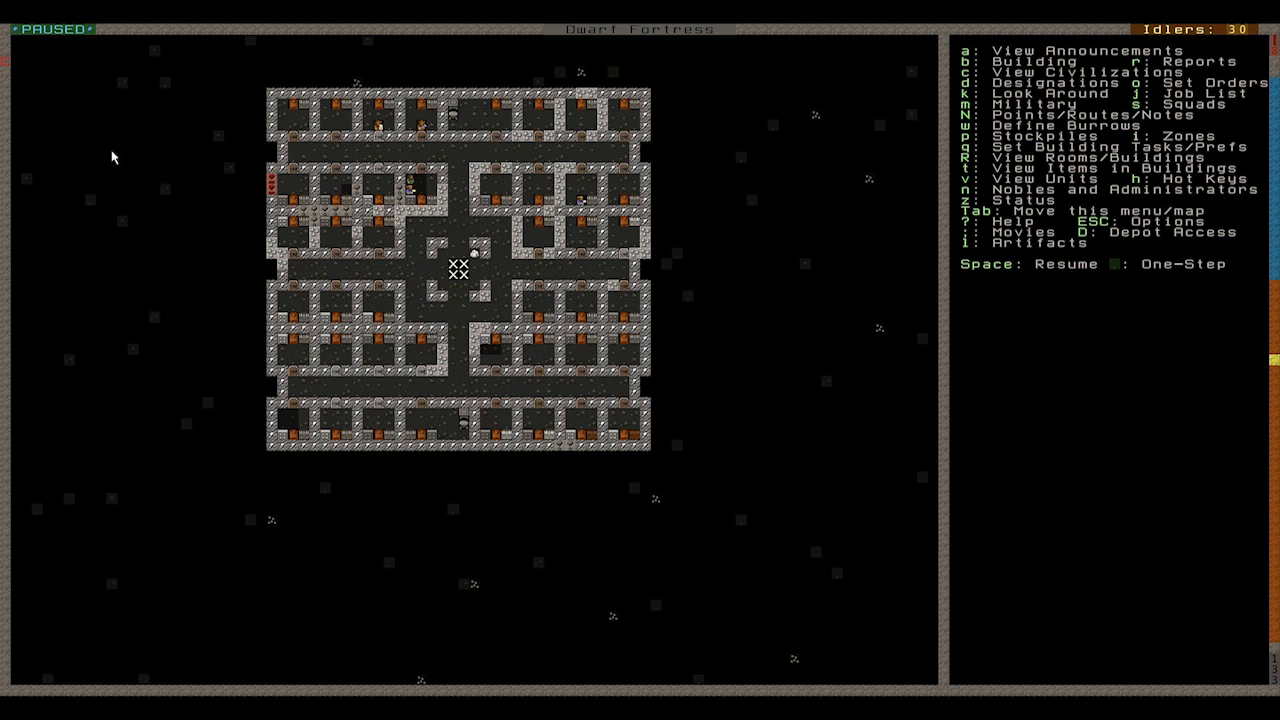
{"action": "mouse_move", "coordinate": [116, 188]}
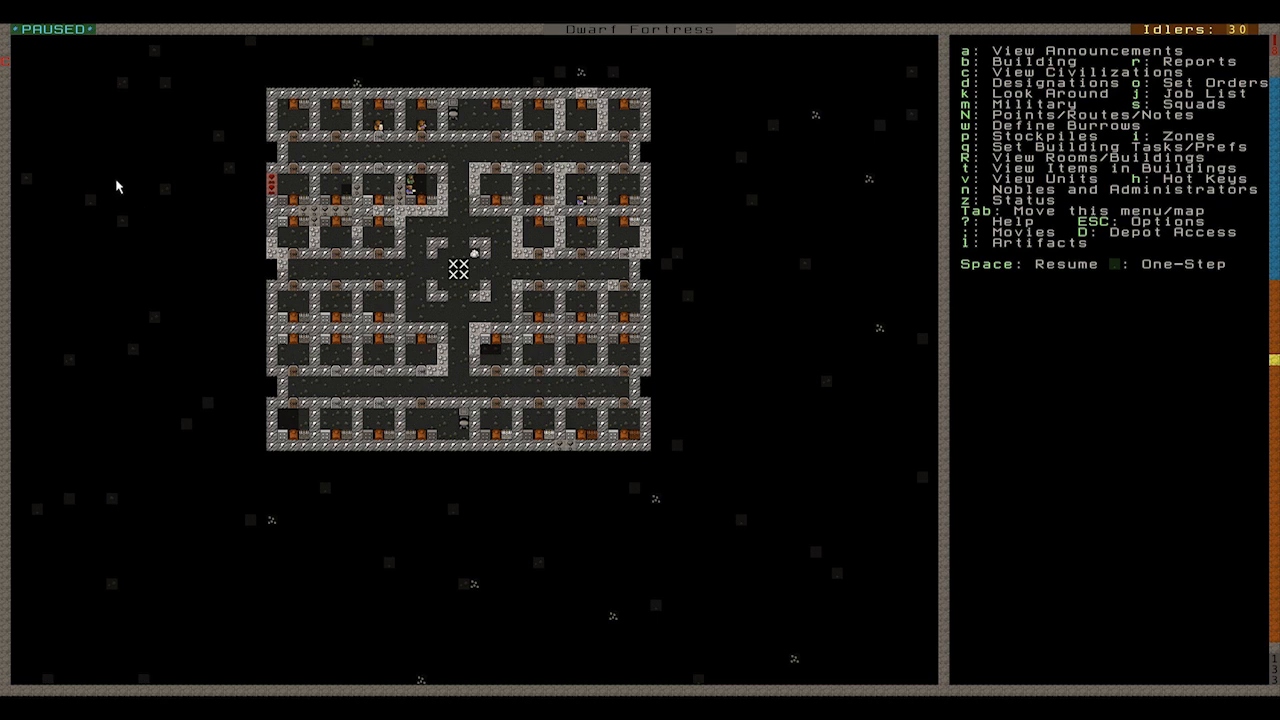
{"action": "mouse_move", "coordinate": [108, 216]}
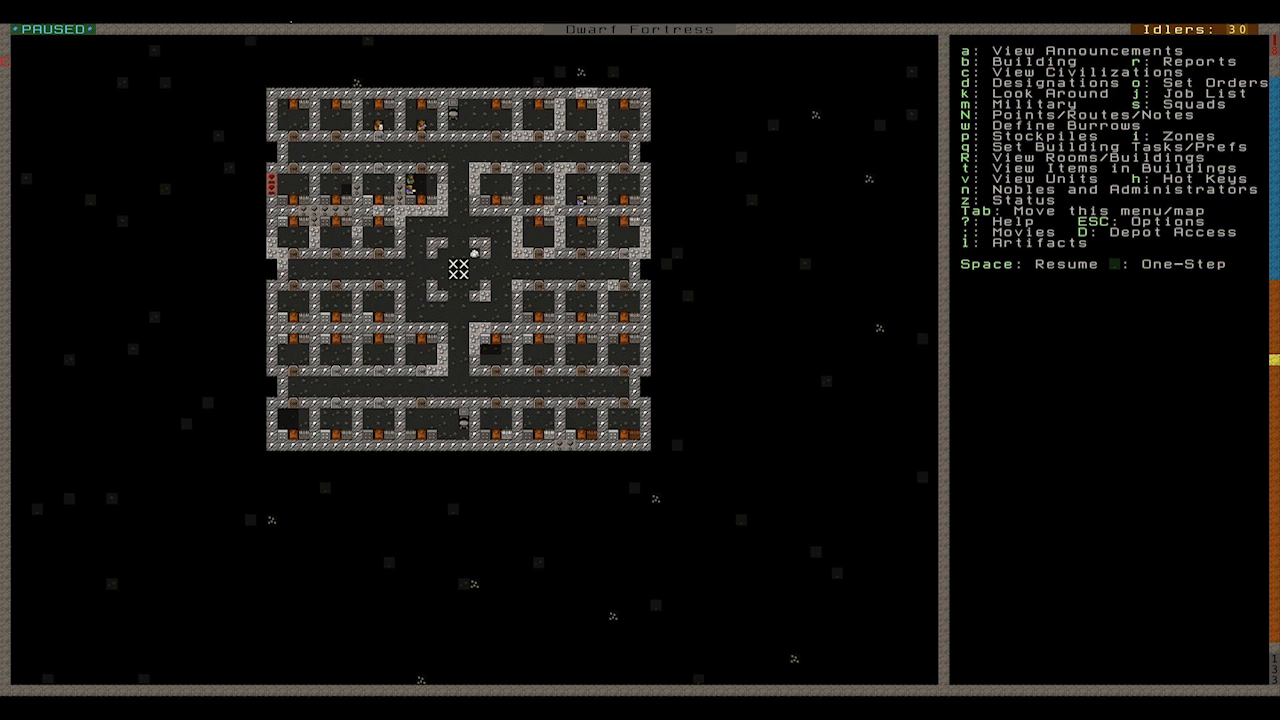
{"action": "mouse_move", "coordinate": [200, 400]}
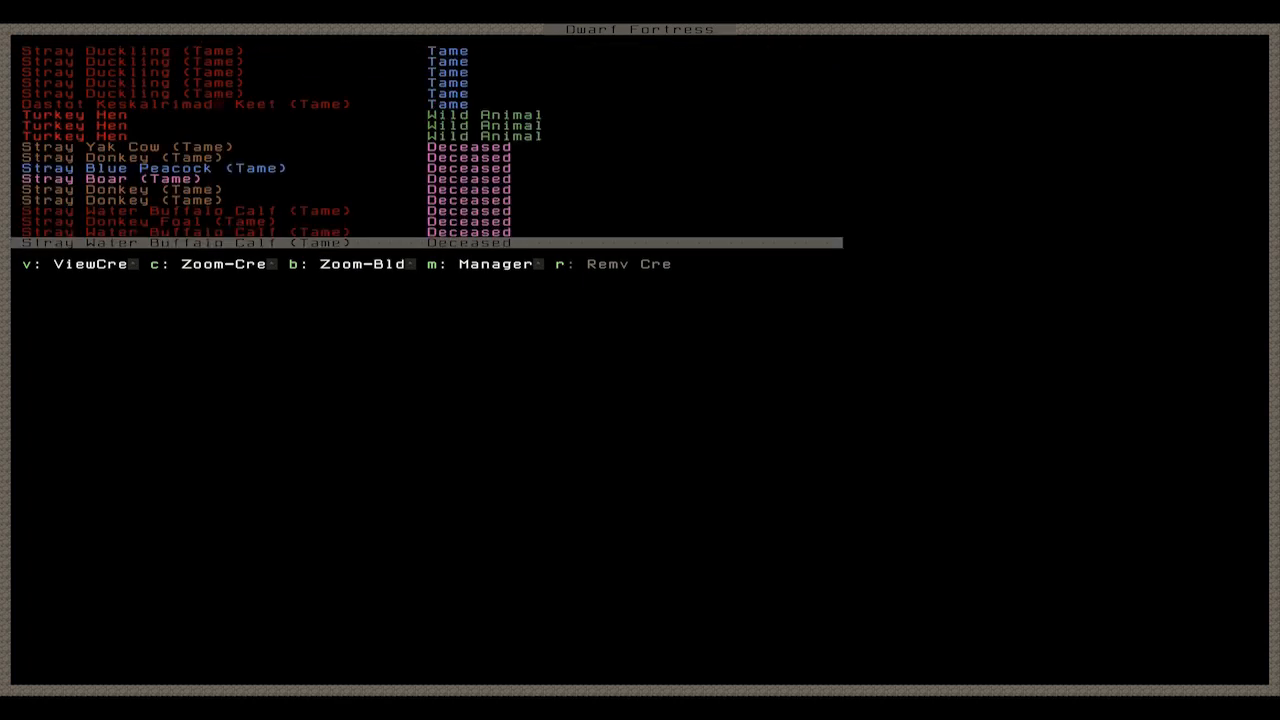
- Browse the creature list of stray animals and their deceased status
{"action": "key", "text": "Up"}
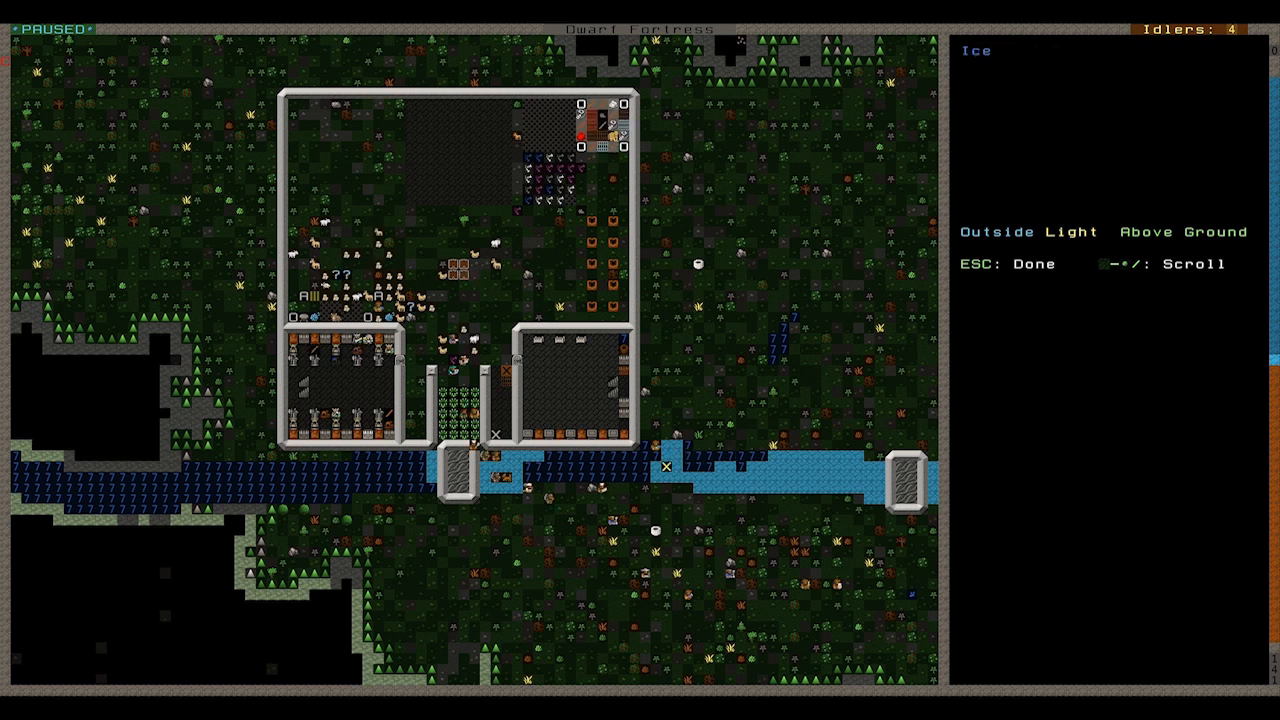
{"action": "mouse_move", "coordinate": [632, 498]}
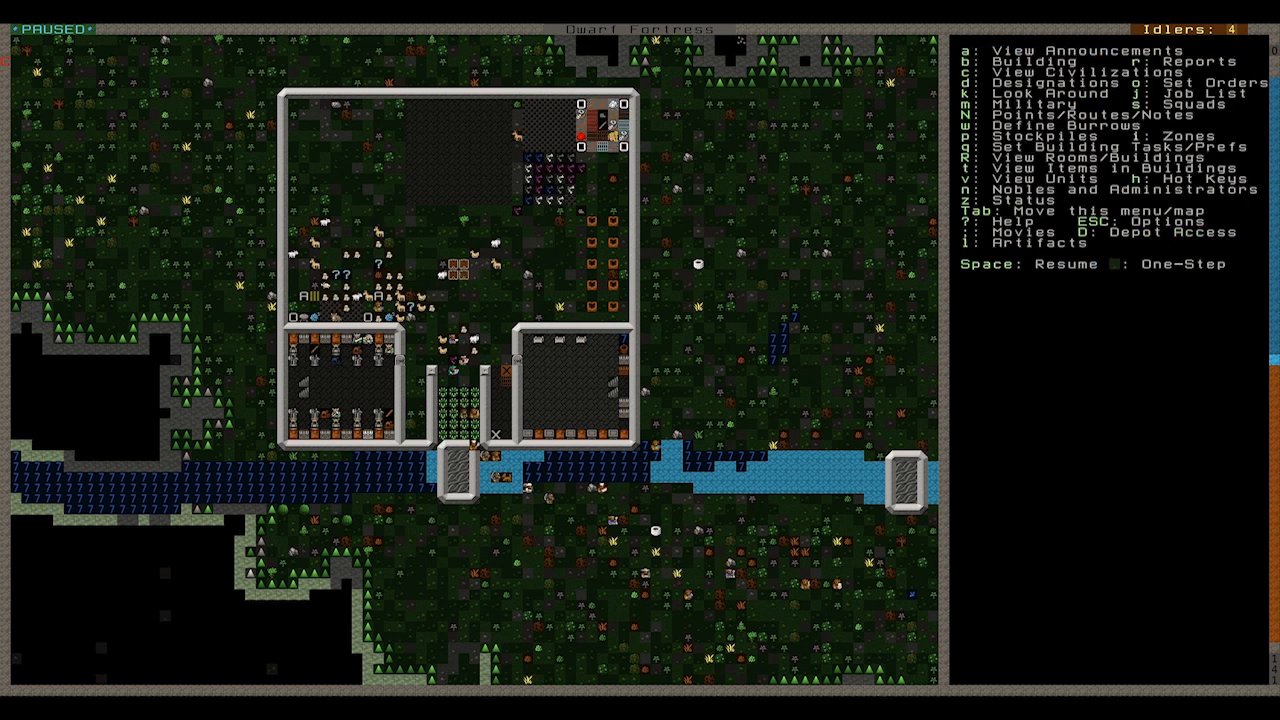
- Pause the game and examine the pile of cedar logs and clothing by the river gate
{"action": "key", "text": "Space"}
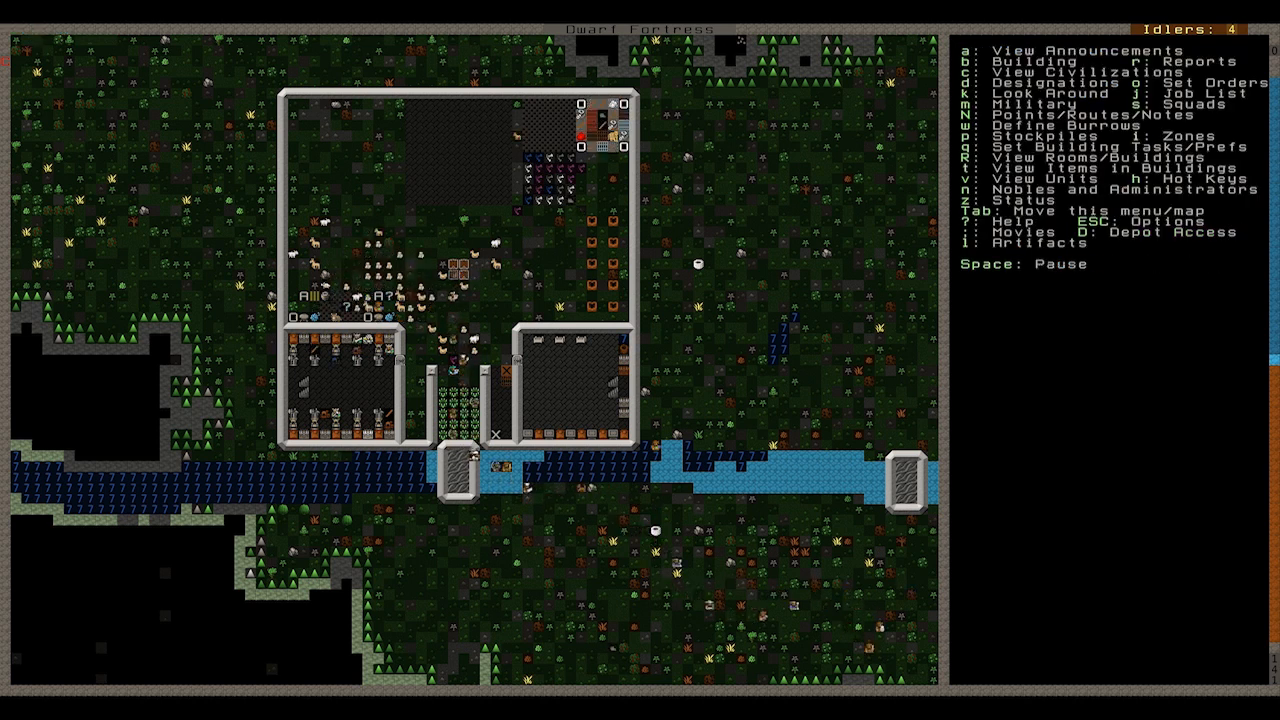
{"action": "key", "text": "space"}
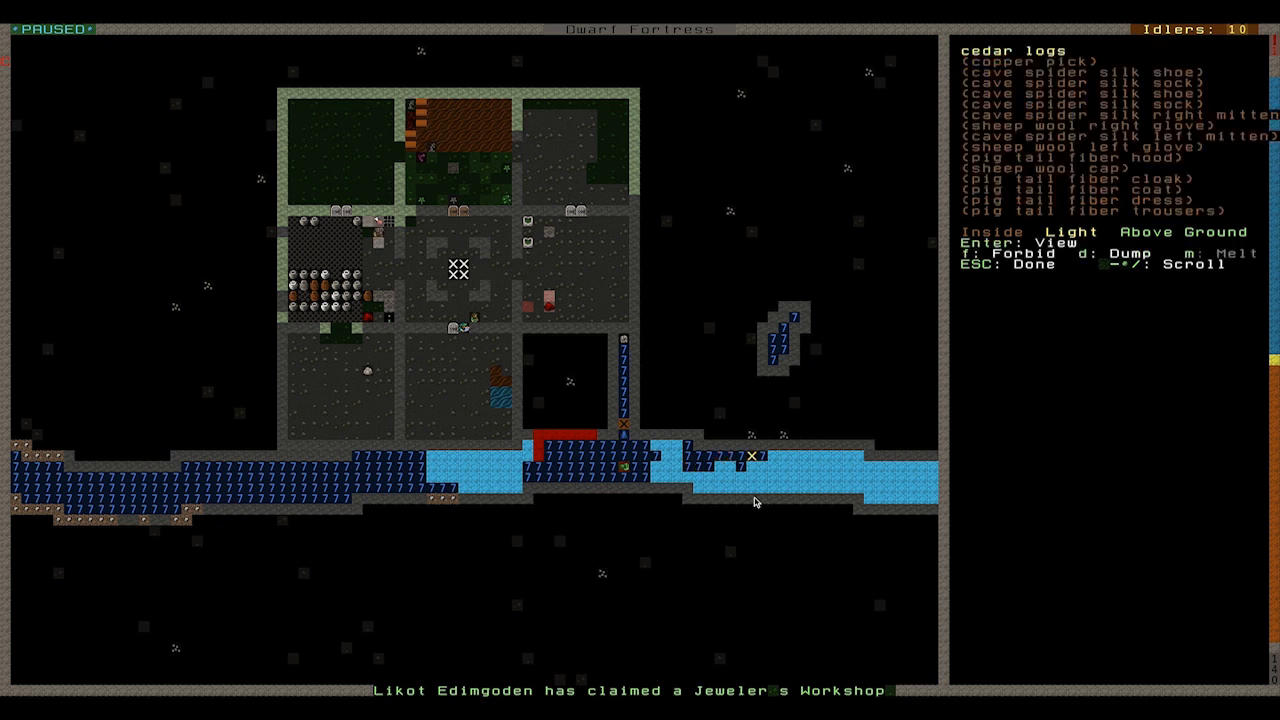
- Review the dropped gear and a fallen dwarf's belongings, then close the inspection
{"action": "scroll", "scroll_direction": "down", "scroll_amount": 3}
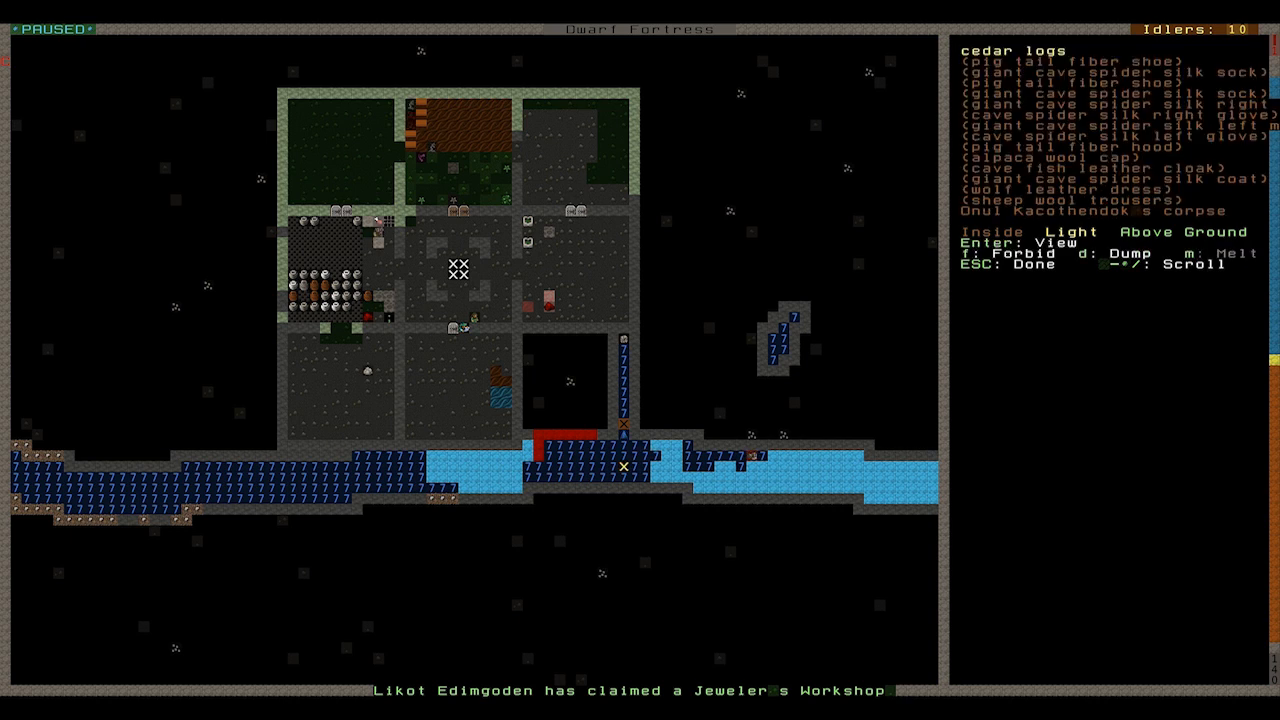
{"action": "key", "text": "Escape"}
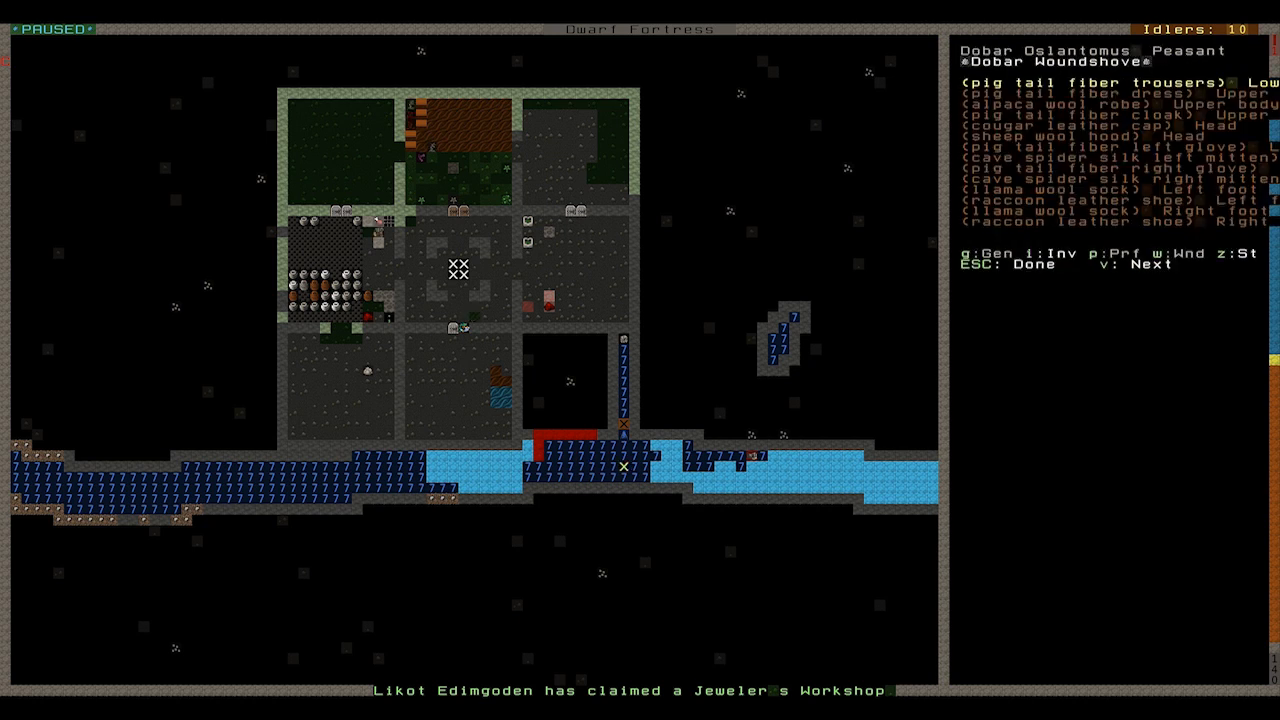
{"action": "key", "text": "Escape"}
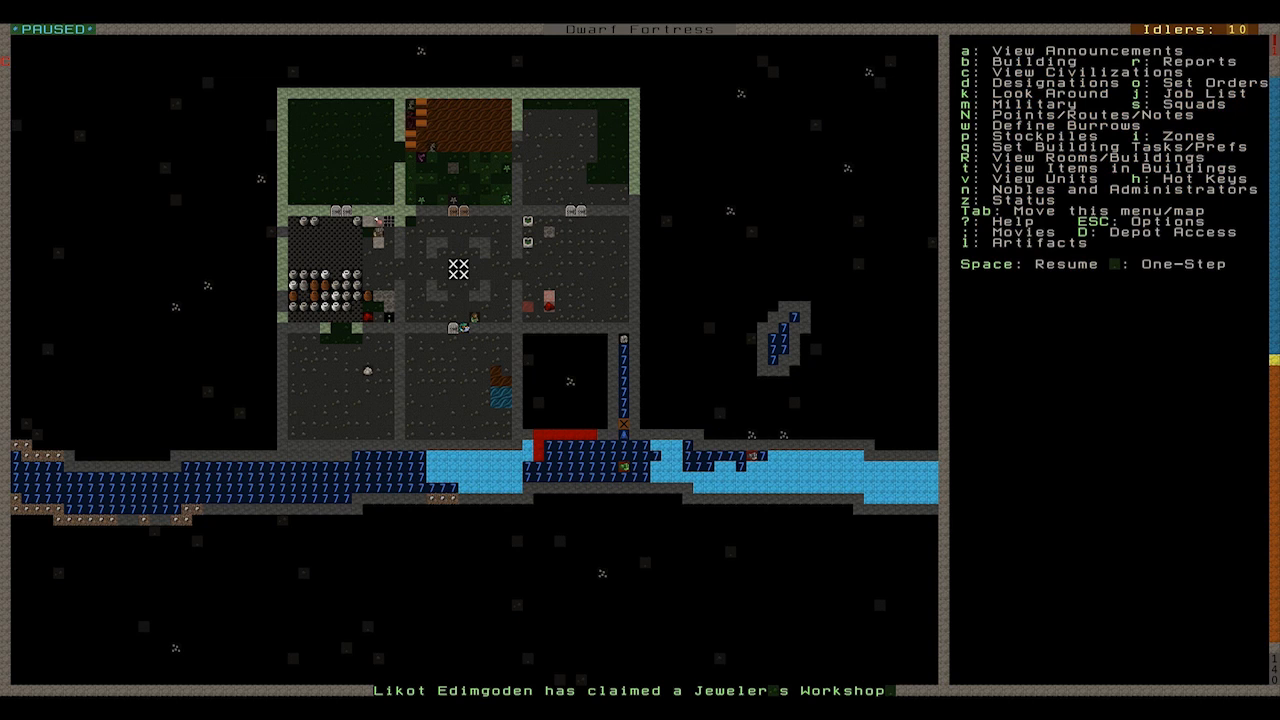
- Unpause the game briefly, then pause it again
{"action": "key", "text": "space"}
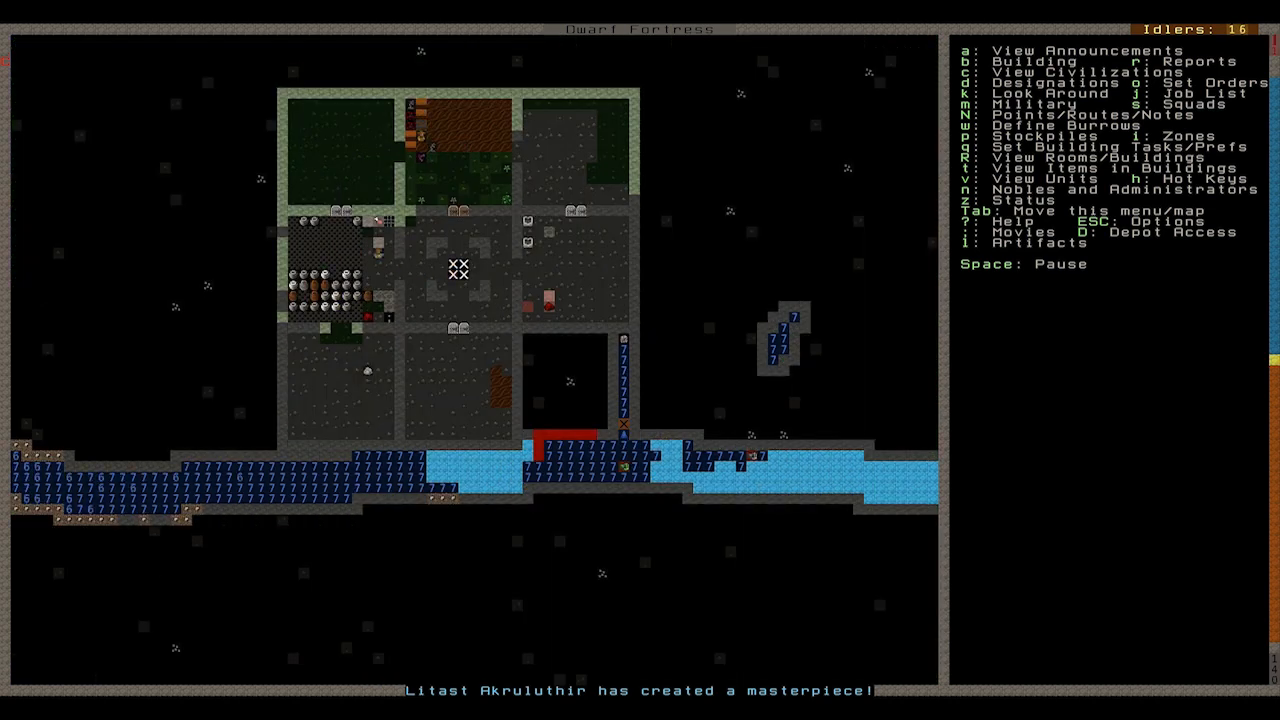
{"action": "key", "text": "space"}
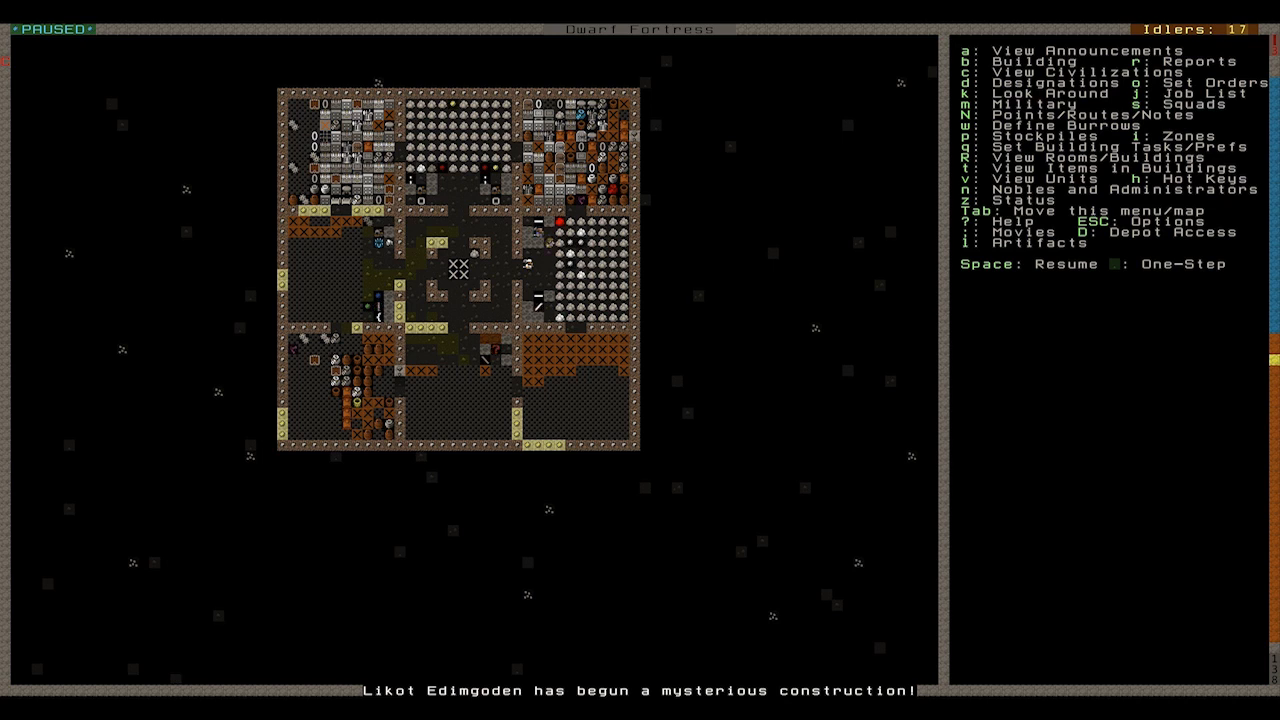
- Bring up a workshop's job list filtered to ROCK items
{"action": "key", "text": "space"}
{"action": "type", "text": "ROCK"}
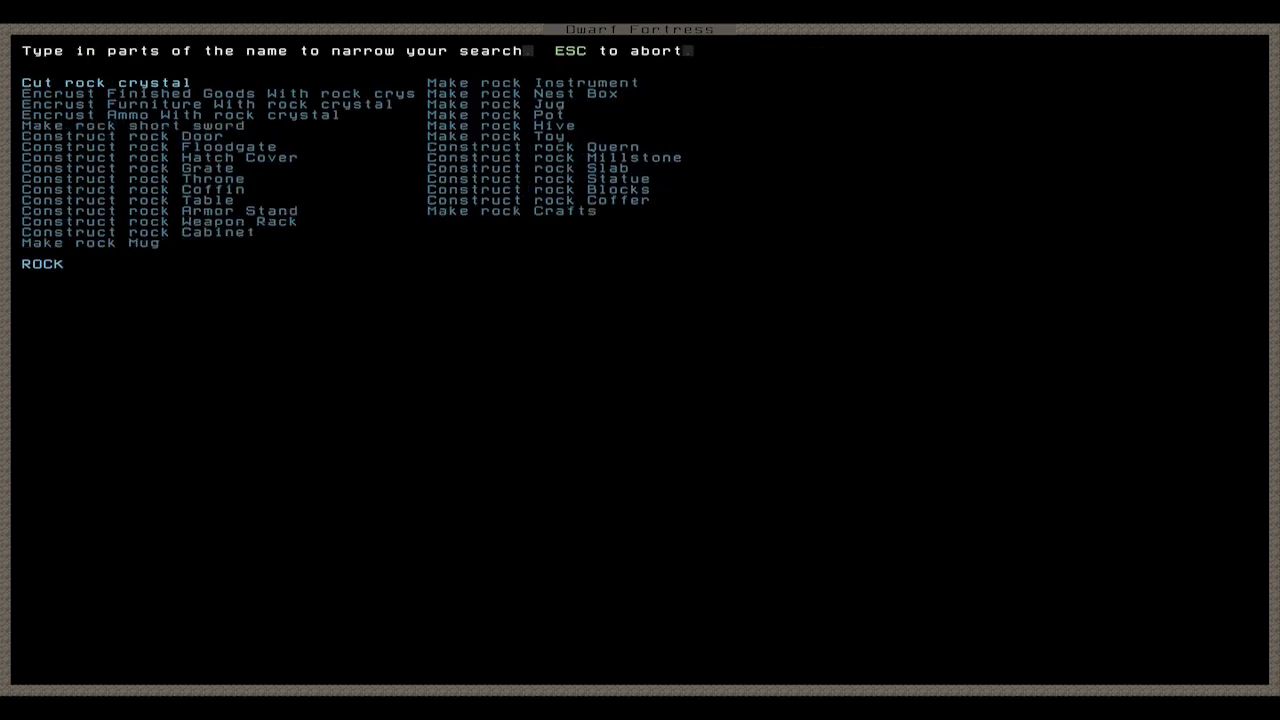
- Choose a rock job from the filtered list
{"action": "left_click", "coordinate": [136, 188]}
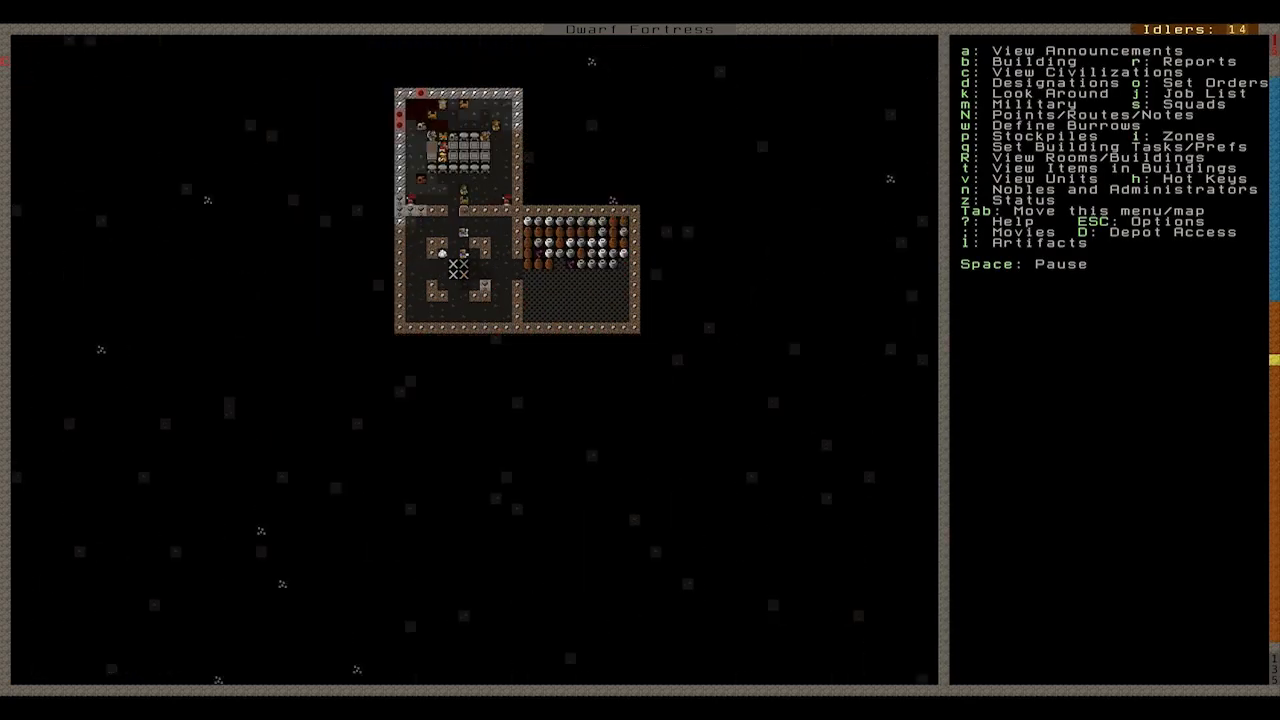
- Designate an up/down stairway on the stair tile to carry the stairwell down a level
{"action": "key", "text": "d"}
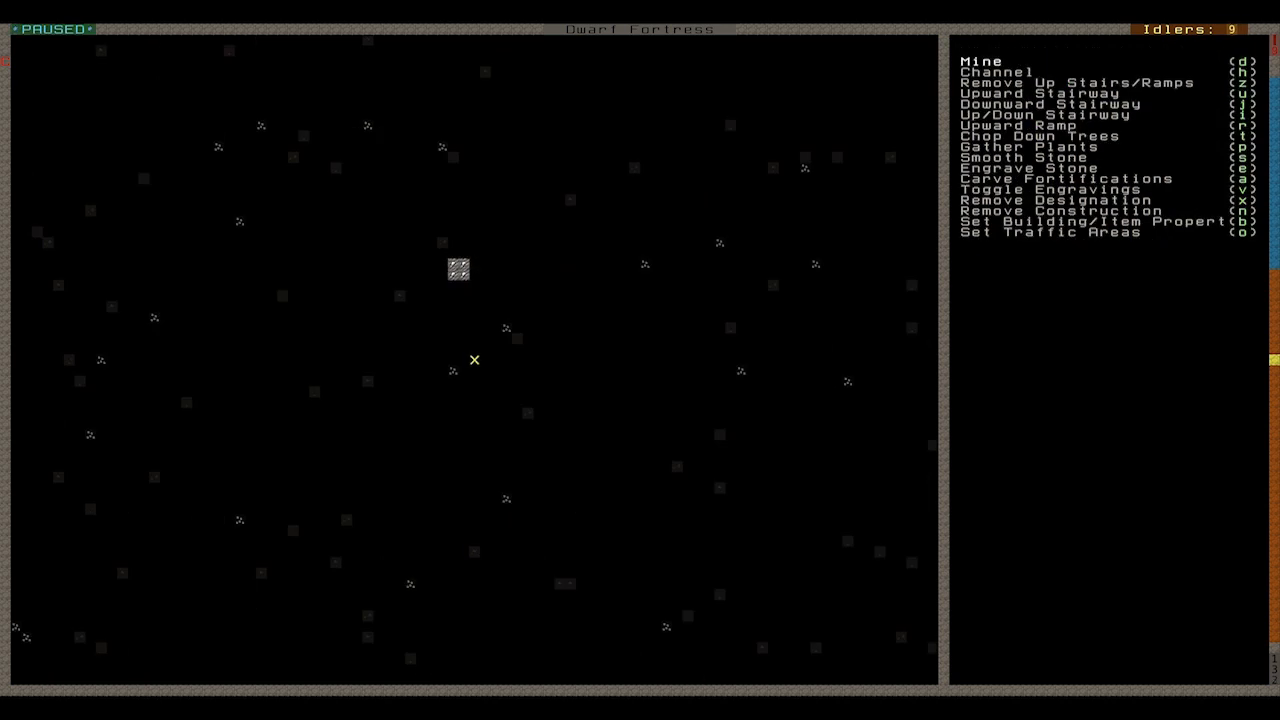
{"action": "mouse_move", "coordinate": [458, 268]}
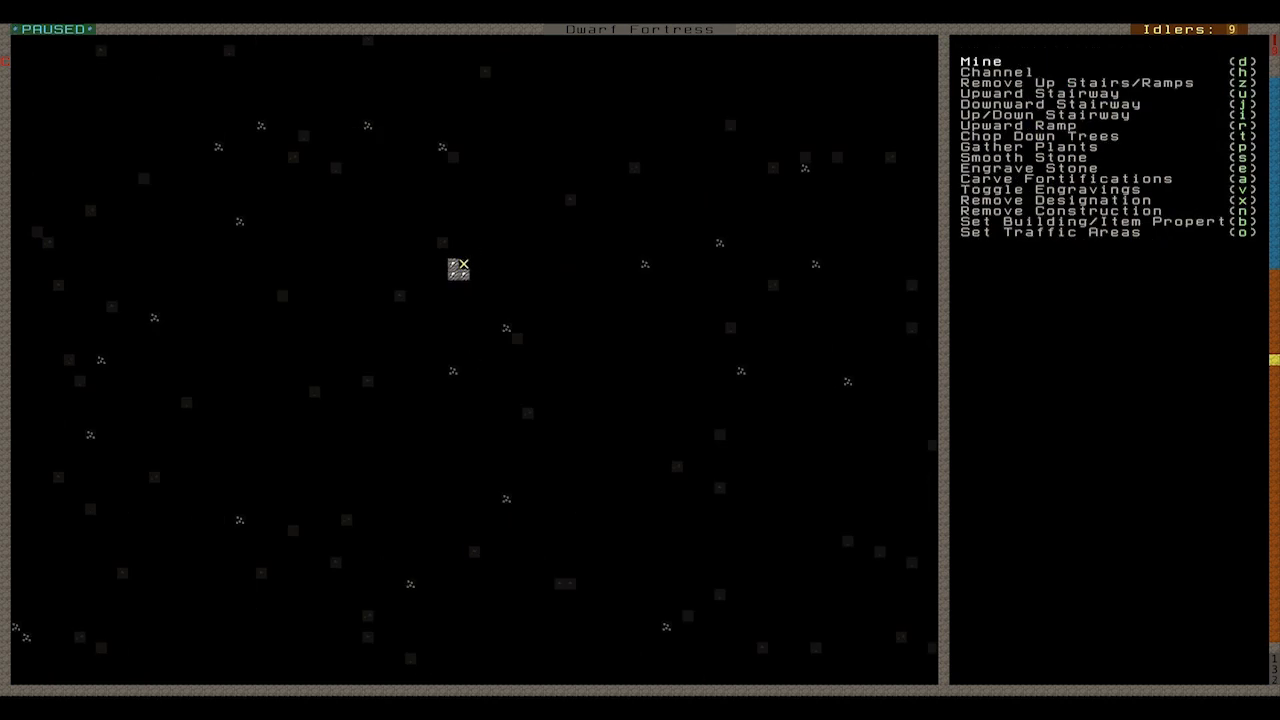
{"action": "key", "text": "i"}
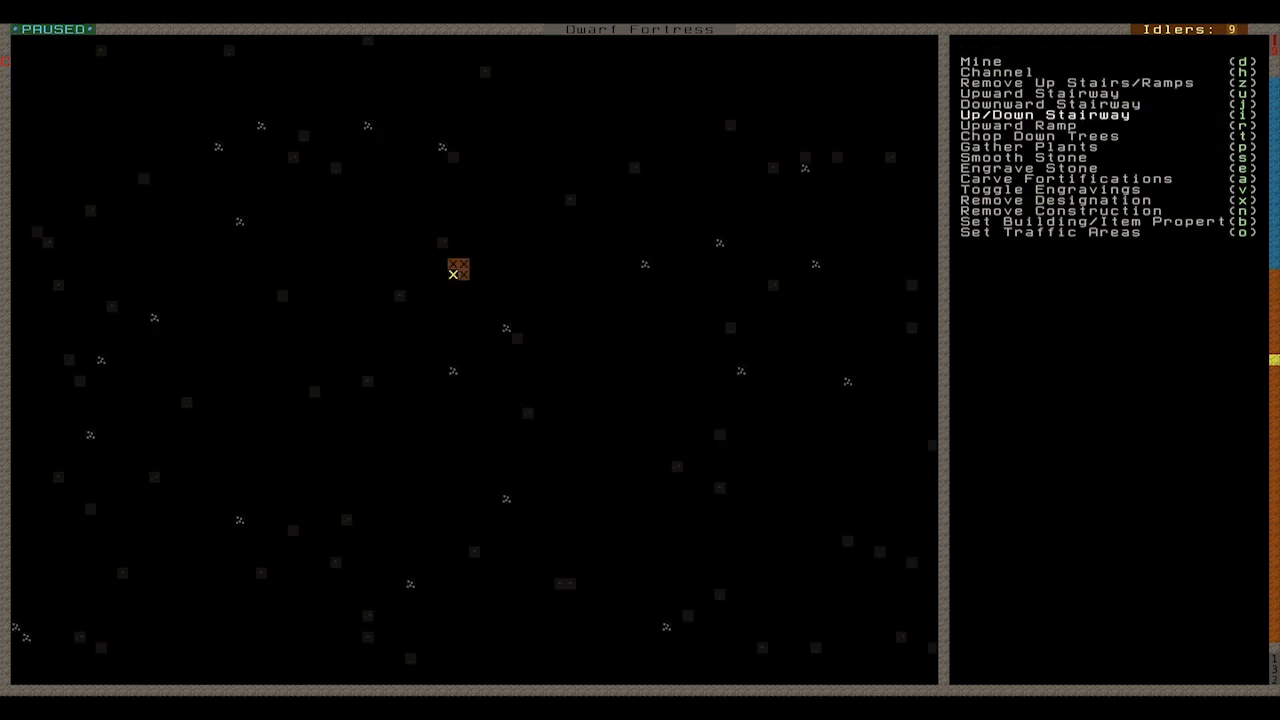
{"action": "key", "text": "Escape"}
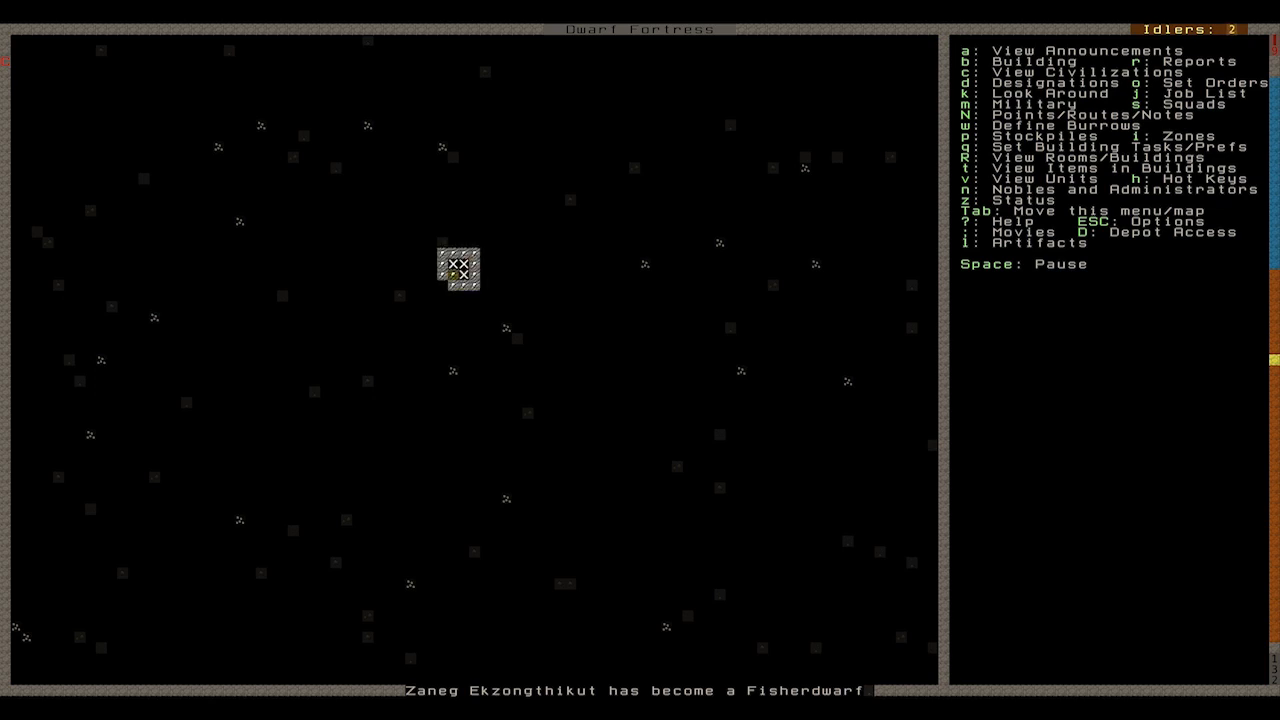
- Mark the square room and westward corridor of small rooms for mining, removing mistaken designations
{"action": "key", "text": "d"}
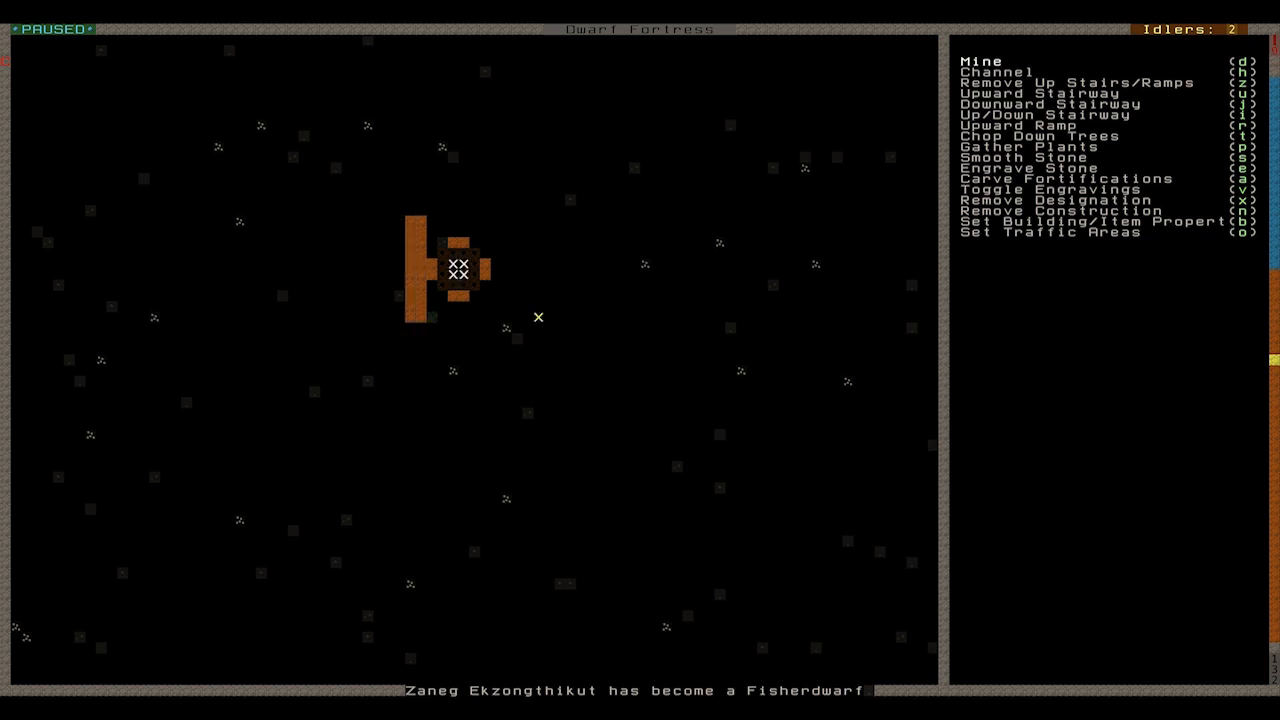
{"action": "mouse_move", "coordinate": [496, 316]}
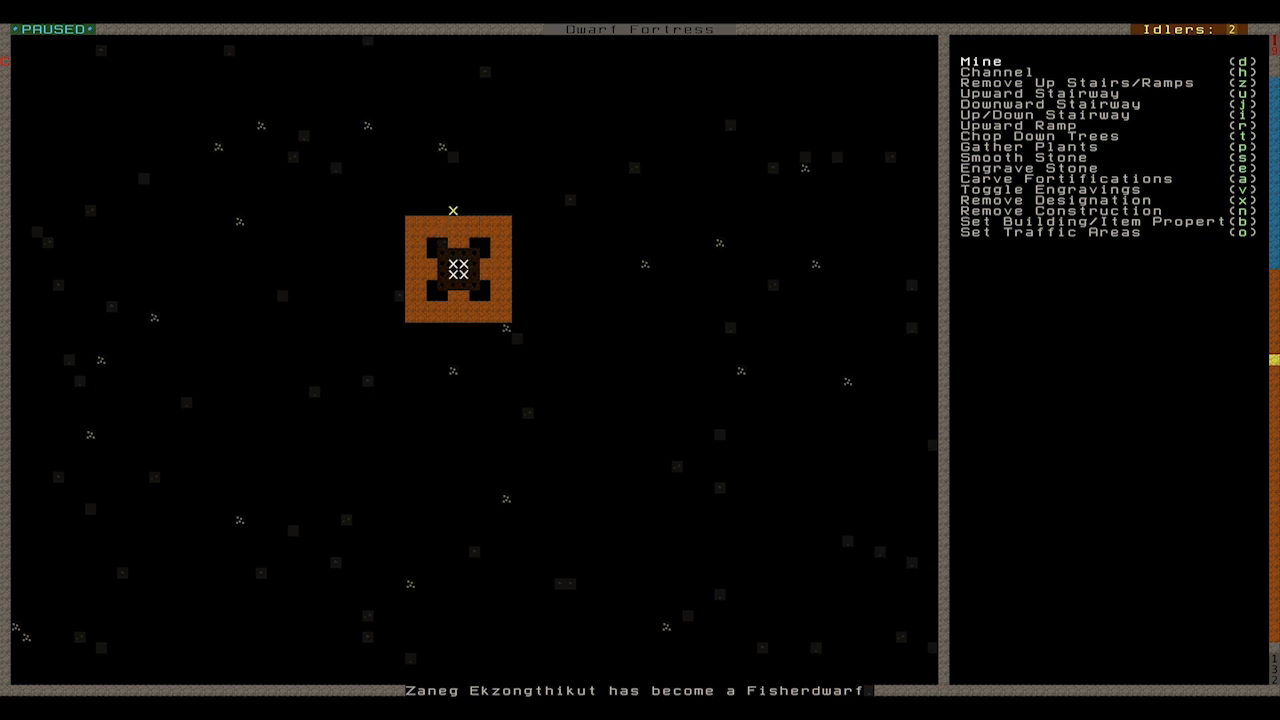
{"action": "mouse_move", "coordinate": [398, 252]}
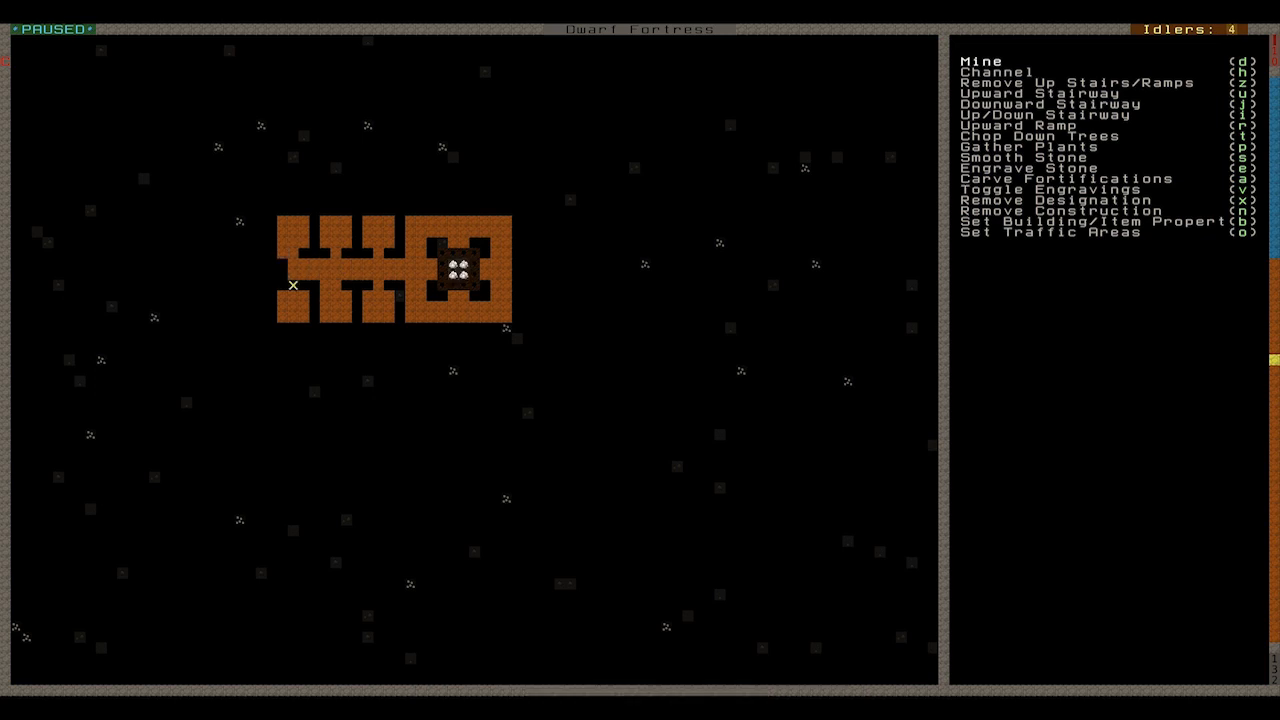
{"action": "key", "text": "x"}
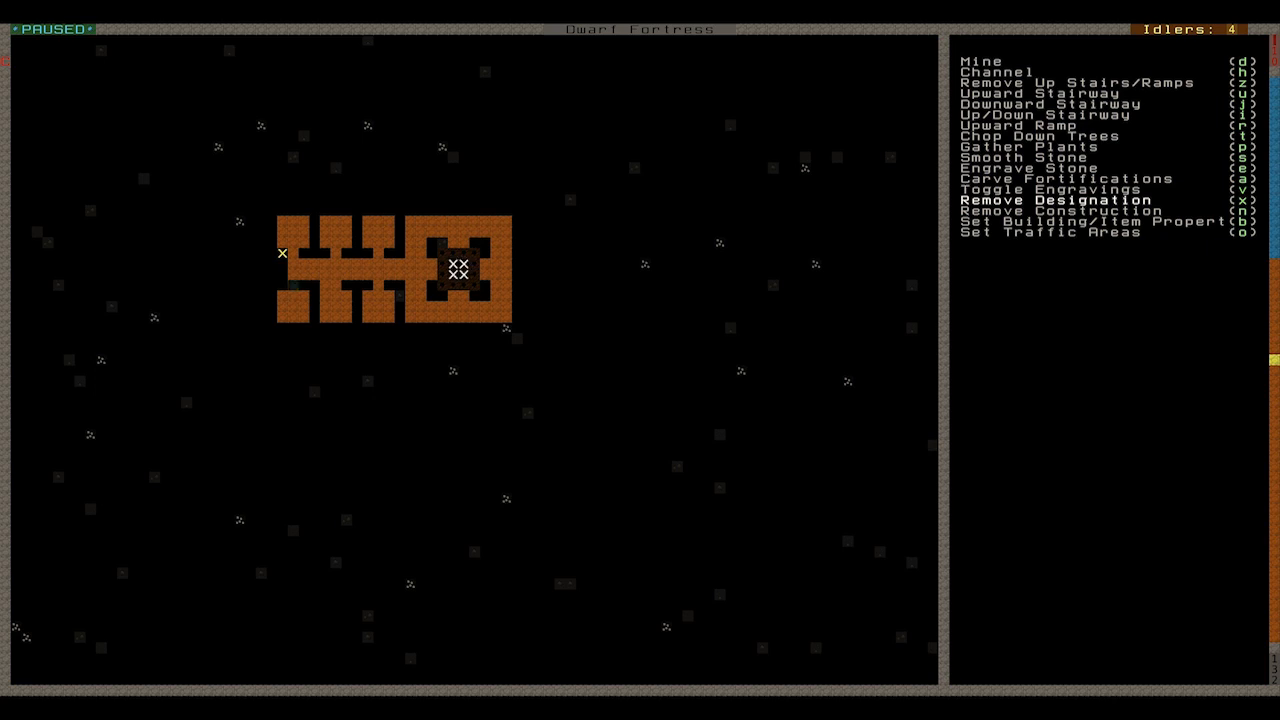
{"action": "mouse_move", "coordinate": [474, 360]}
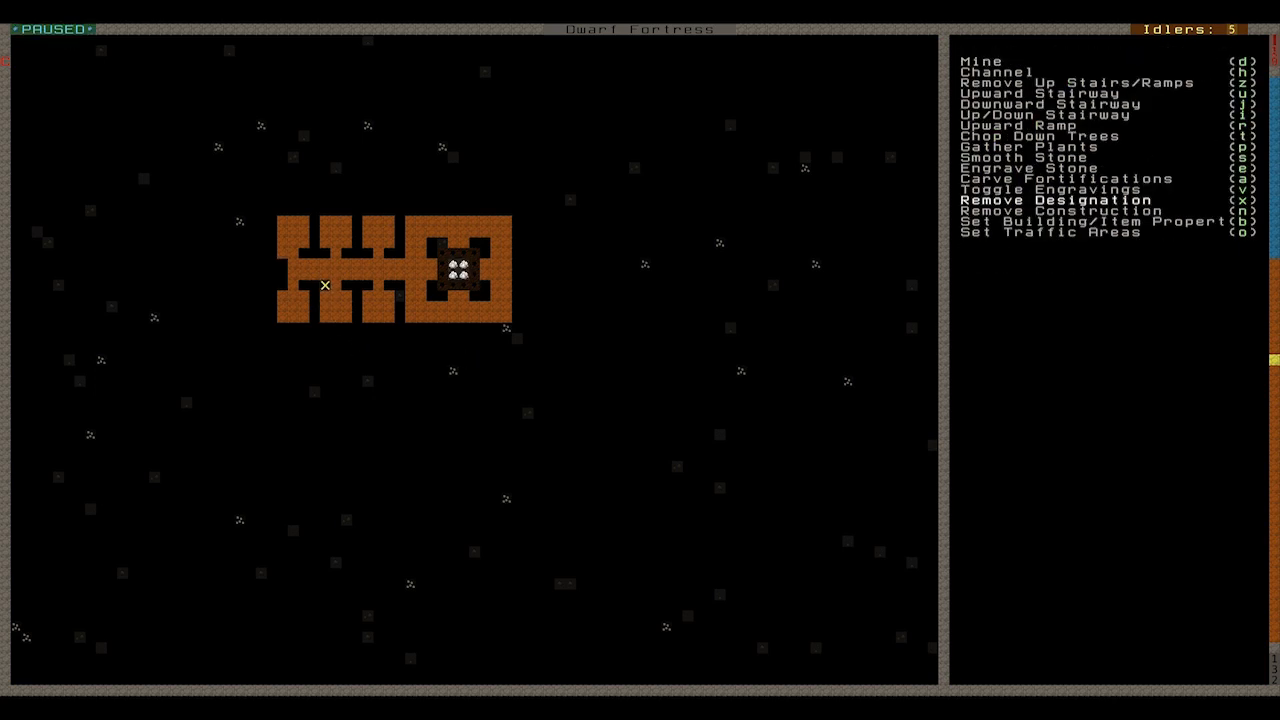
{"action": "mouse_move", "coordinate": [284, 254]}
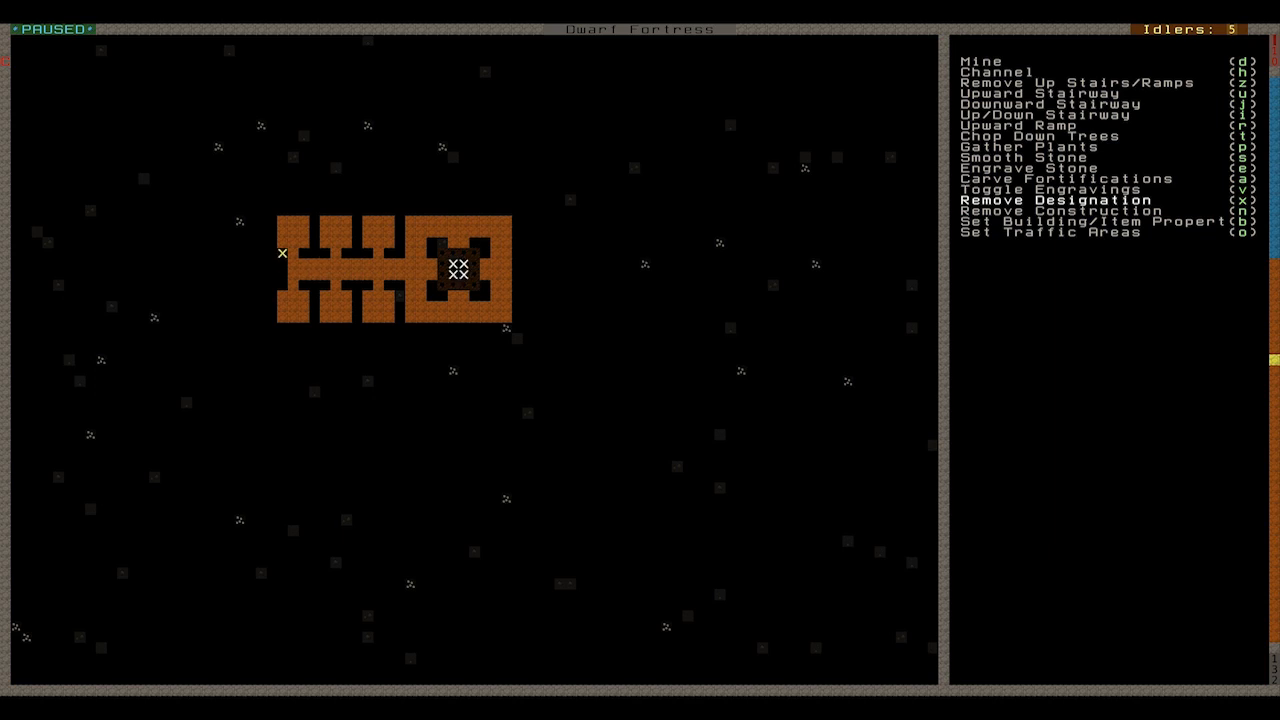
- Queue an Engrave Memorial task for a fallen dwarf at the Craftsdwarf's Workshop
{"action": "key", "text": "Escape"}
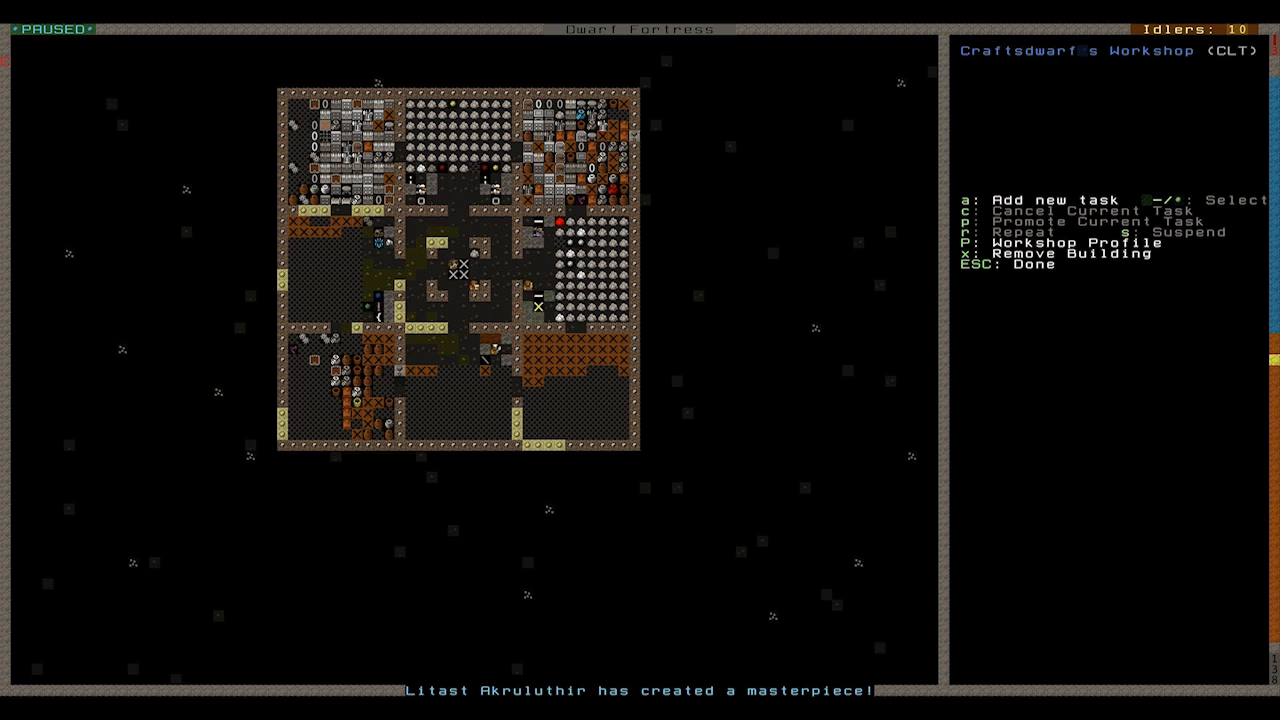
{"action": "key", "text": "a"}
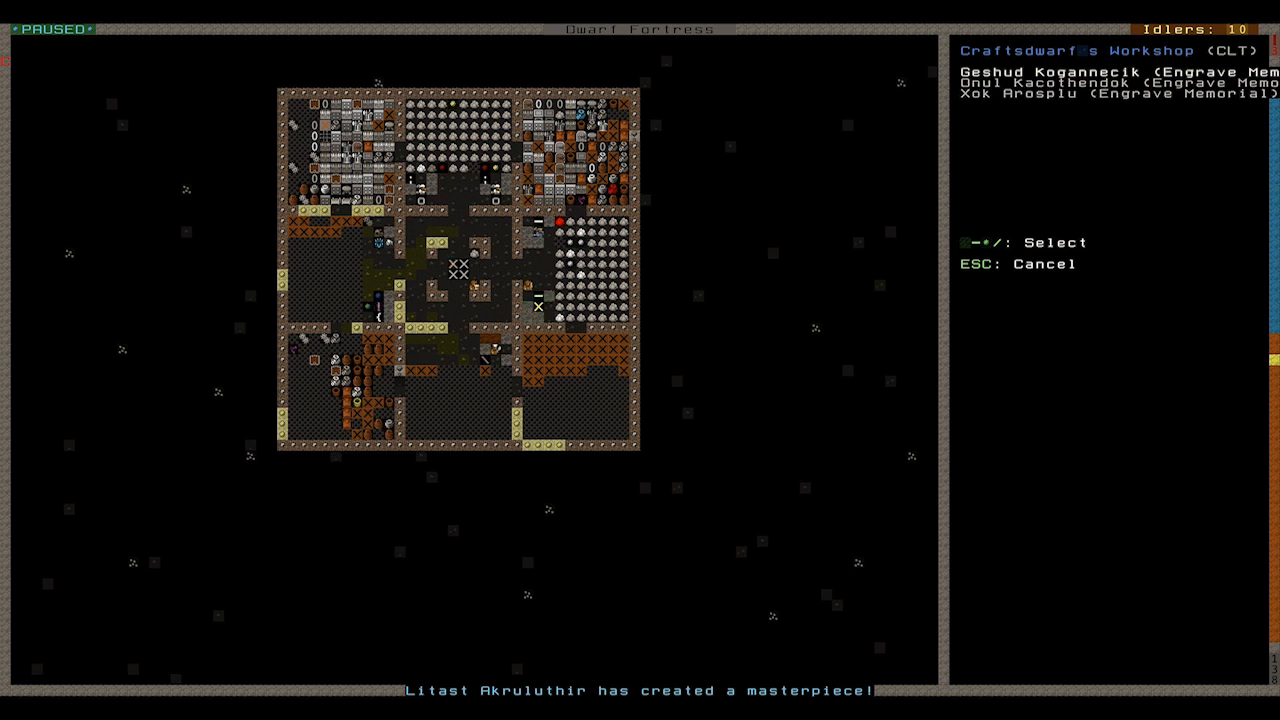
{"action": "key", "text": "Escape"}
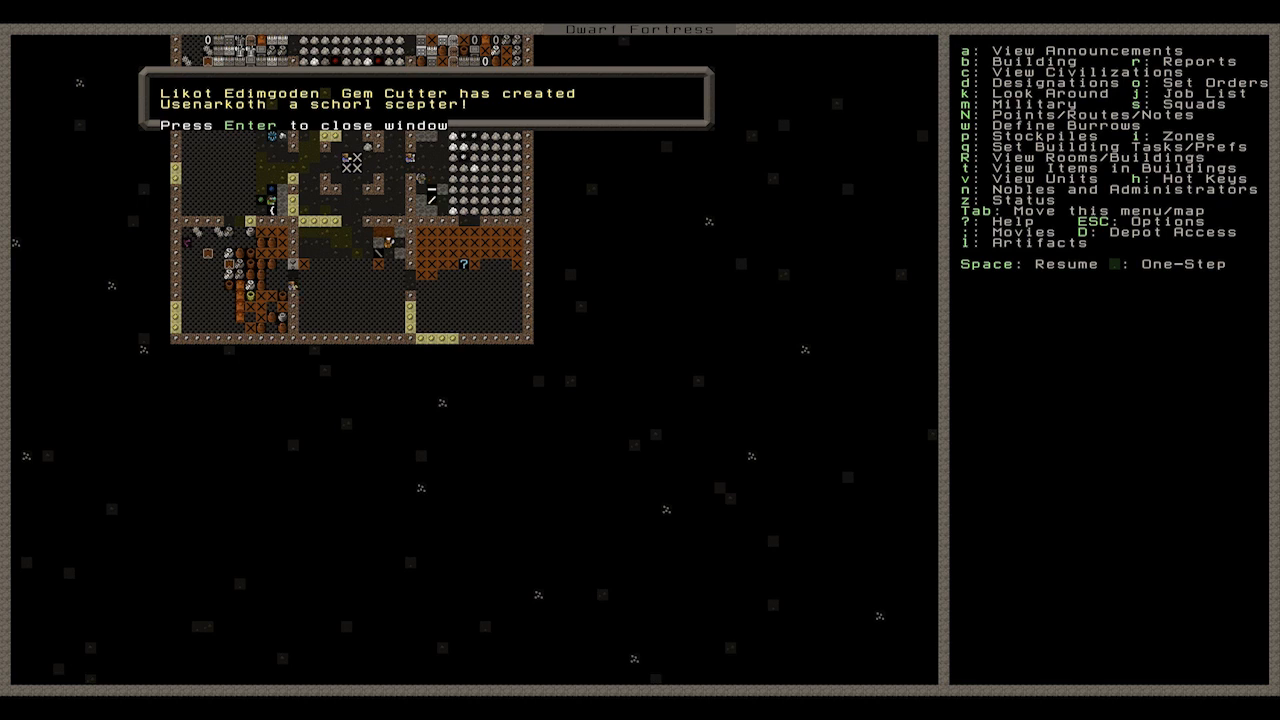
- Dismiss the gem cutter's announcement before heading to the surface Farmer's Workshop
{"action": "key", "text": "Return"}
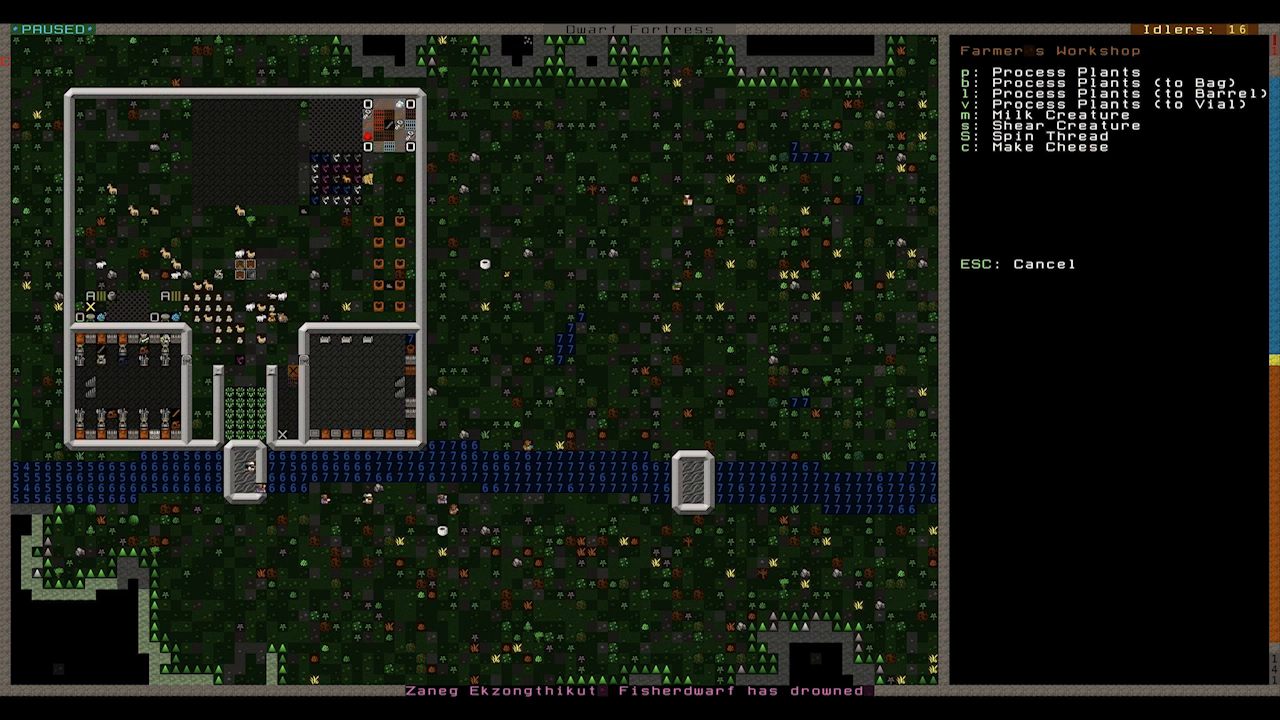
- Queue milking and shearing jobs at the Farmer's Workshop, then list coffins for a burial receptacle
{"action": "key", "text": "m"}
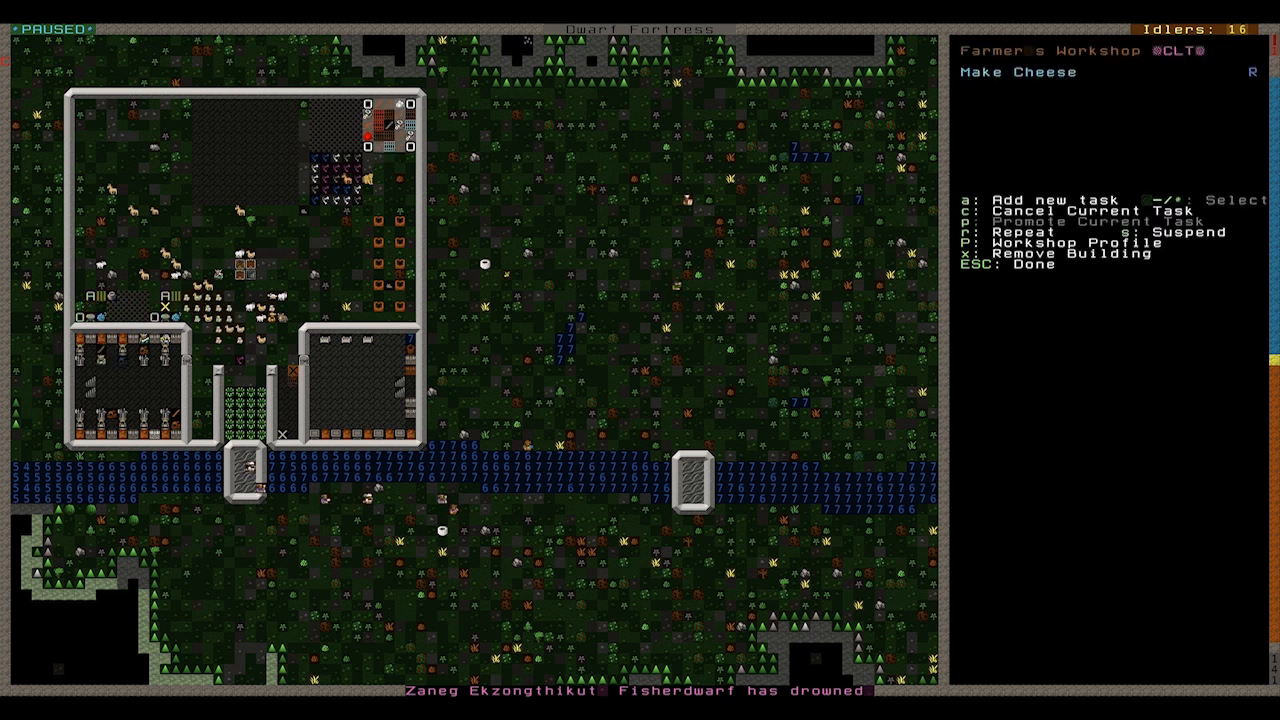
{"action": "key", "text": "a"}
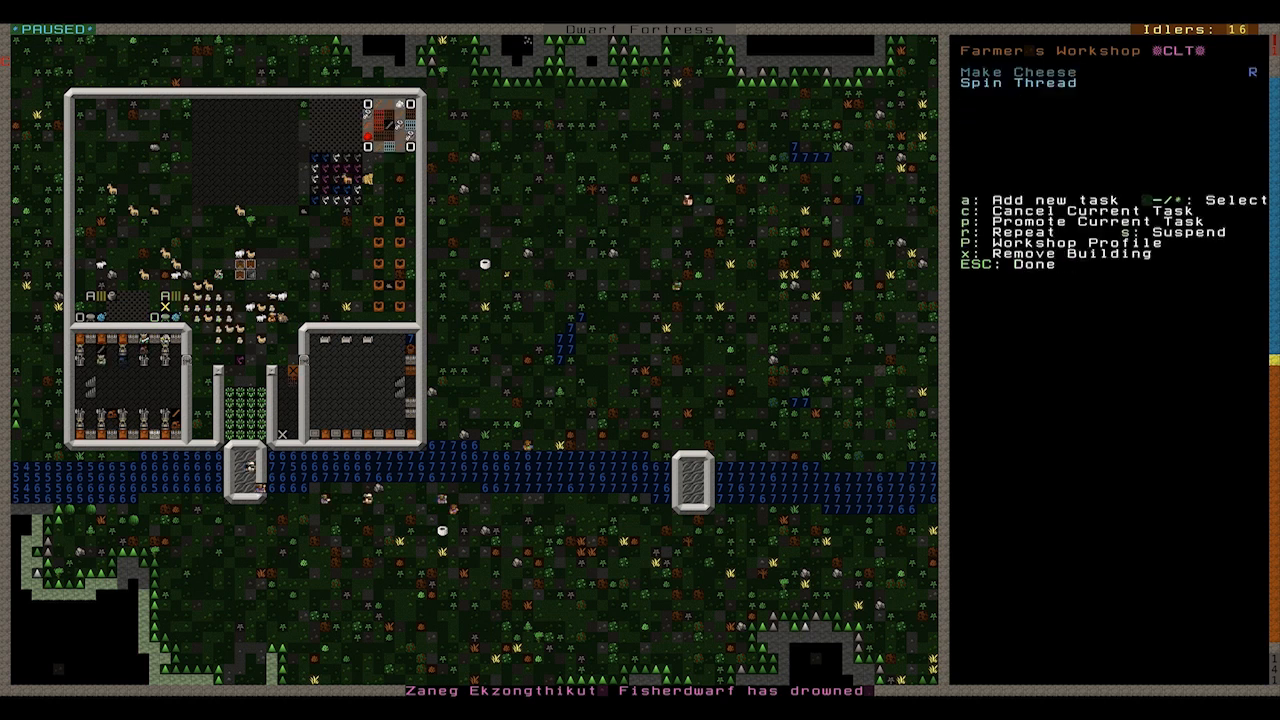
{"action": "key", "text": "r"}
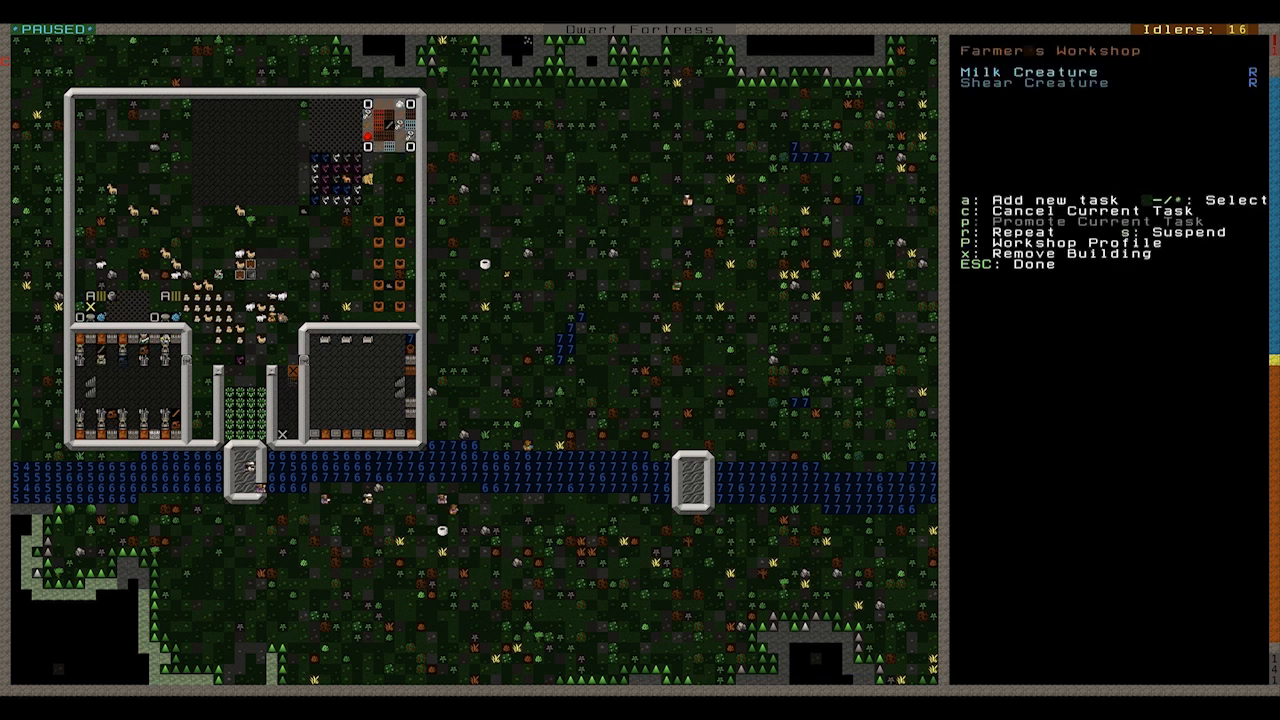
{"action": "key", "text": "Escape"}
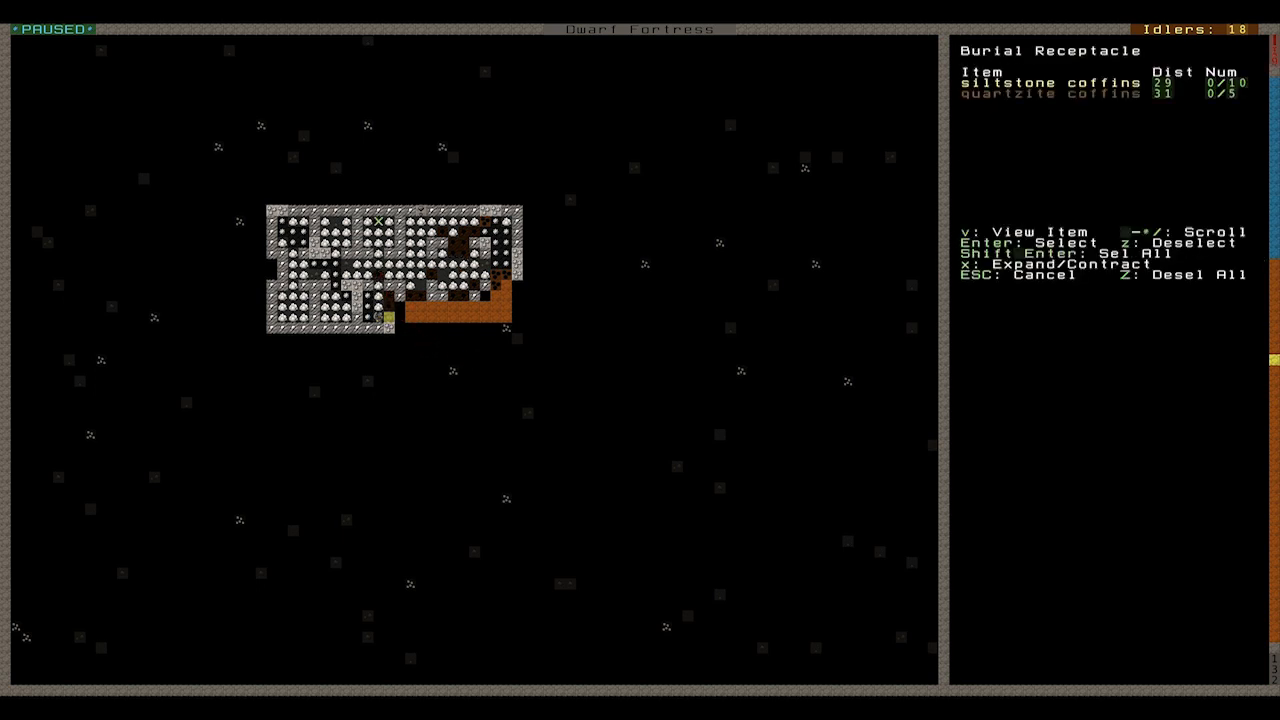
- Place stone coffins as burial receptacles in the small burial chamber
{"action": "key", "text": "Escape"}
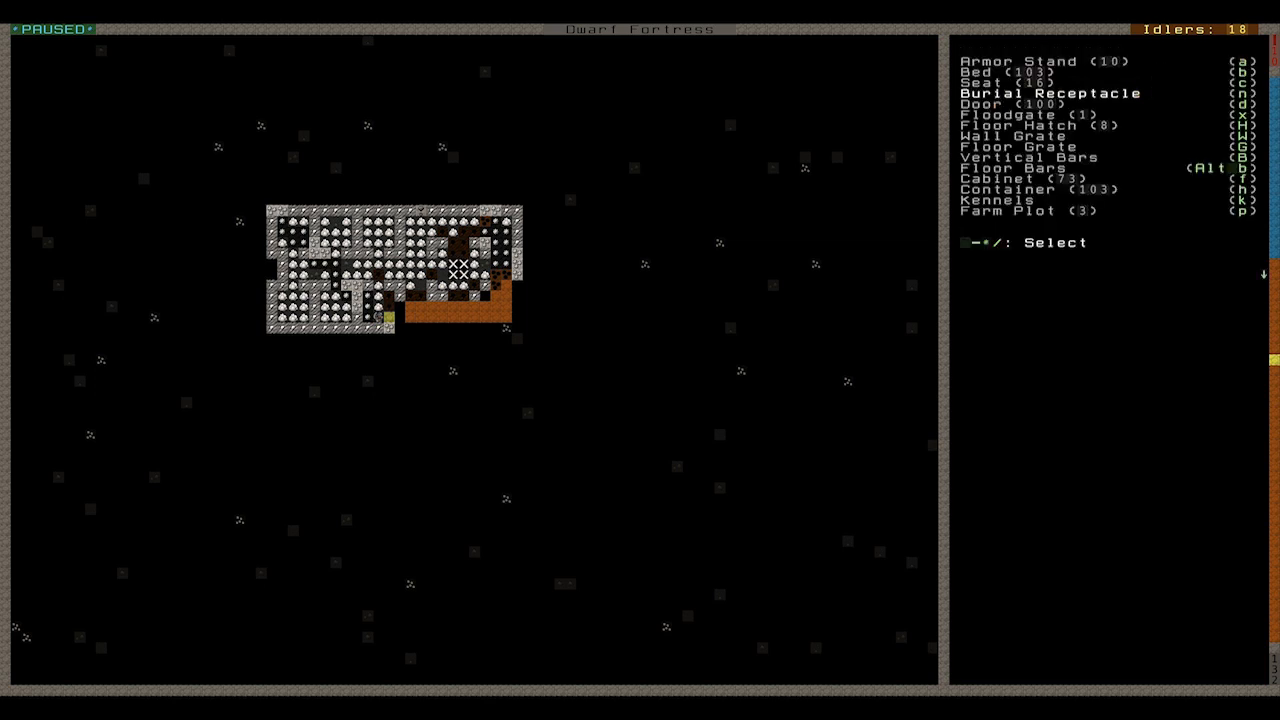
{"action": "key", "text": "b"}
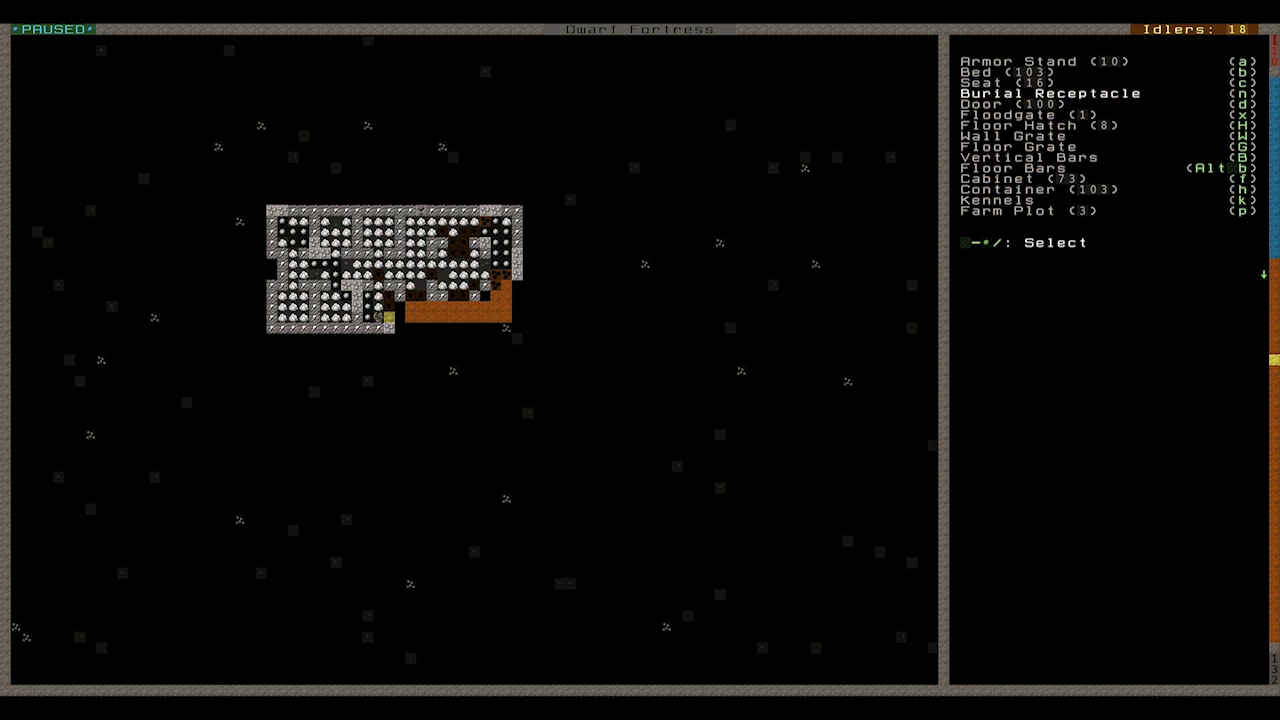
{"action": "key", "text": "n"}
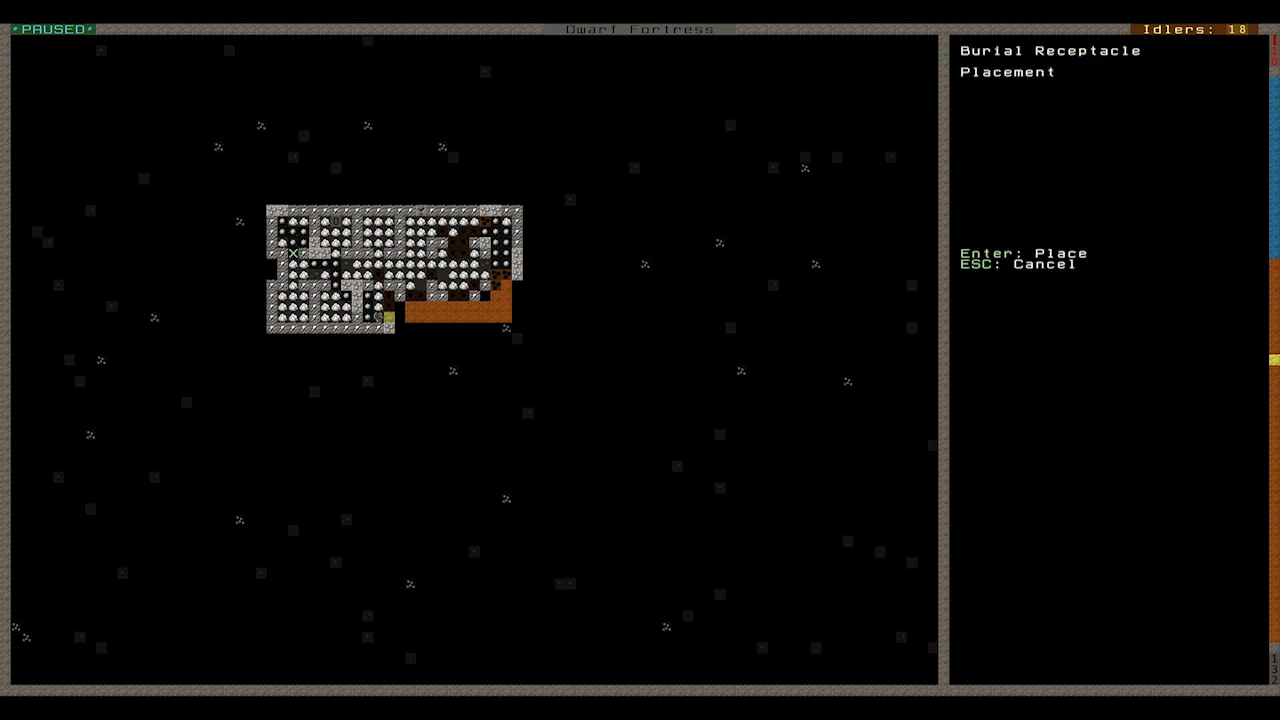
{"action": "key", "text": "Return"}
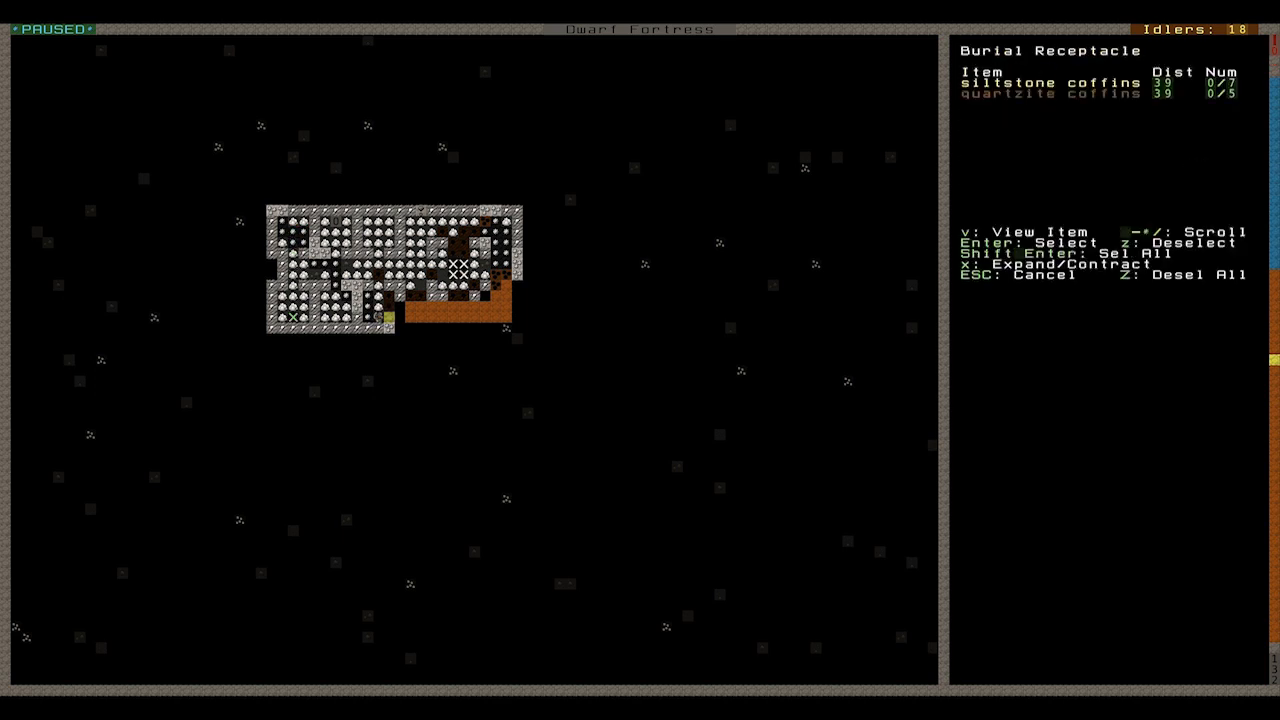
{"action": "key", "text": "Escape"}
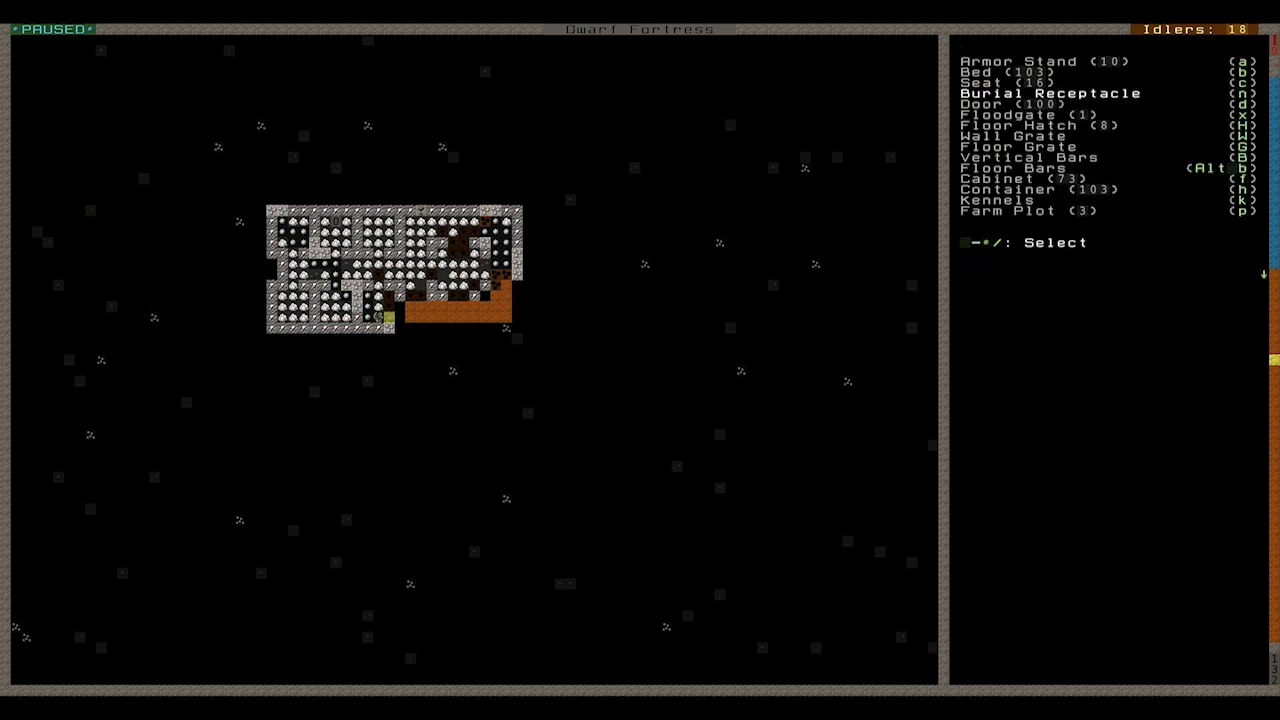
- Build a door on a free tile of the burial chamber
{"action": "key", "text": "d"}
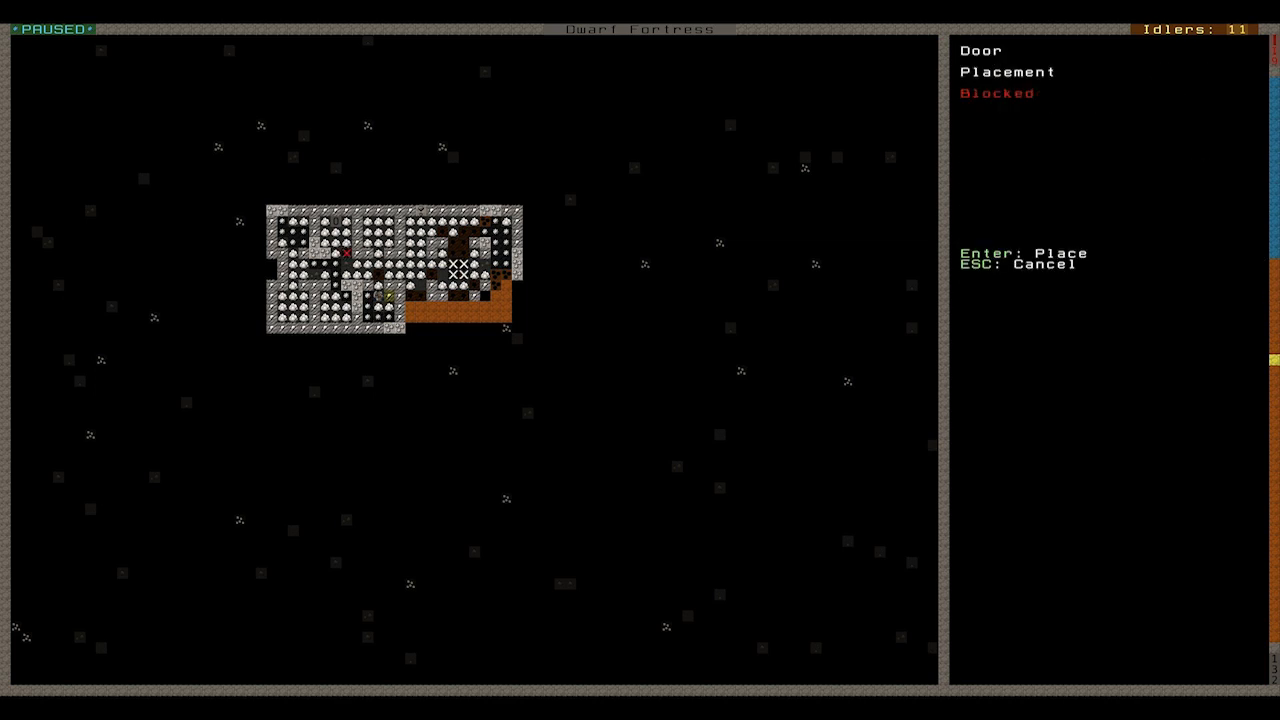
{"action": "key", "text": "Return"}
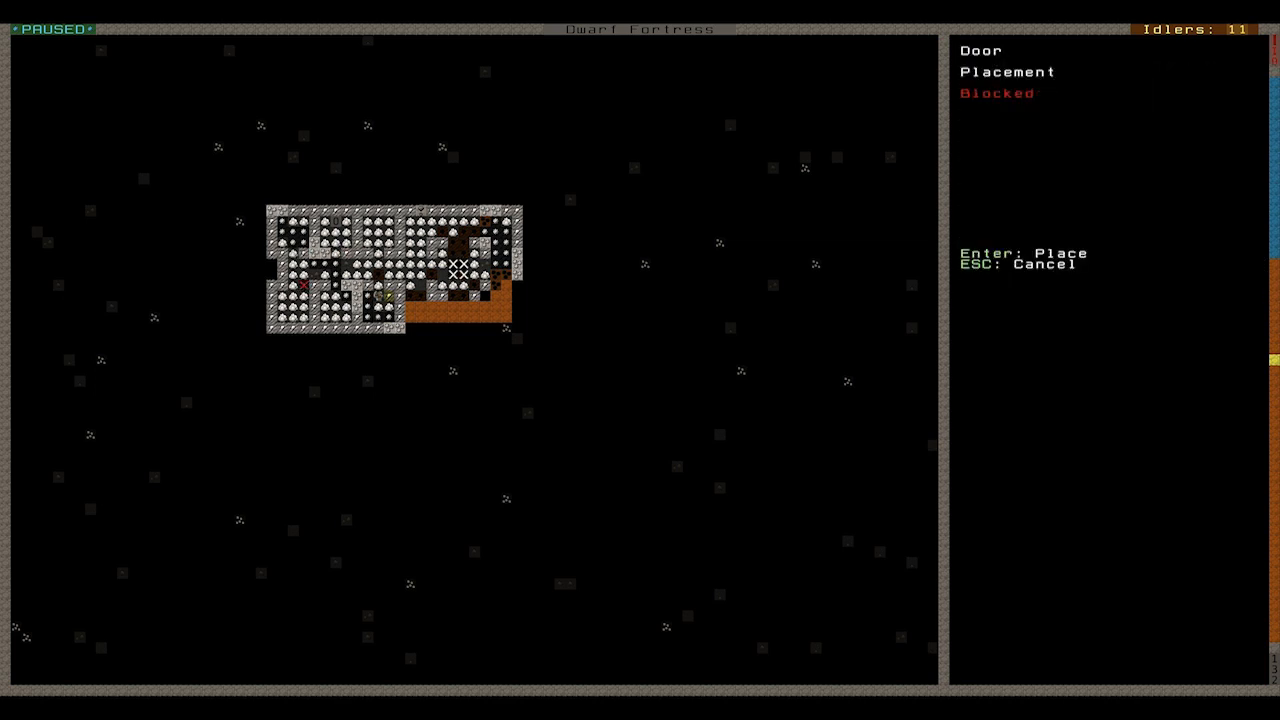
{"action": "mouse_move", "coordinate": [380, 288]}
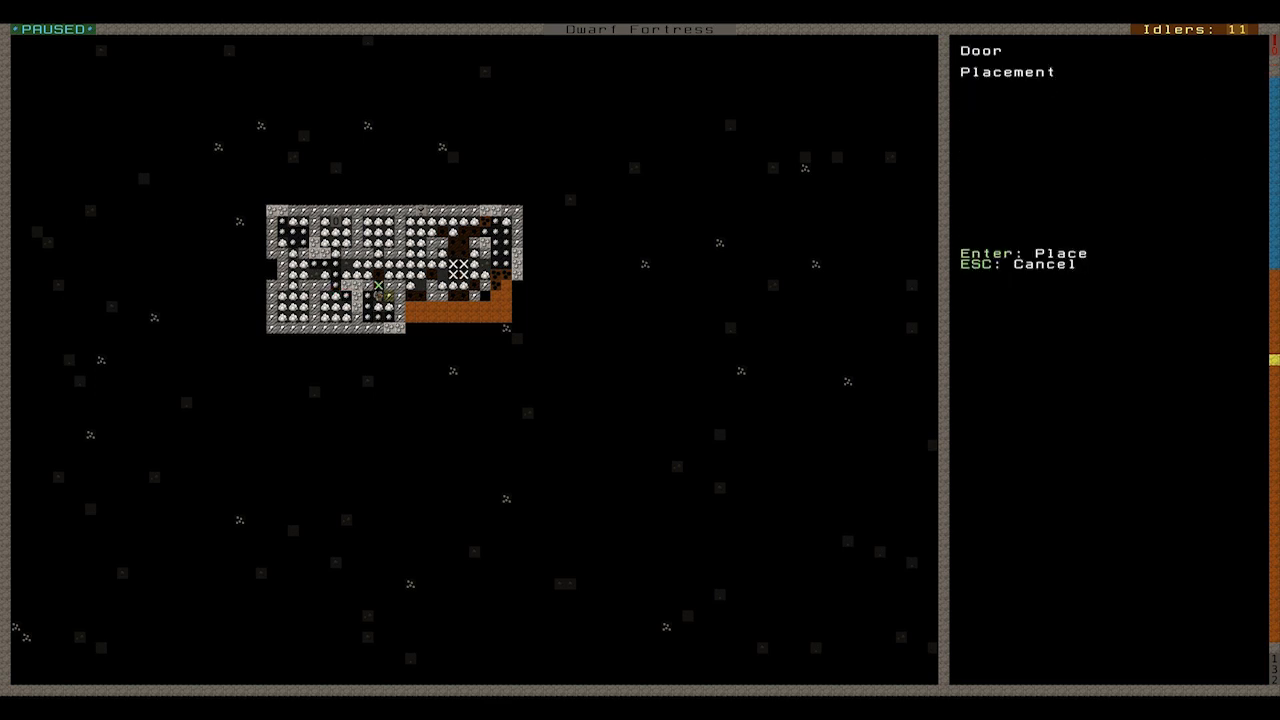
{"action": "key", "text": "Escape"}
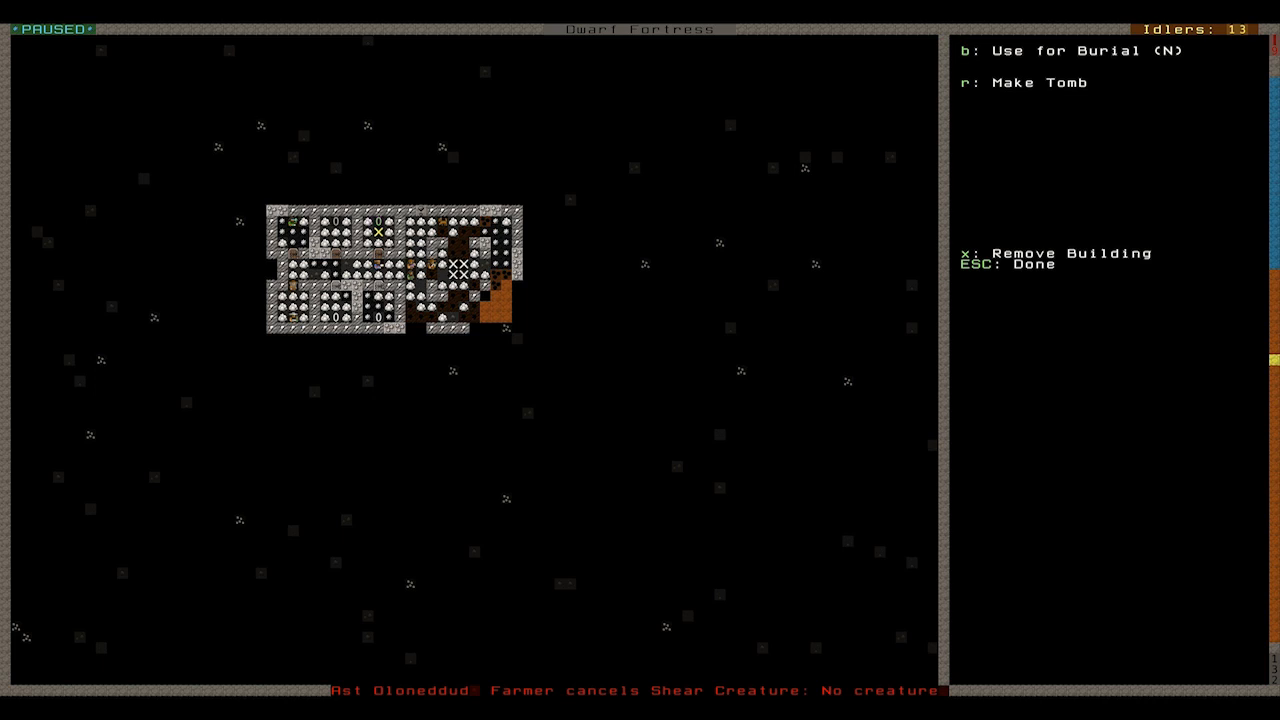
- Try making the coffin's room a tomb and resizing it, then cancel the tomb setup
{"action": "key", "text": "r"}
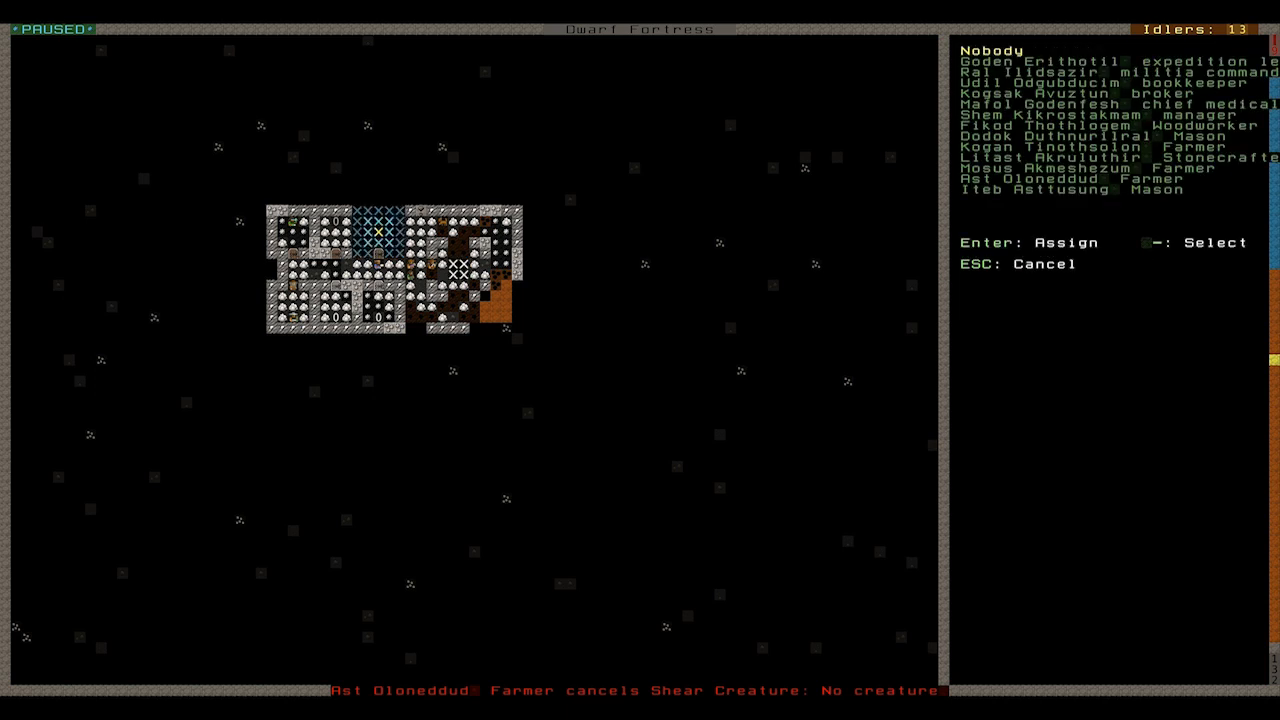
{"action": "key", "text": "Escape"}
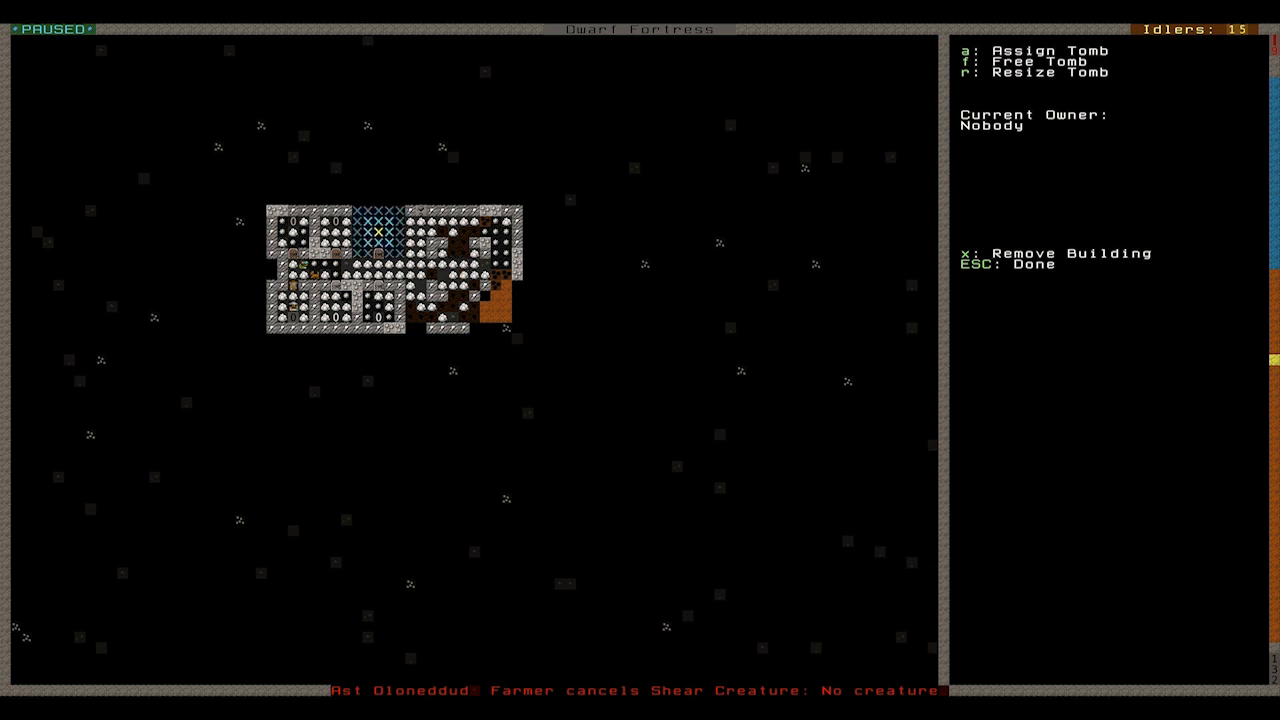
{"action": "key", "text": "r"}
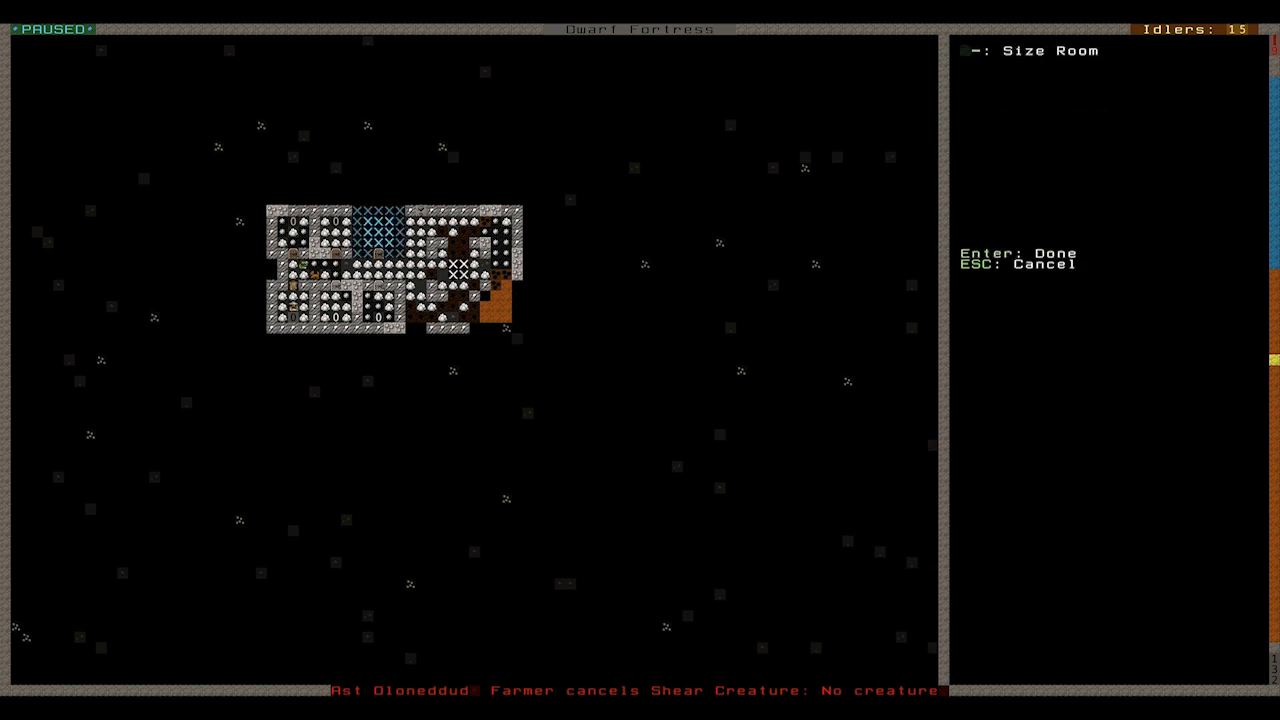
{"action": "key", "text": "Return"}
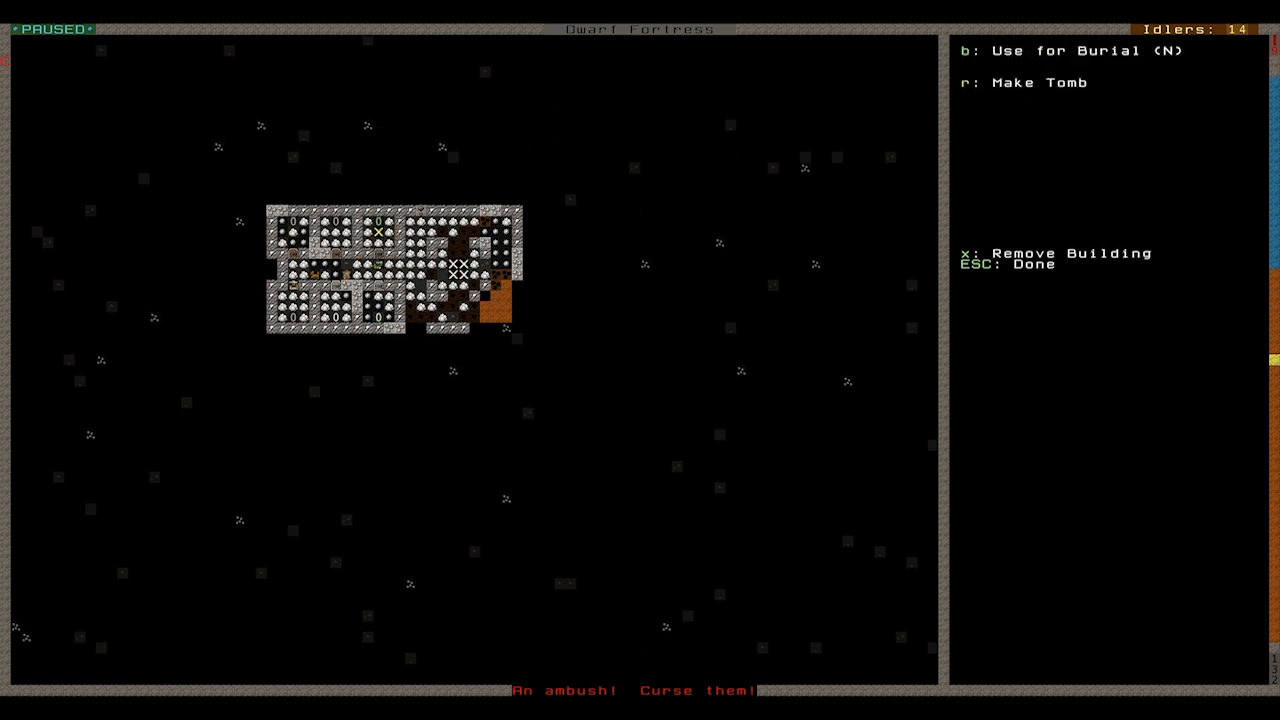
- Set the coffin for burial of citizens with pets disallowed
{"action": "key", "text": "b"}
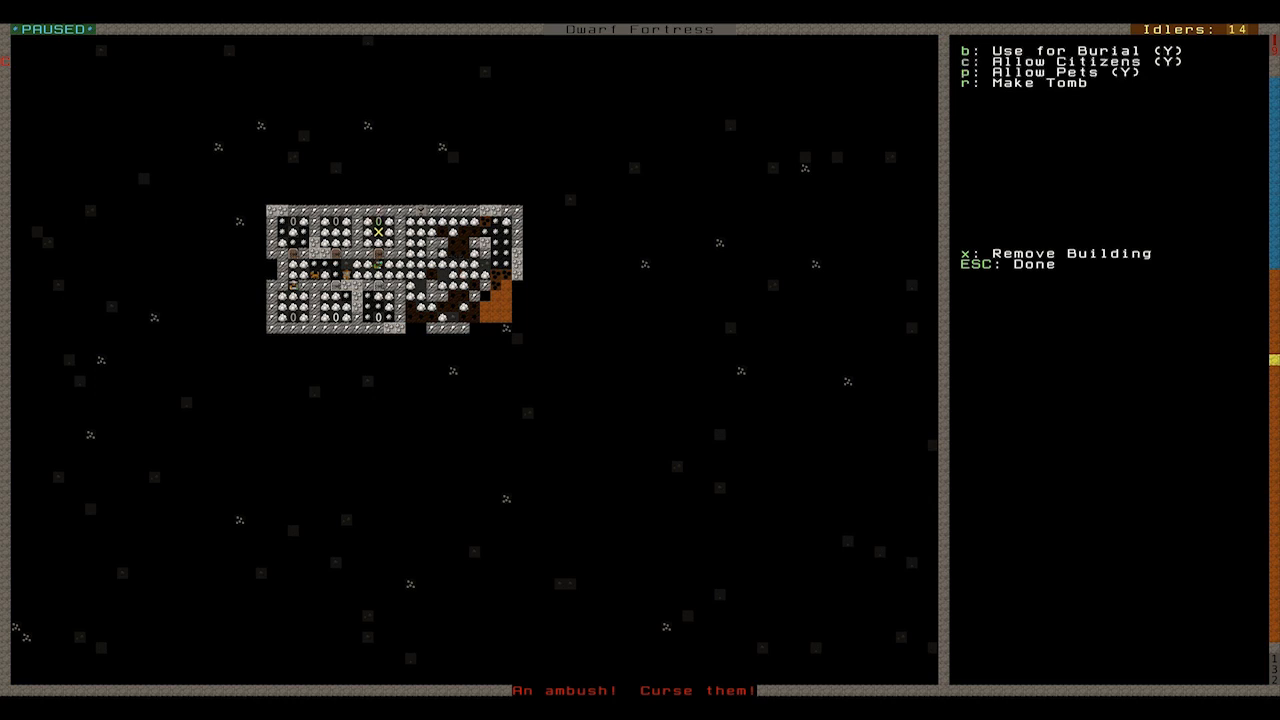
{"action": "key", "text": "p"}
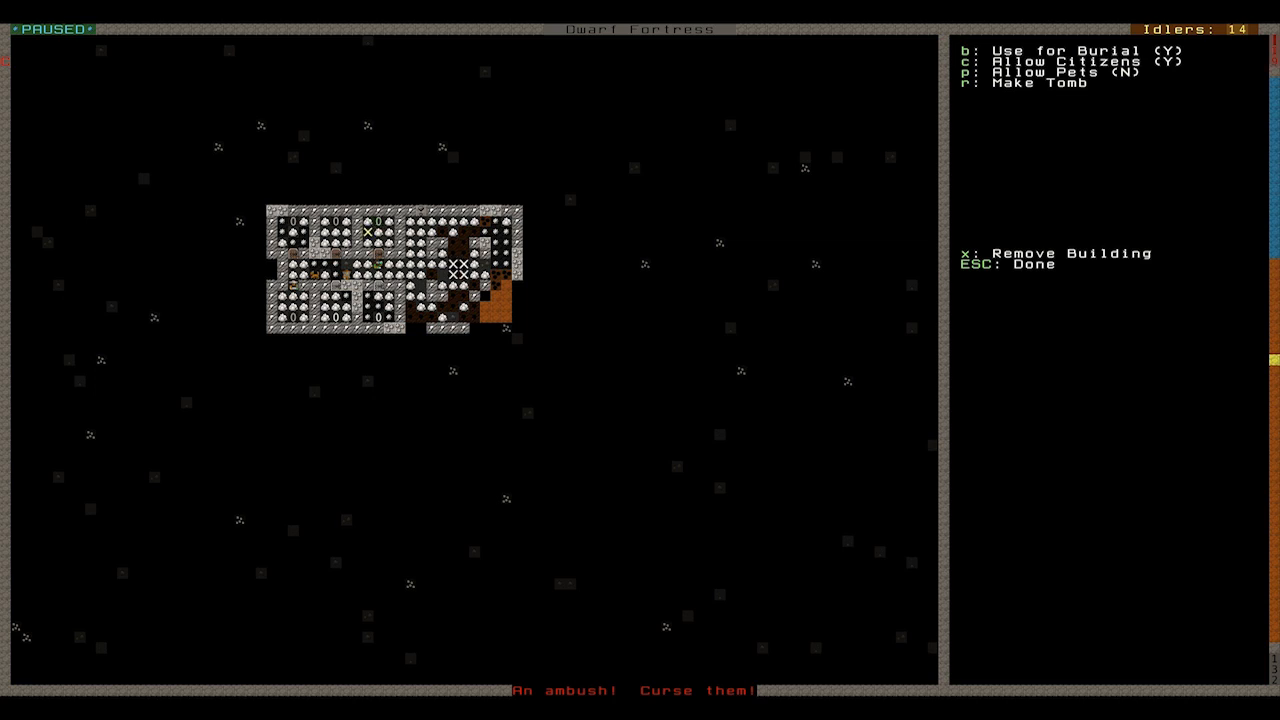
{"action": "key", "text": "p"}
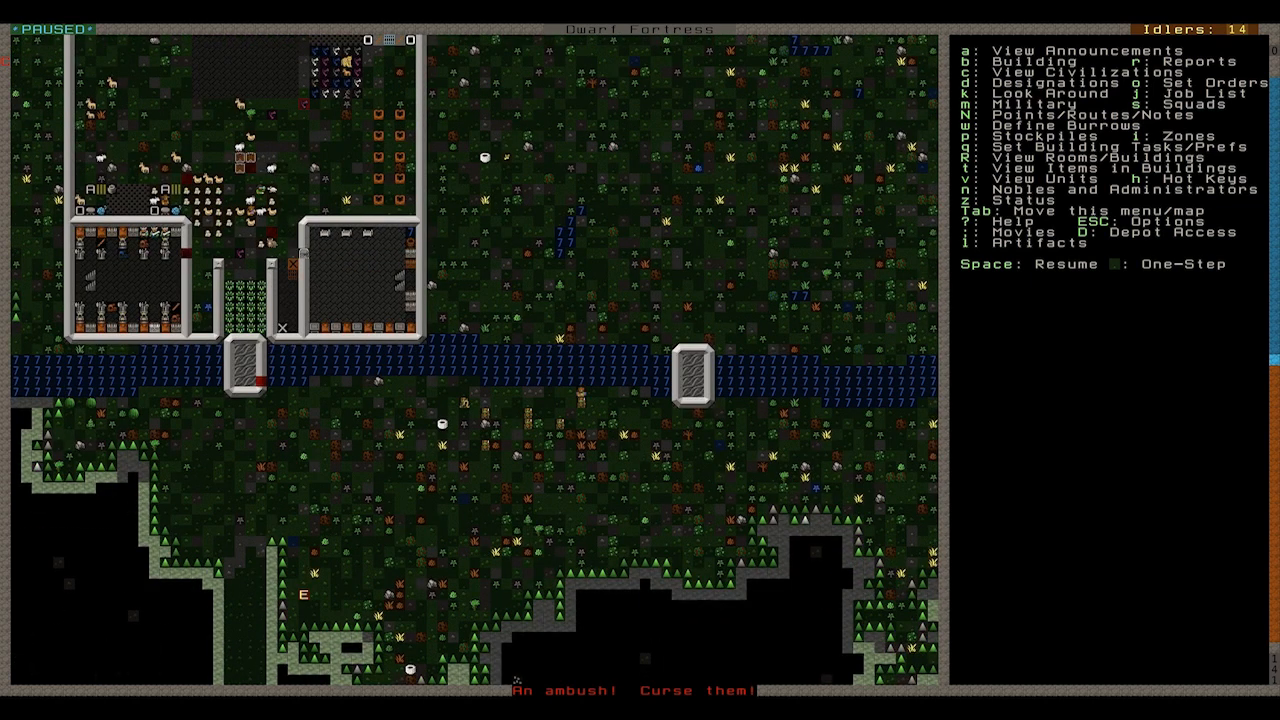
{"action": "mouse_move", "coordinate": [604, 390]}
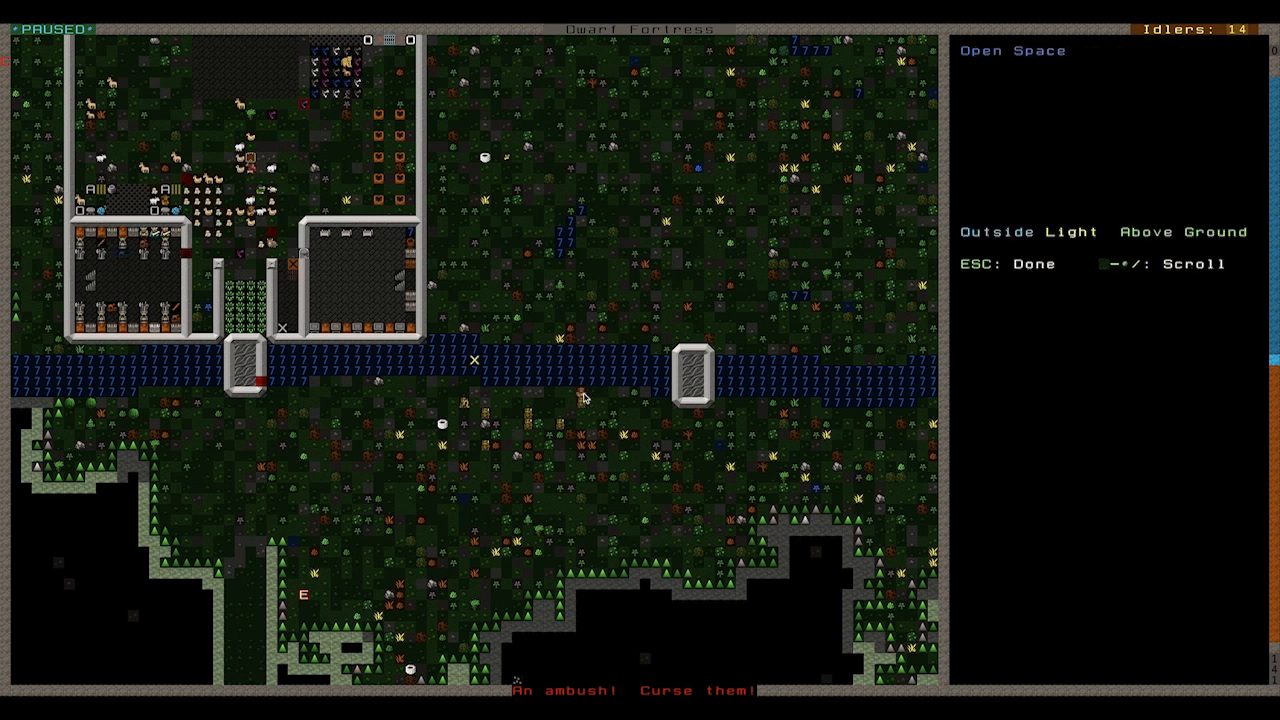
{"action": "mouse_move", "coordinate": [570, 392]}
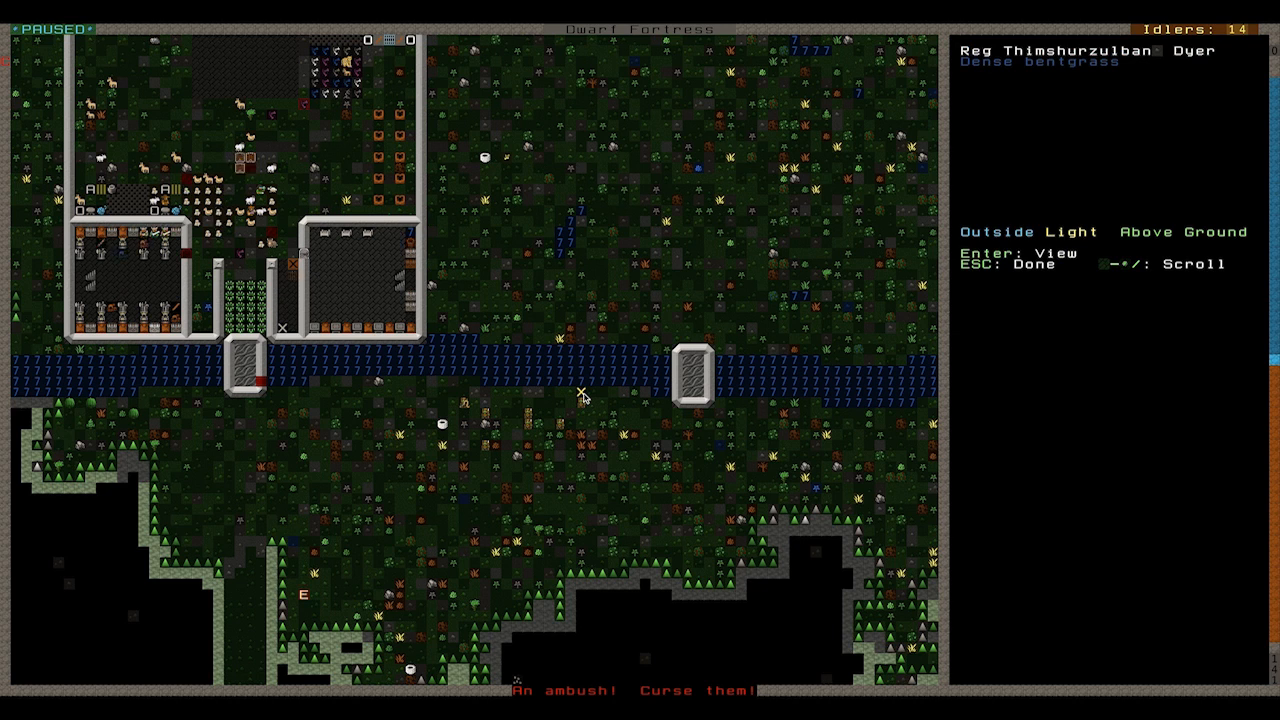
{"action": "mouse_move", "coordinate": [452, 390]}
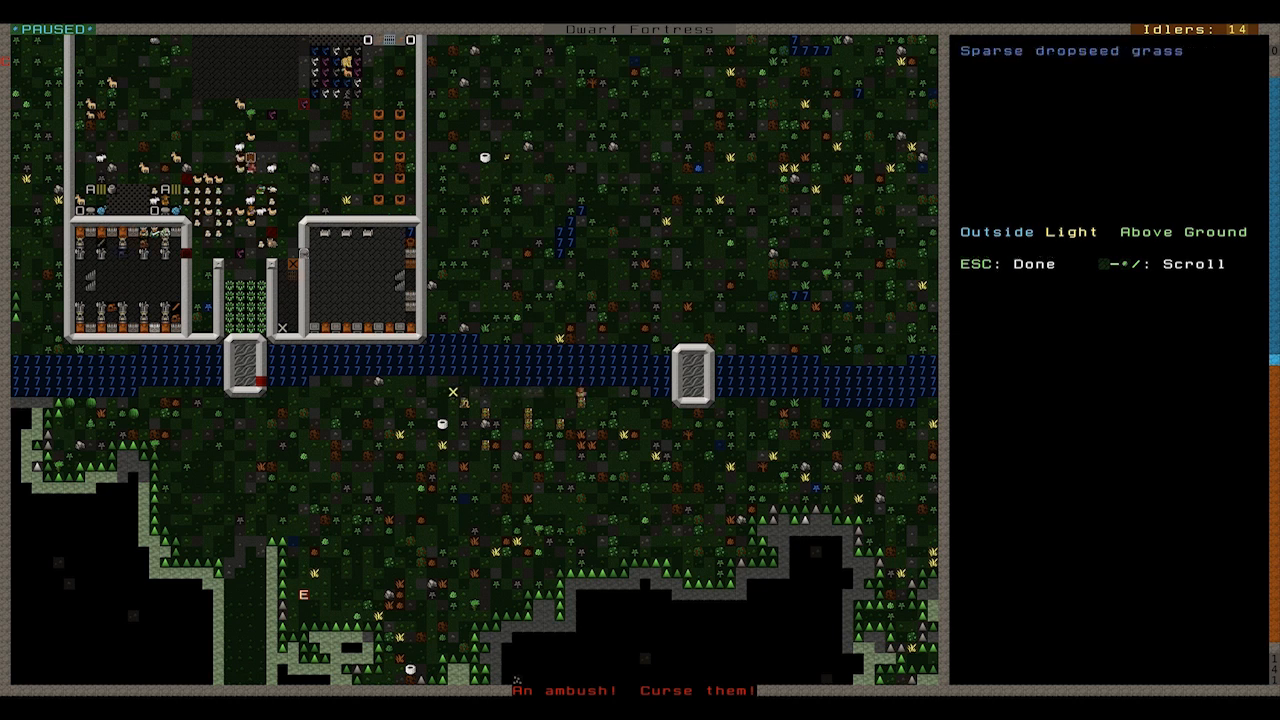
{"action": "mouse_move", "coordinate": [470, 408]}
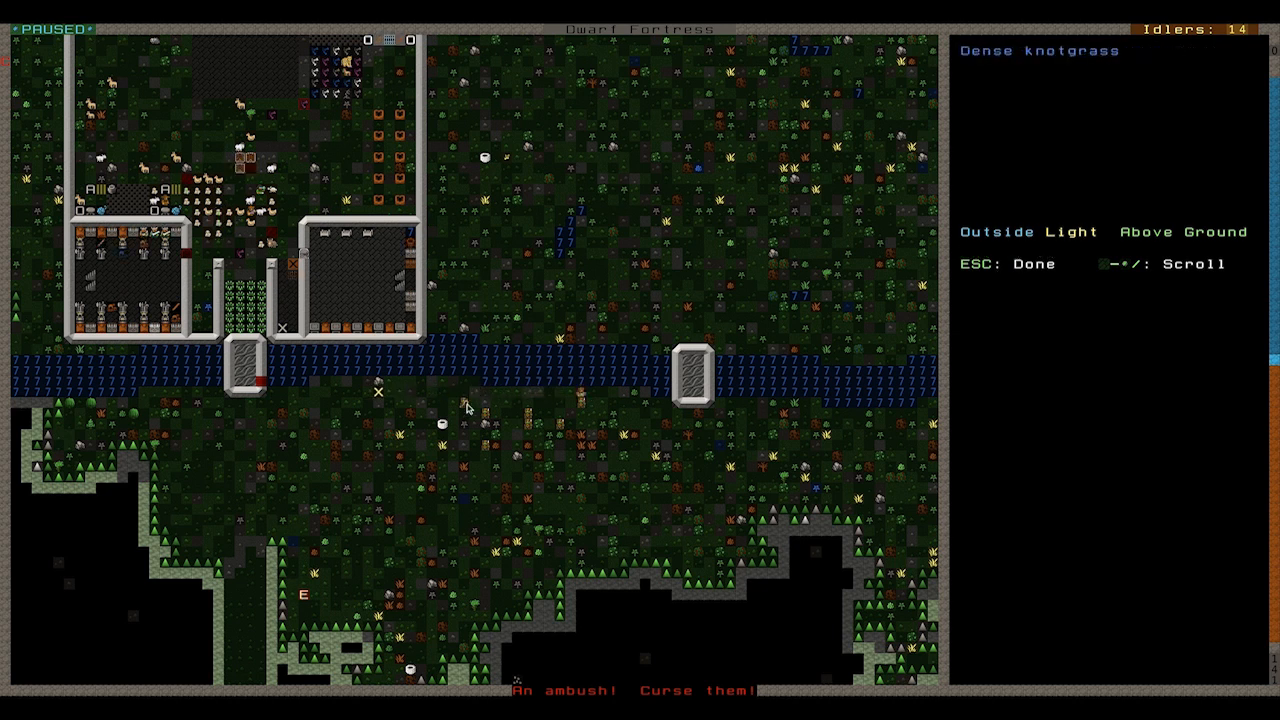
{"action": "mouse_move", "coordinate": [570, 430]}
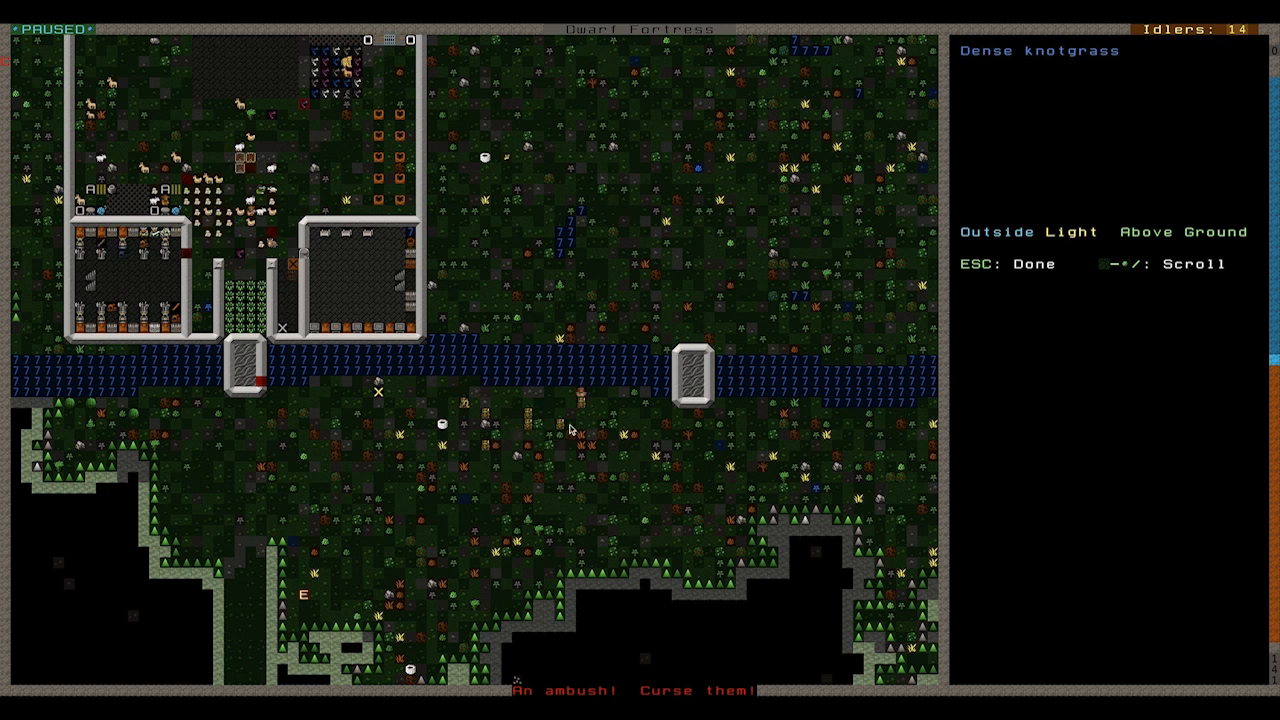
- Inspect the goblin Strodno Hellposts on the surface near the river
{"action": "key", "text": "Escape"}
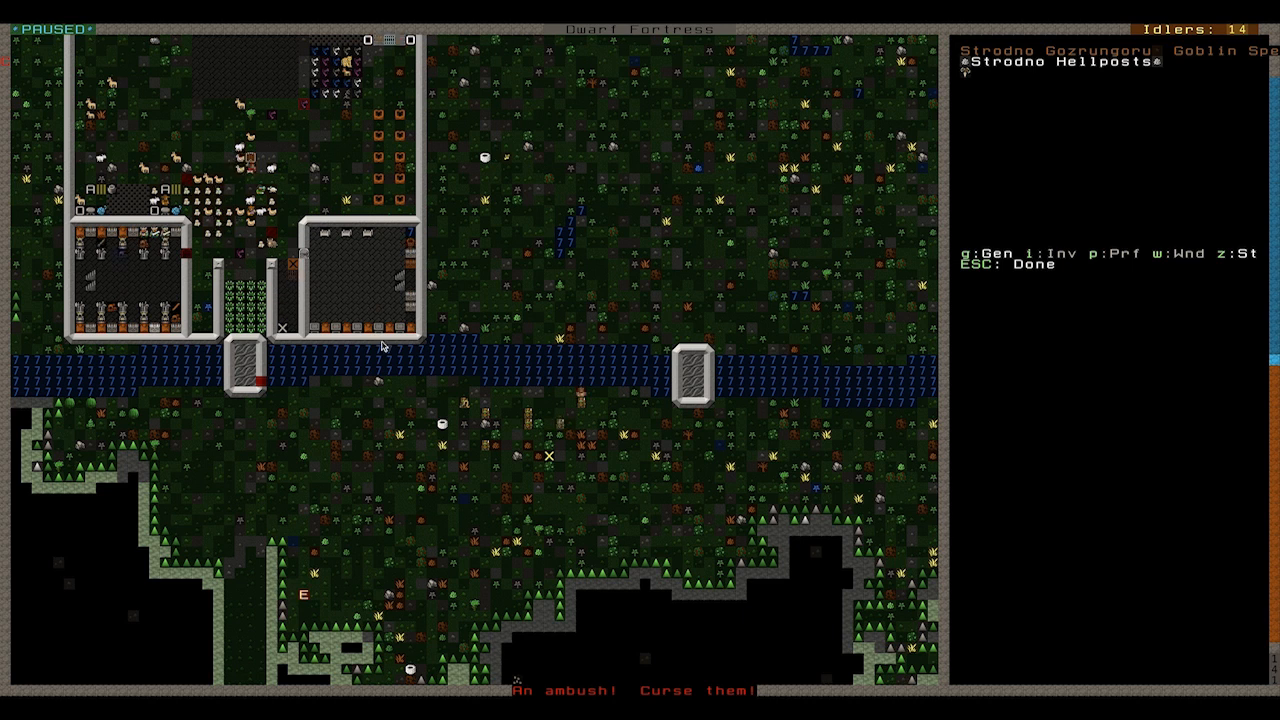
- Check the military Alerts tab, then bring up the orders panel for The Tin Paddles squad
{"action": "key", "text": "Escape"}
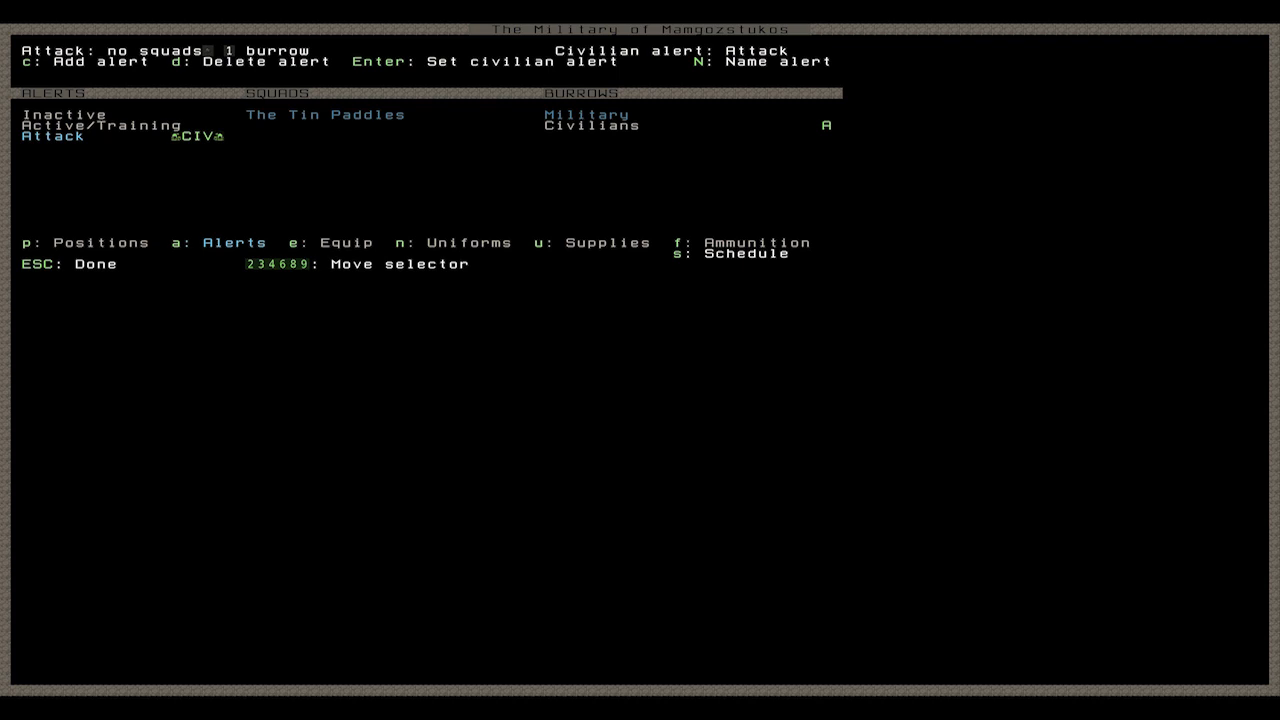
{"action": "key", "text": "Esc"}
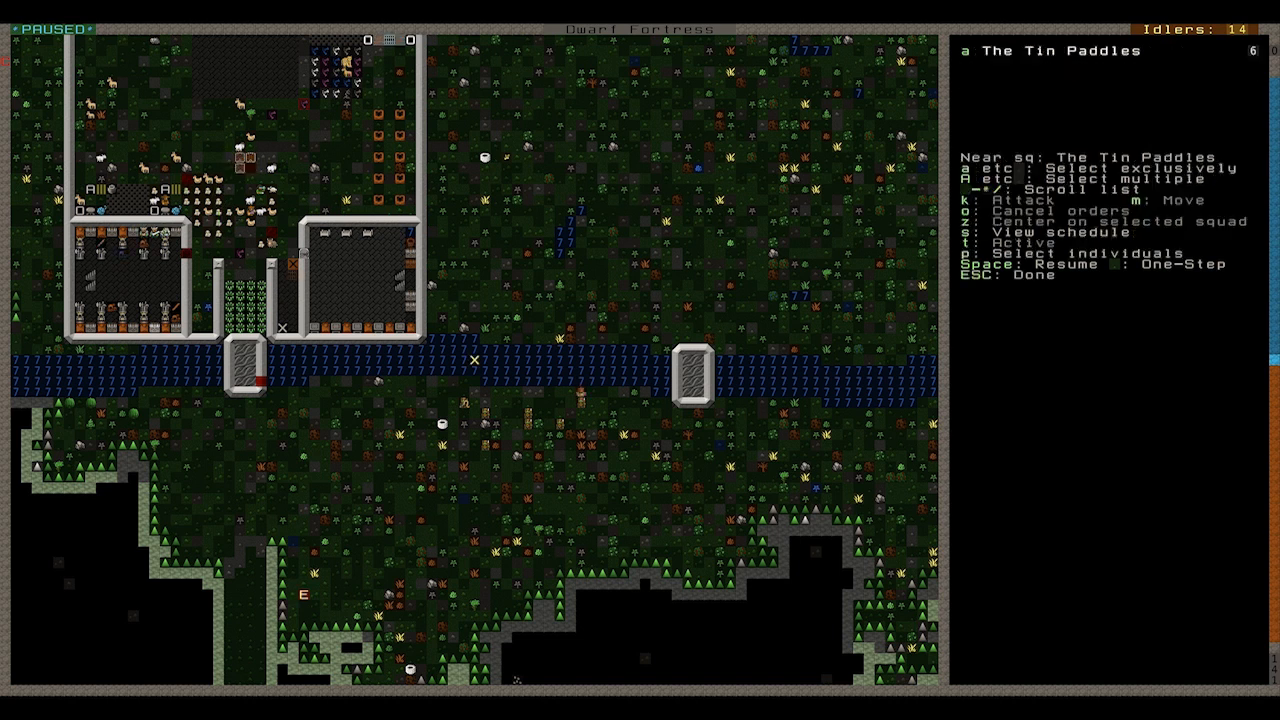
- Give The Tin Paddles squad a station order and close the squad orders panel
{"action": "key", "text": "t"}
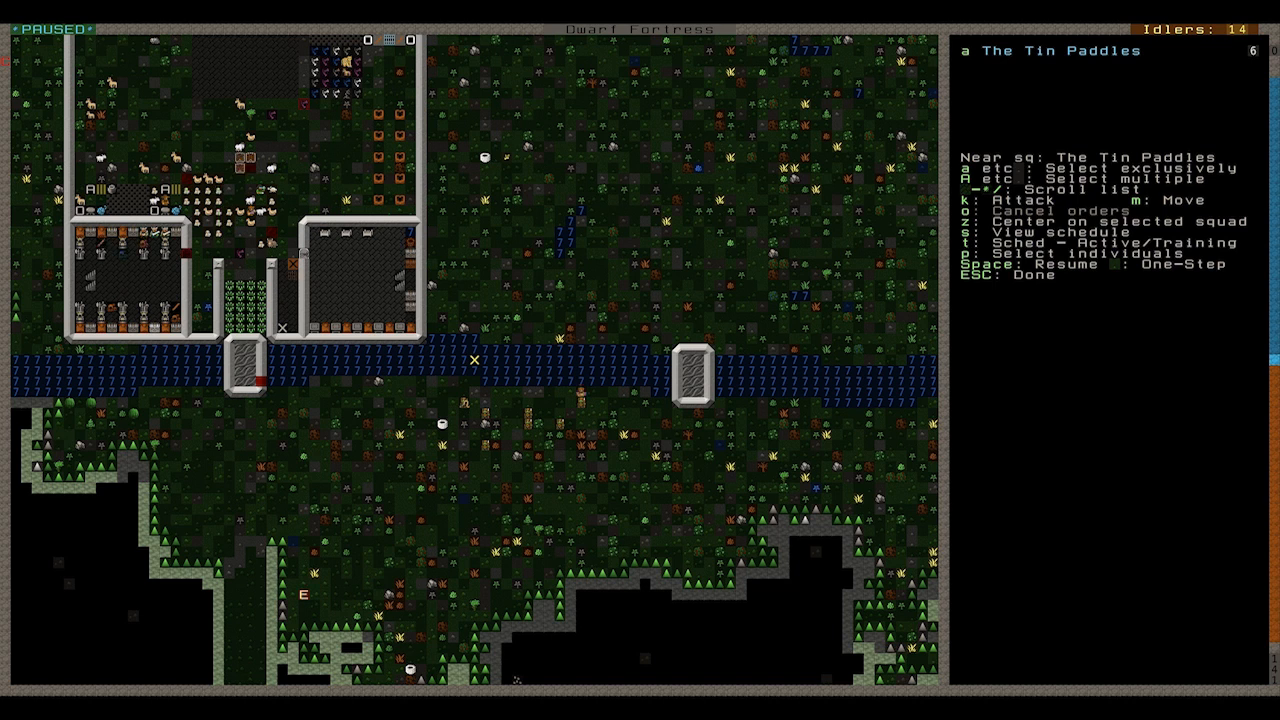
{"action": "key", "text": "m"}
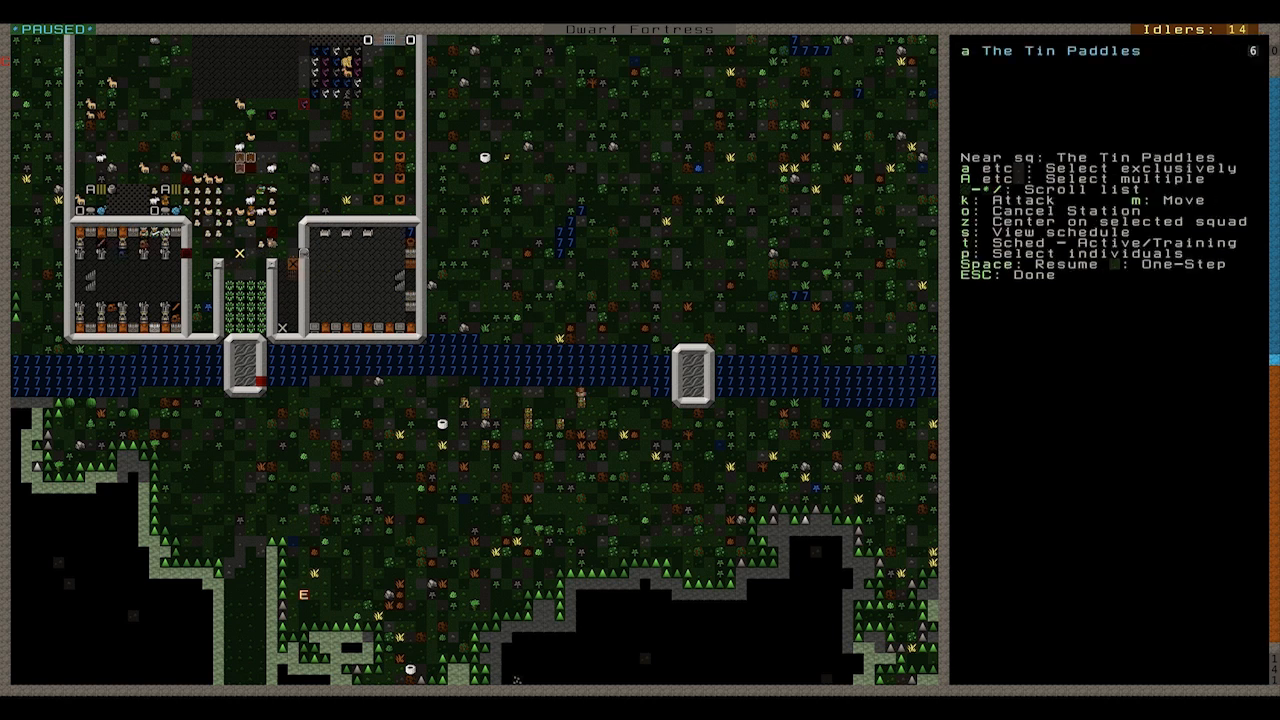
{"action": "key", "text": "Escape"}
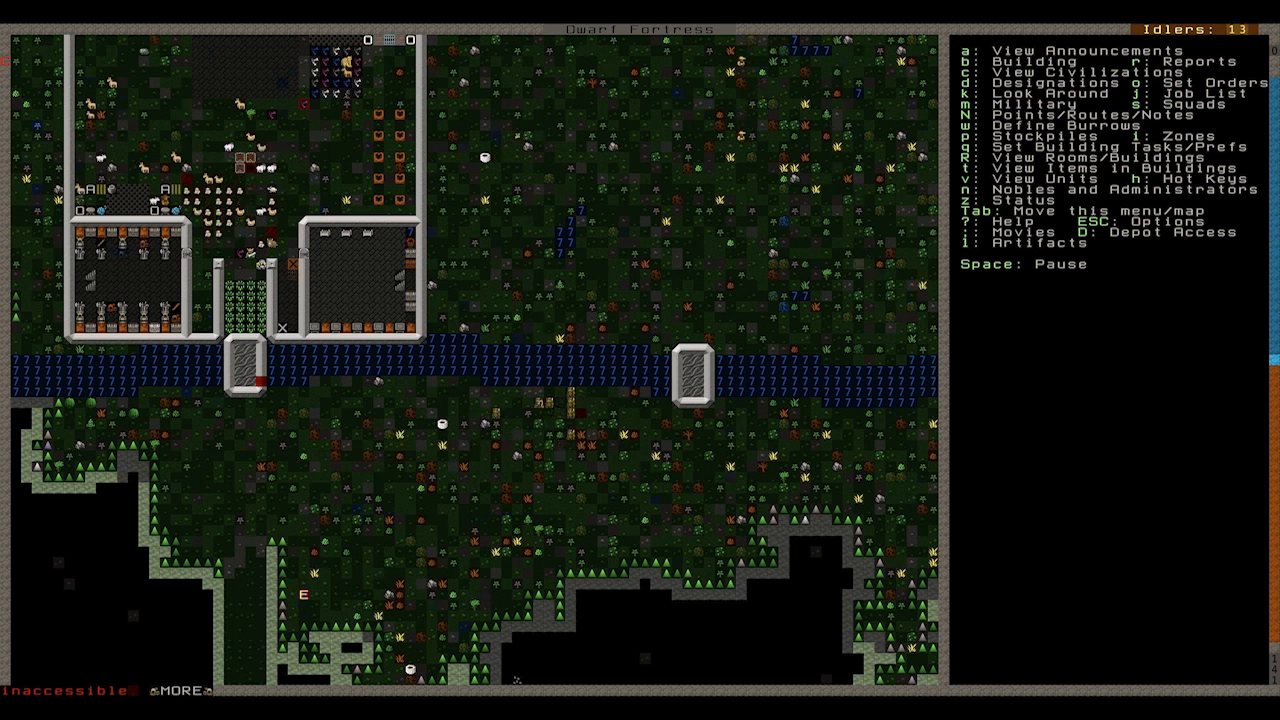
- Let a little time pass, then bring up the military roster of The Tin Paddles squad
{"action": "key", "text": "space"}
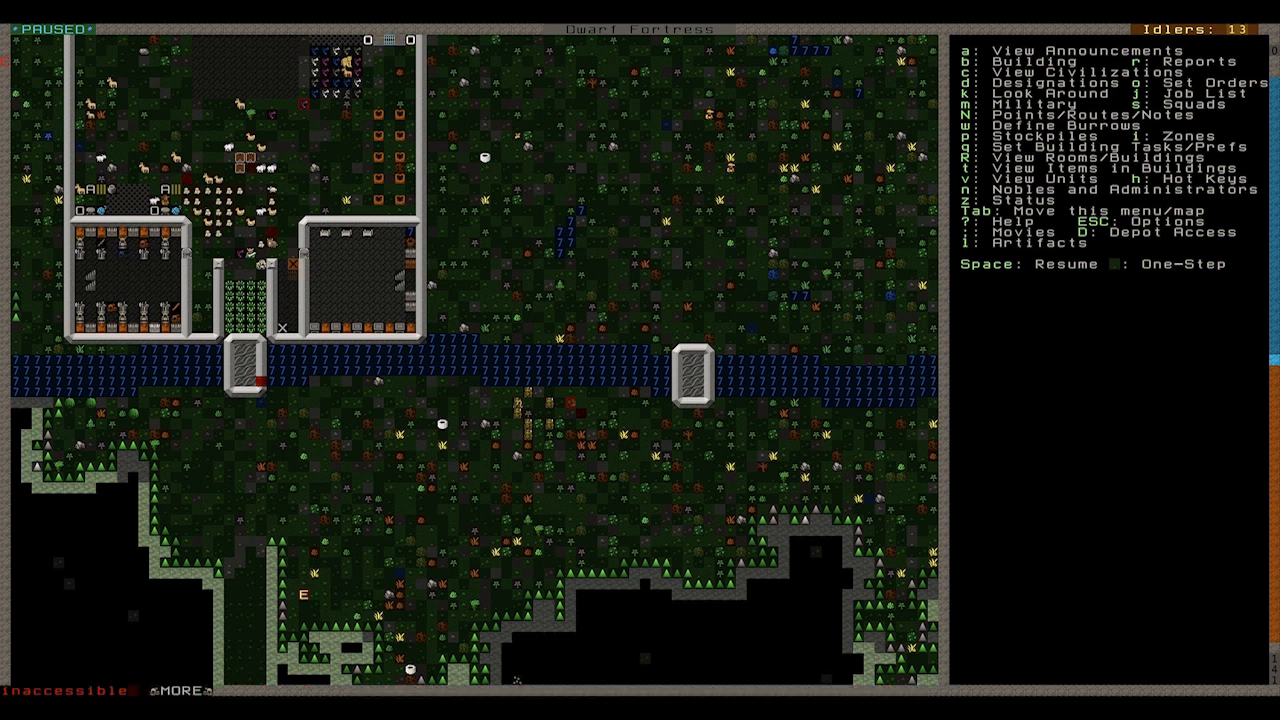
{"action": "key", "text": "Space"}
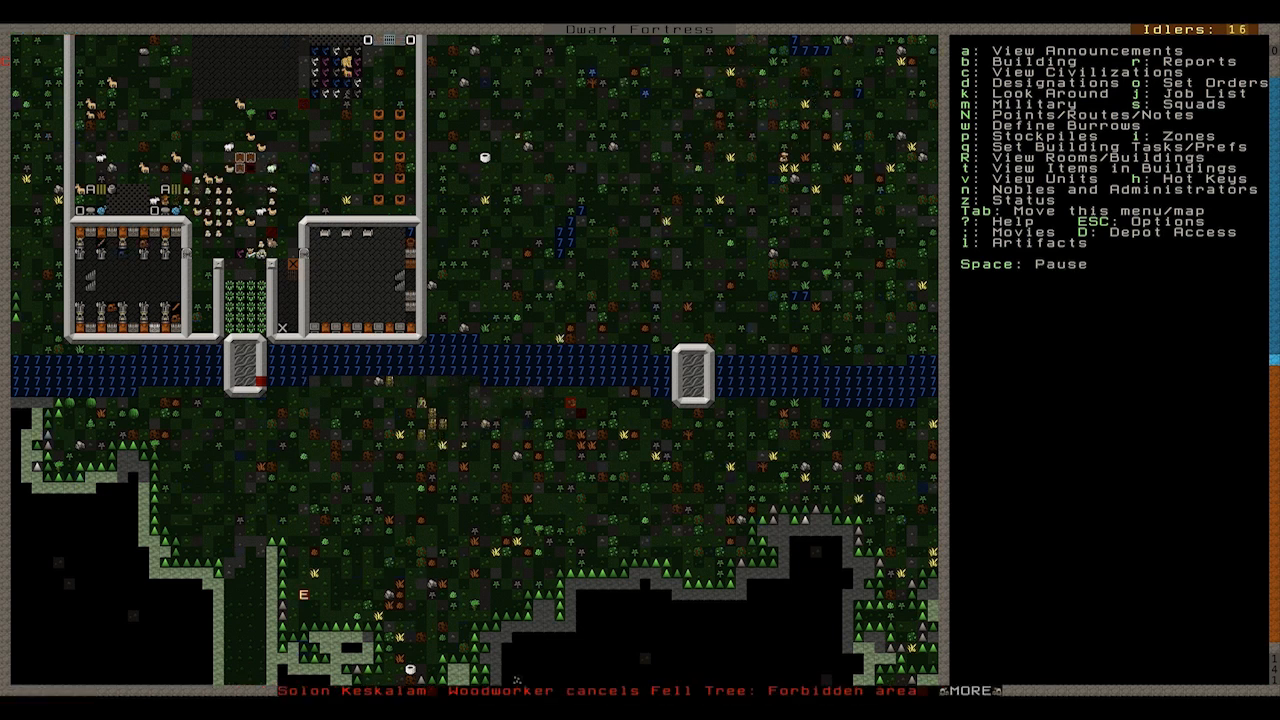
{"action": "key", "text": "space"}
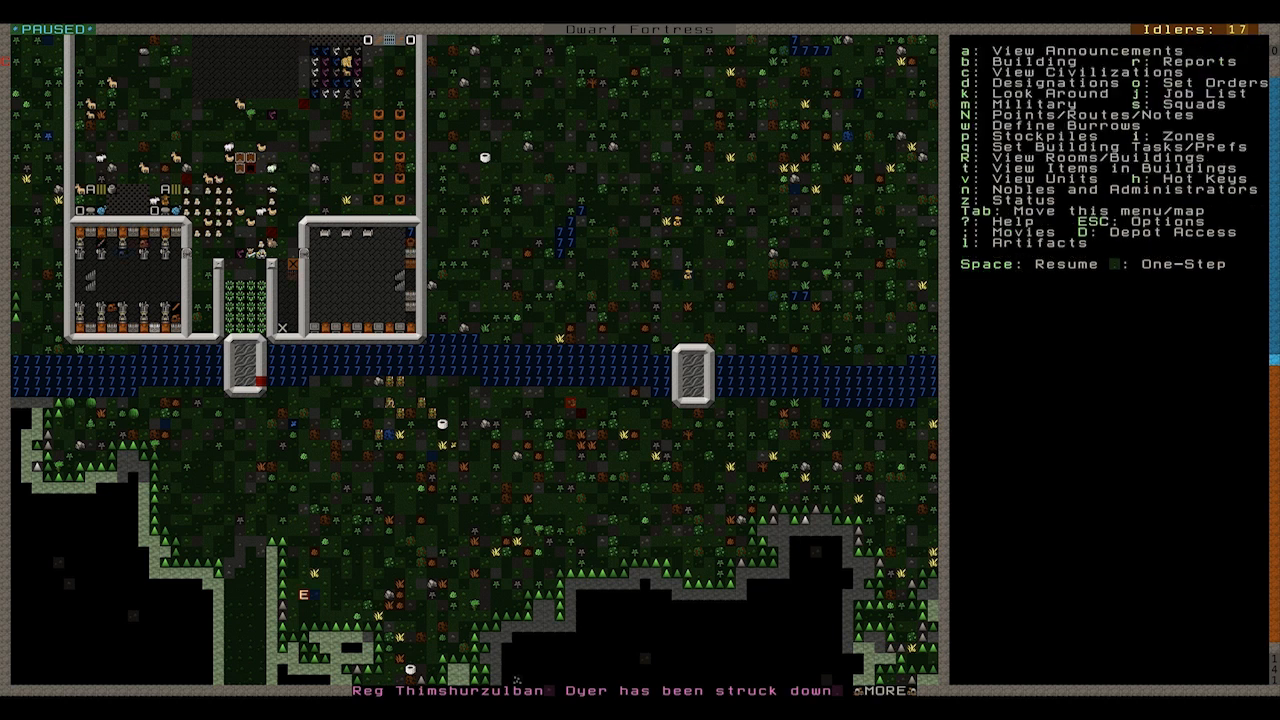
{"action": "key", "text": "m"}
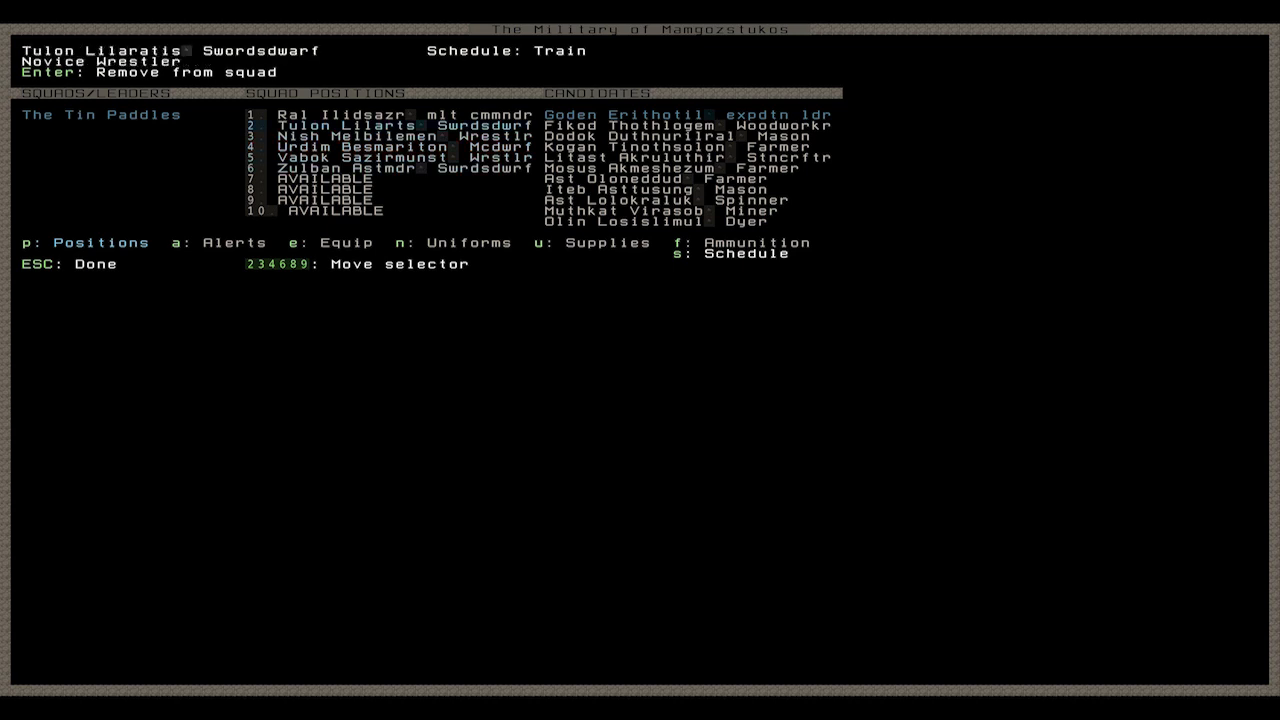
- Close the military roster, check The Tin Paddles squad's orders, and resume play
{"action": "key", "text": "Escape"}
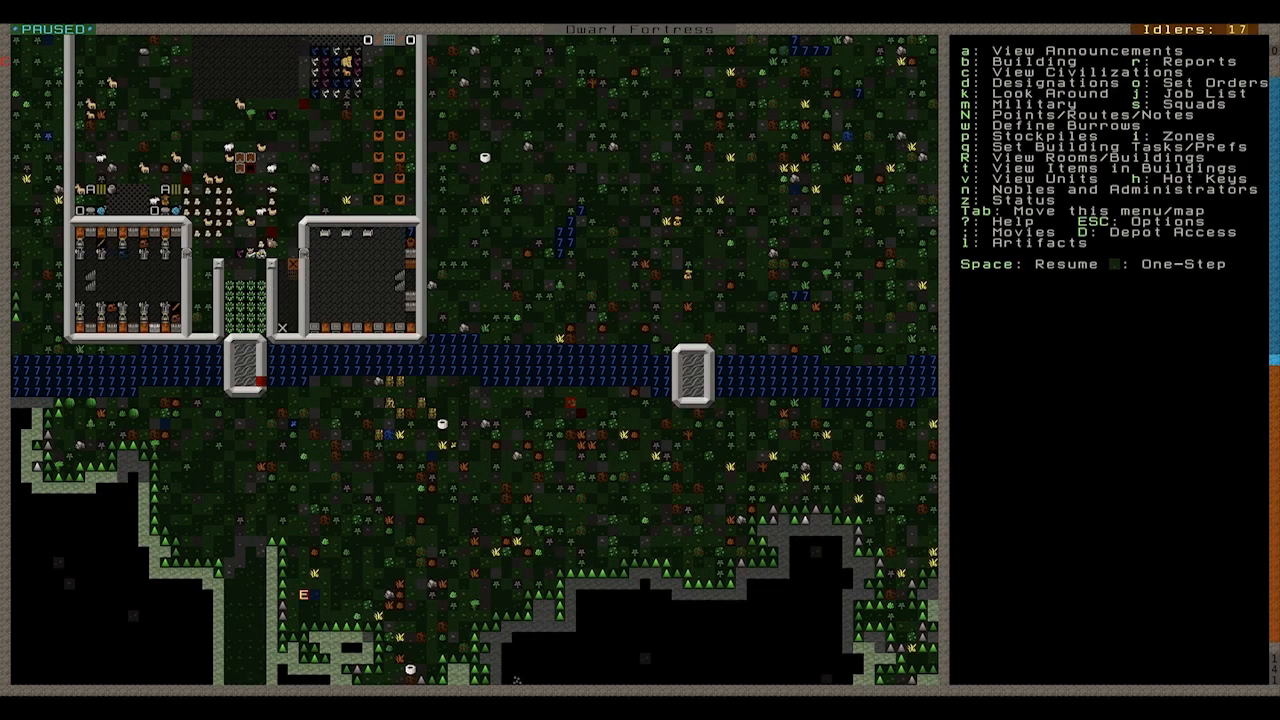
{"action": "key", "text": "s"}
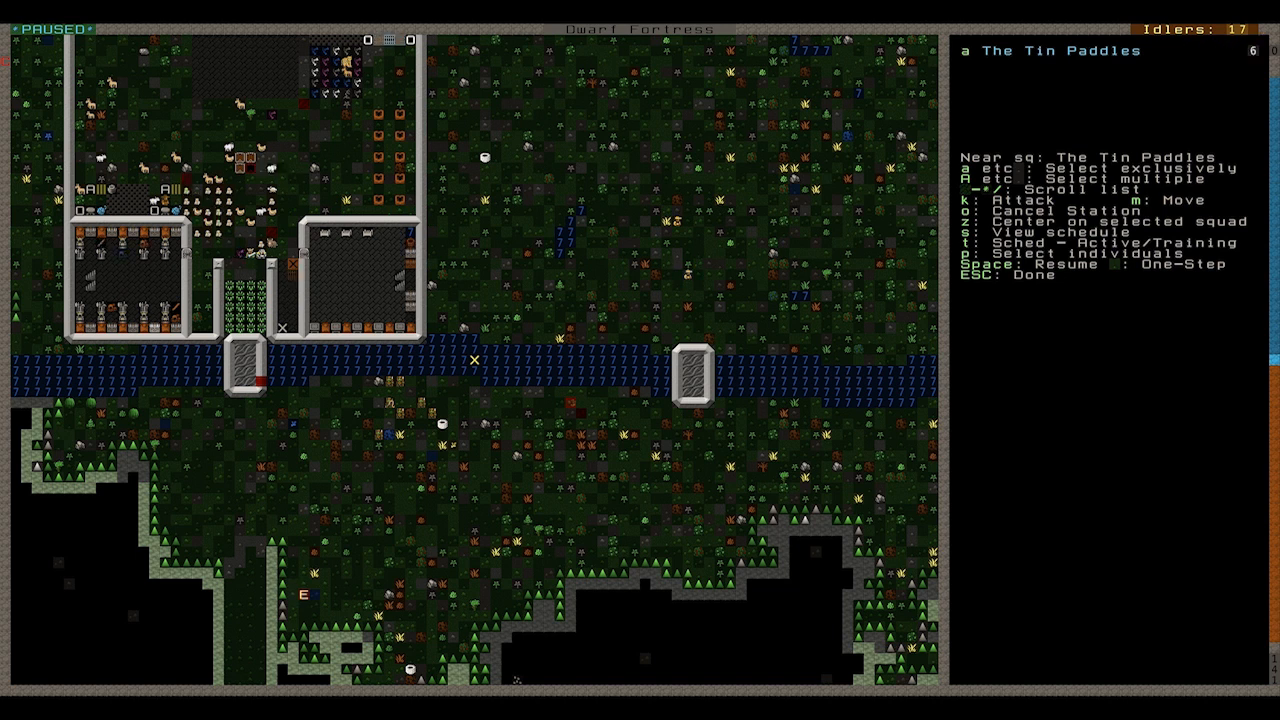
{"action": "key", "text": "Escape"}
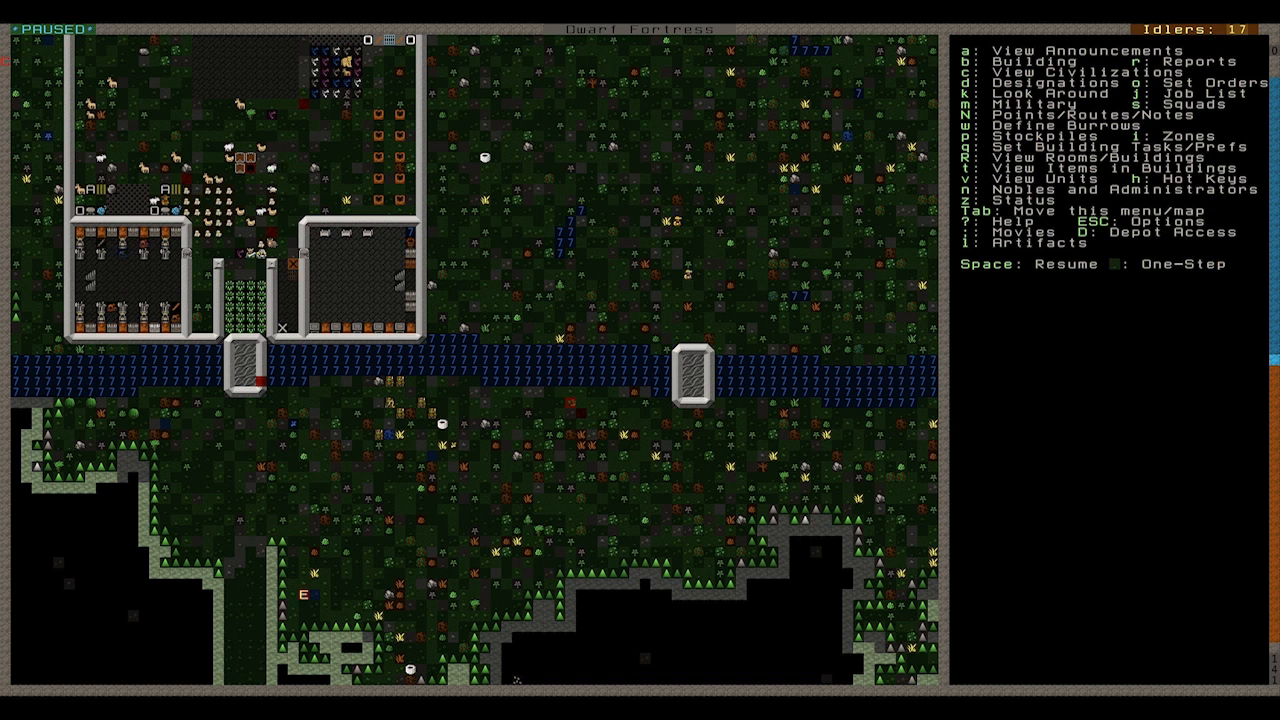
{"action": "key", "text": "space"}
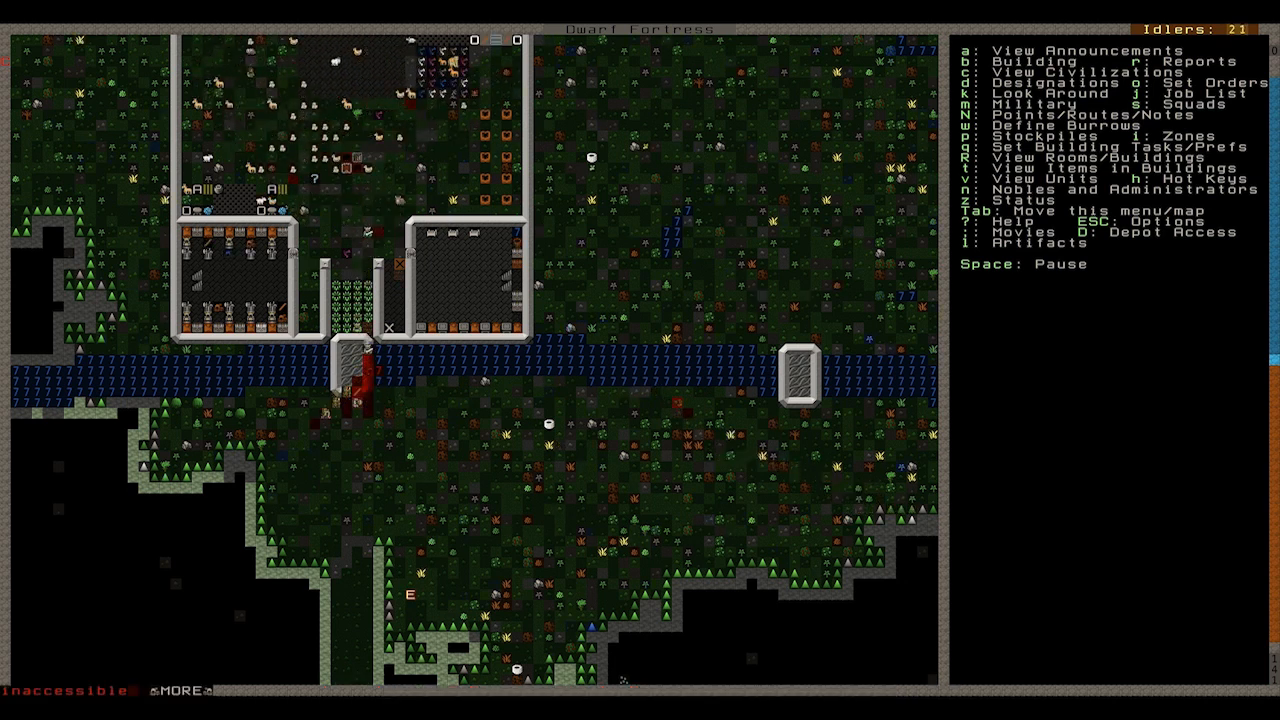
- Run the game while blood spreads at the river gate and a wrestler falls, then pause
{"action": "key", "text": "Space"}
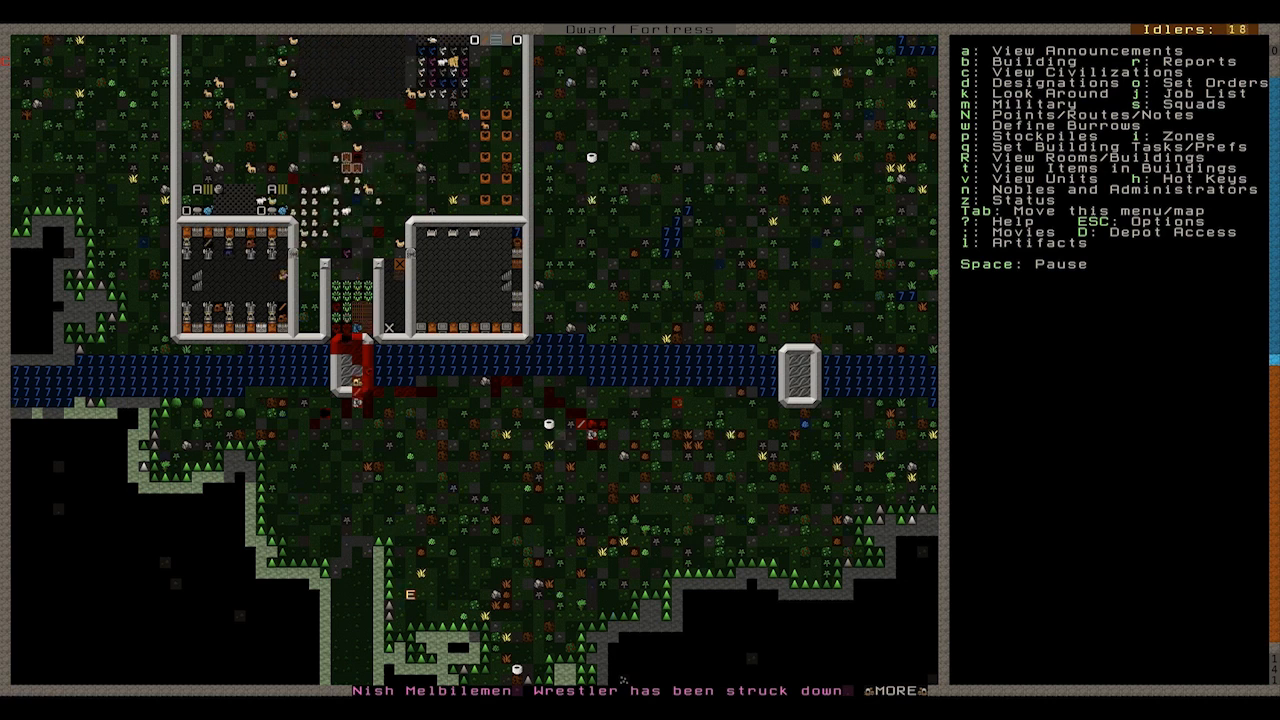
{"action": "scroll", "scroll_direction": "down", "scroll_amount": 3}
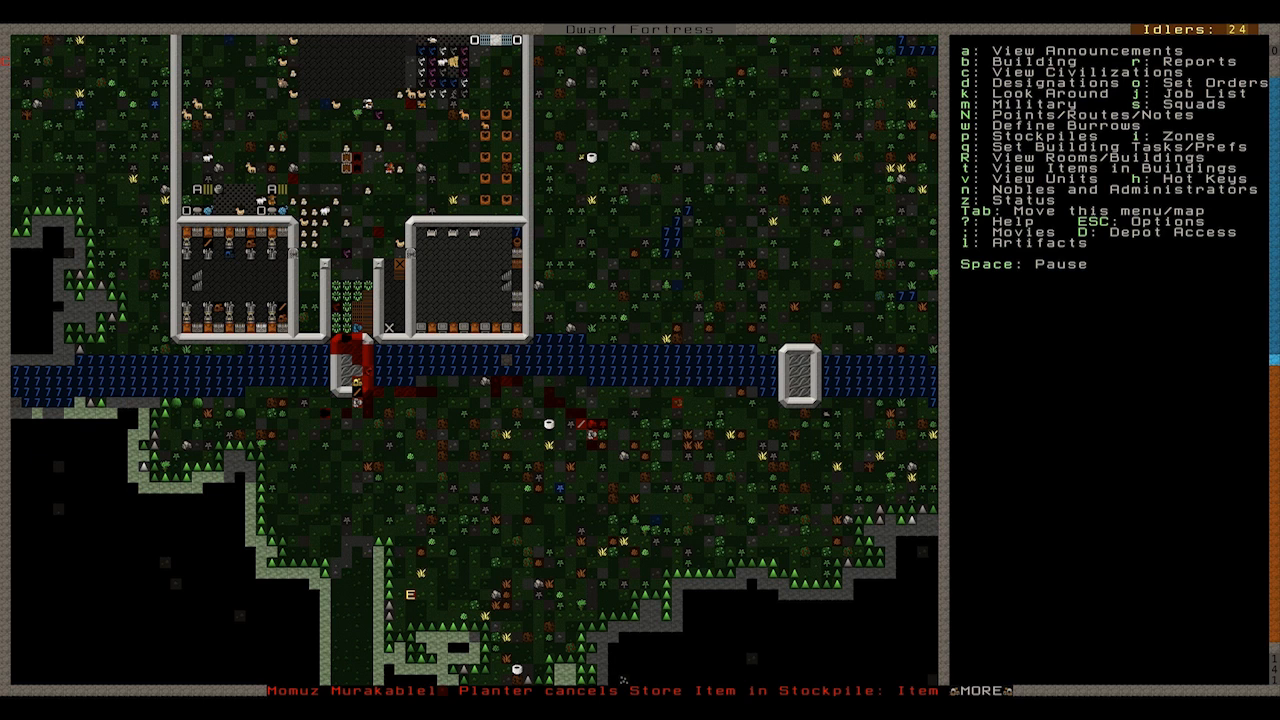
{"action": "key", "text": "space"}
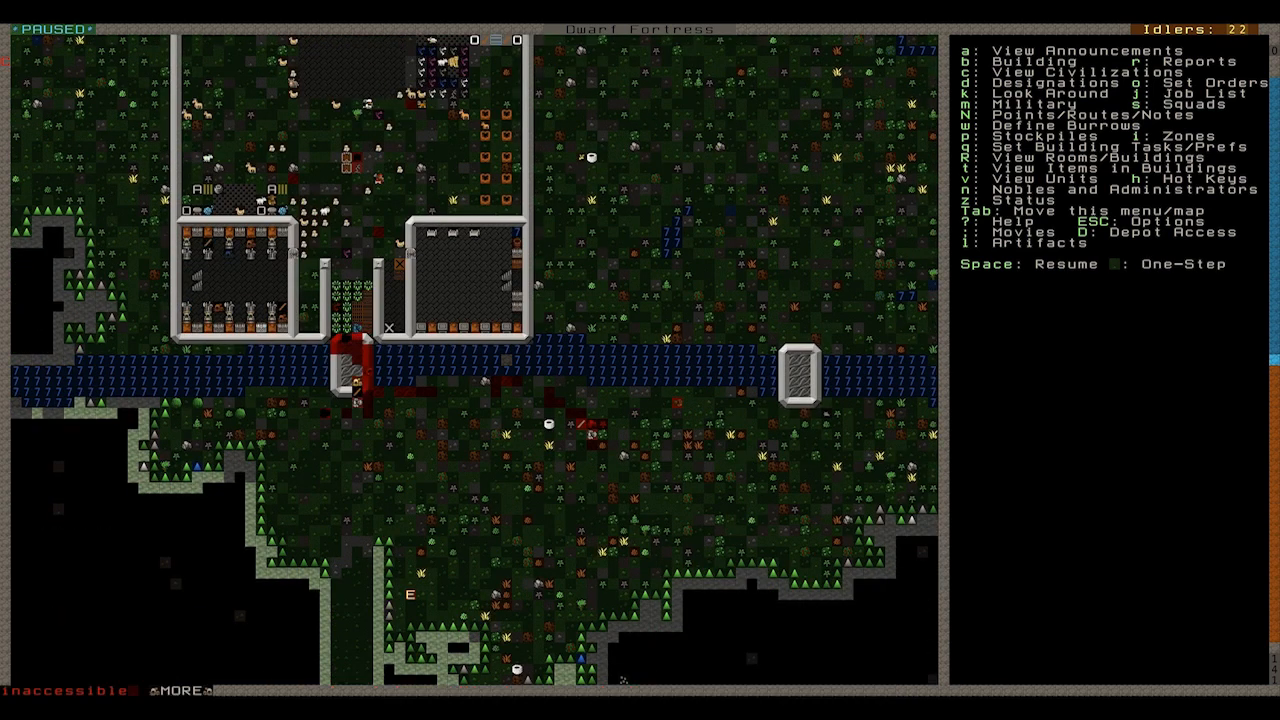
{"action": "key", "text": "m"}
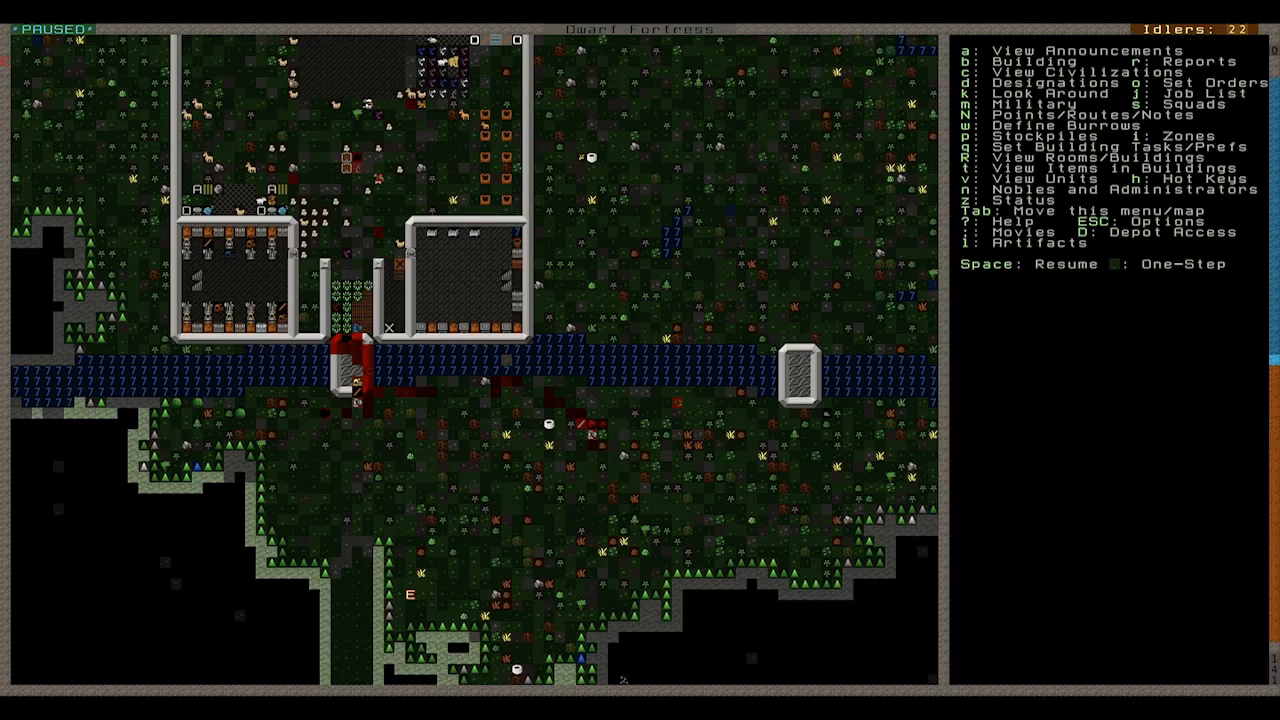
{"action": "mouse_move", "coordinate": [378, 538]}
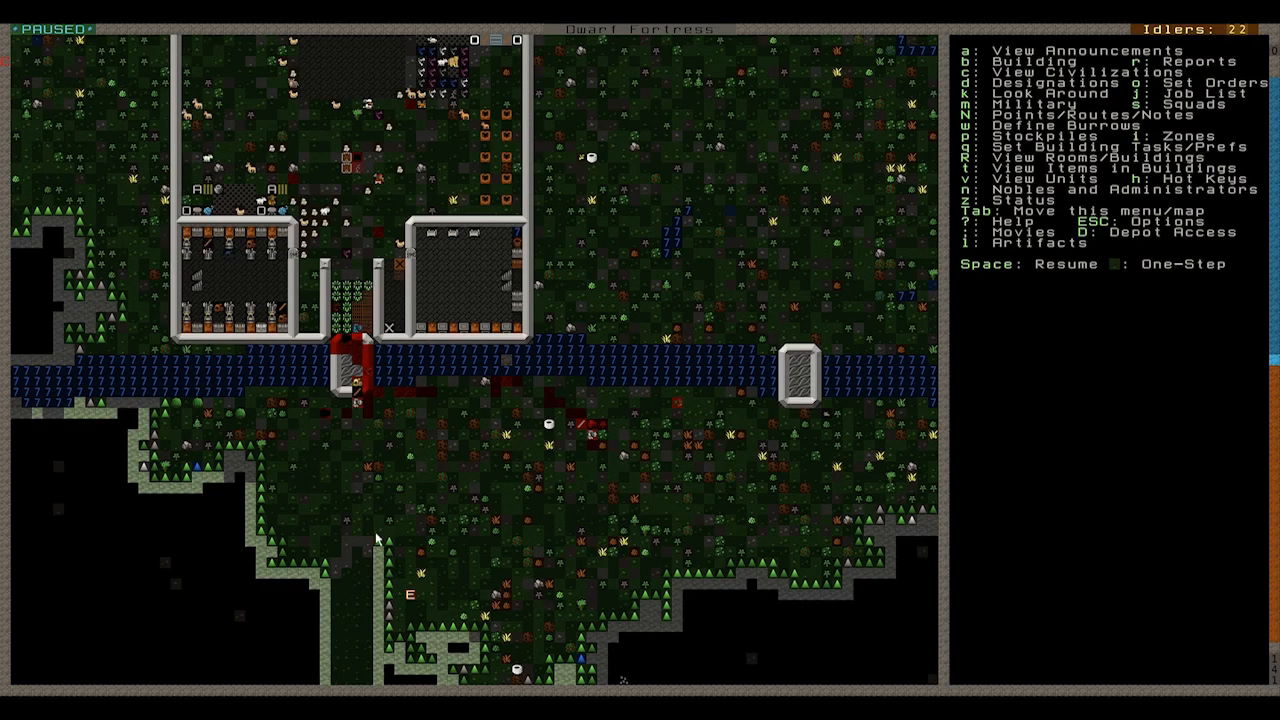
{"action": "mouse_move", "coordinate": [140, 328]}
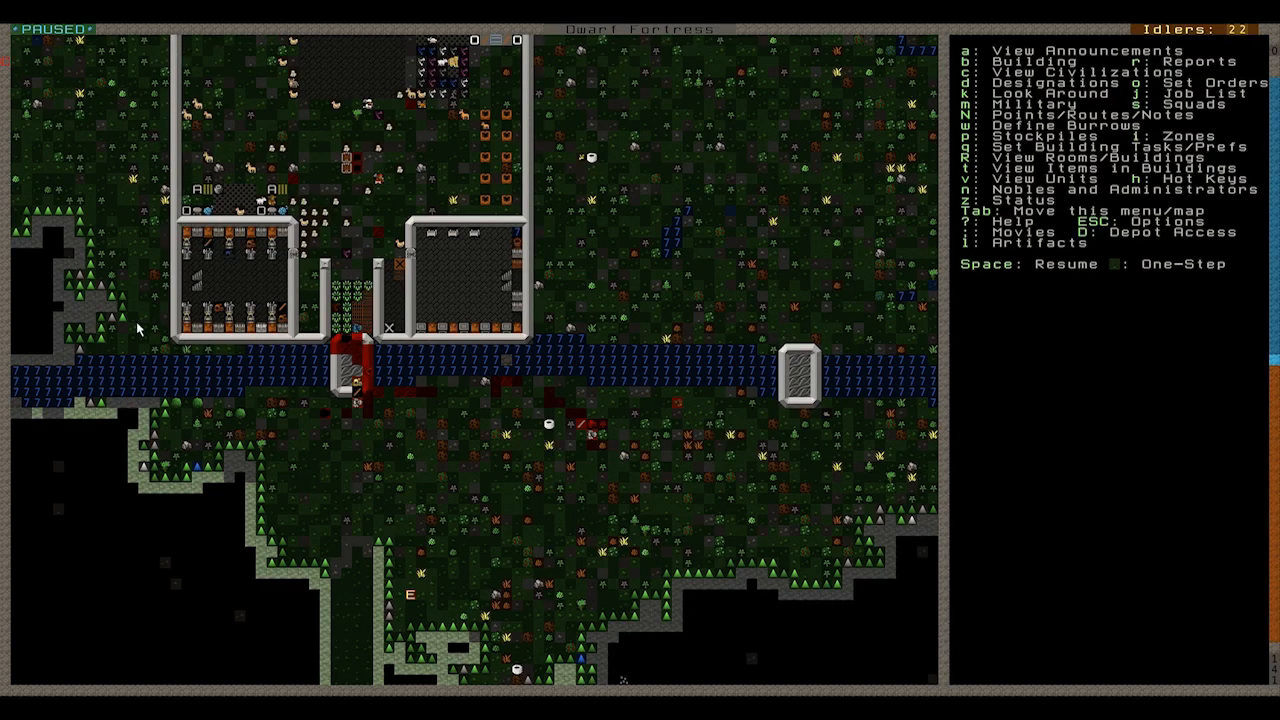
{"action": "mouse_move", "coordinate": [544, 398]}
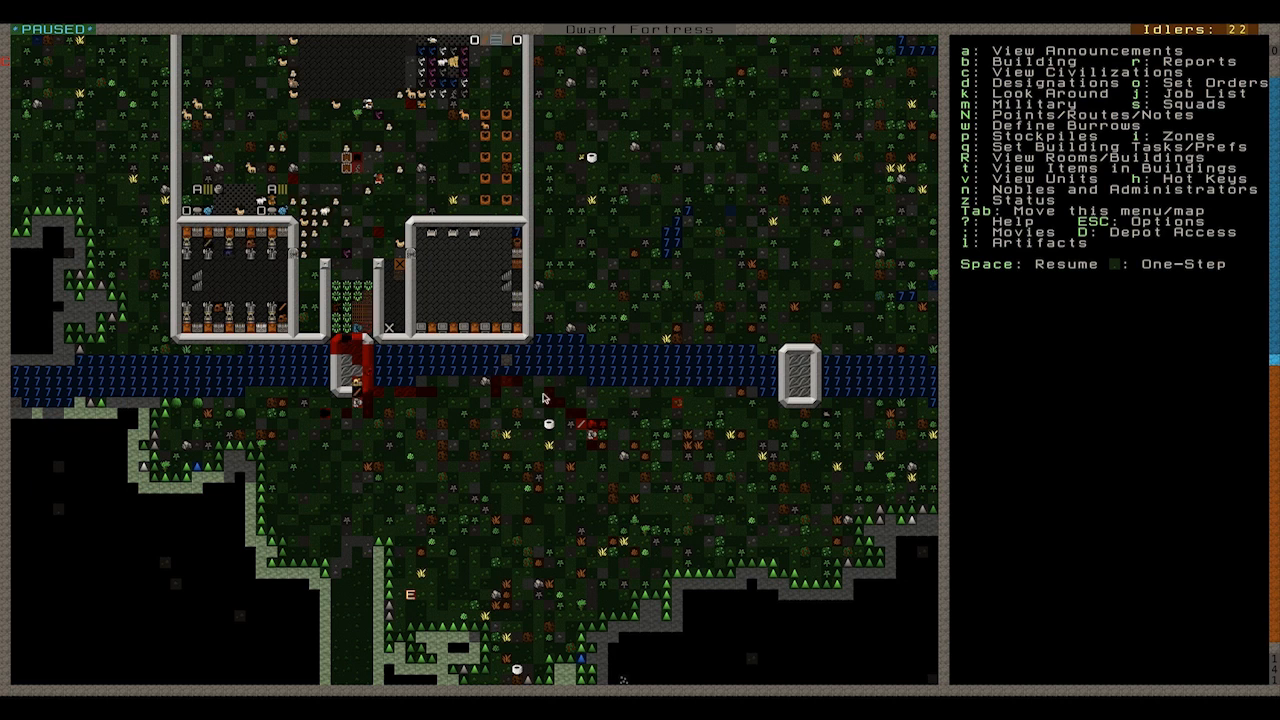
{"action": "mouse_move", "coordinate": [558, 424]}
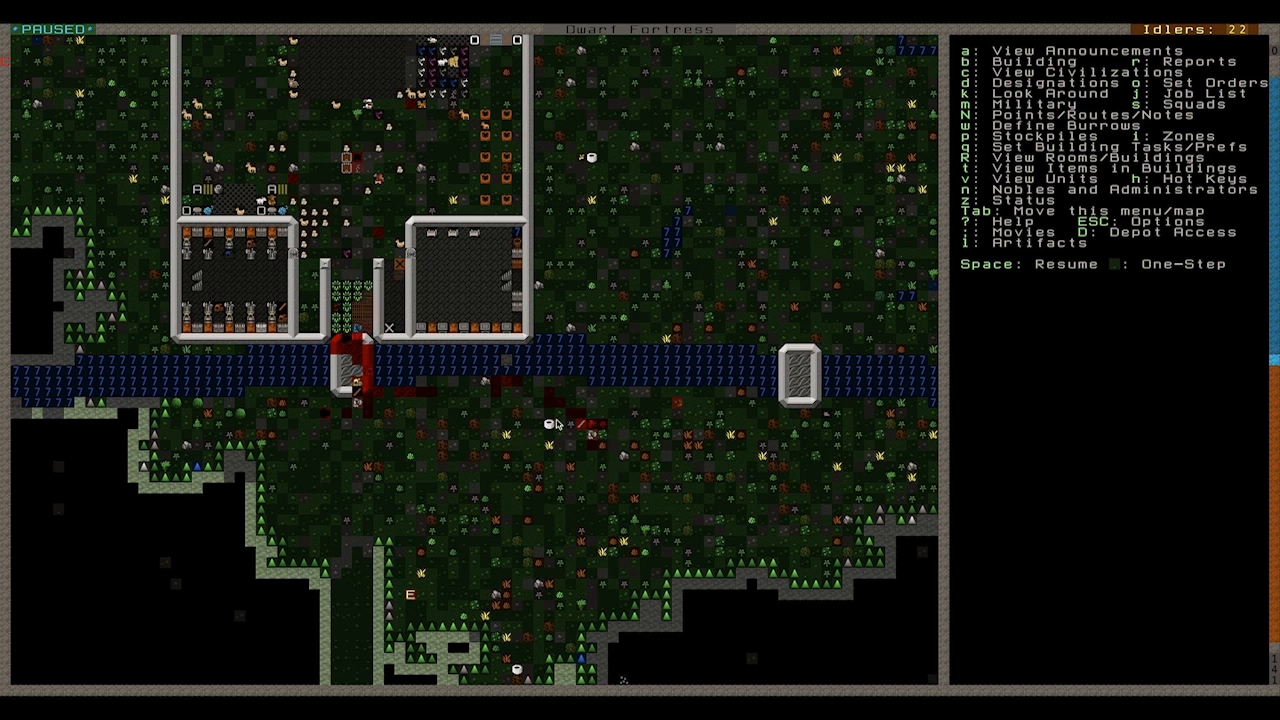
- Examine the blood-stained tile holding the bronze shield, gauntlets and silk clothing
{"action": "key", "text": "c"}
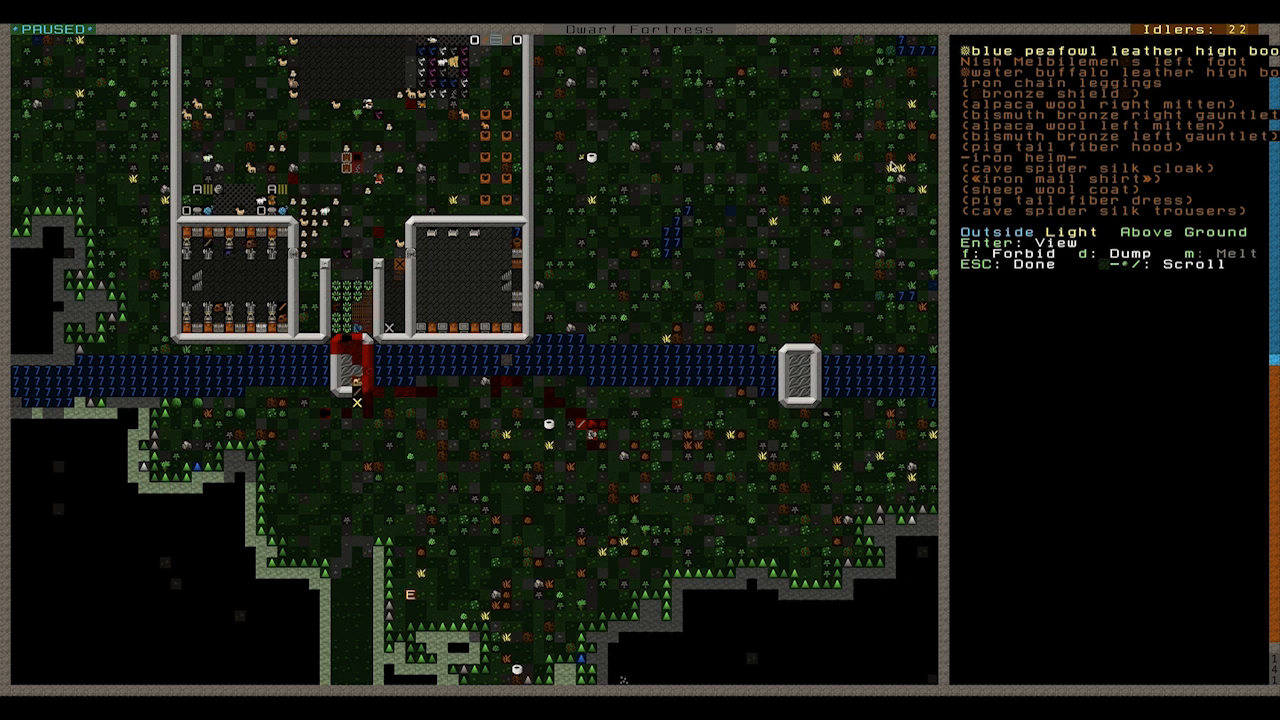
- View the pine cage trap holding goblin spearman Olngo Utesbosu, then return to the map
{"action": "scroll", "scroll_direction": "down", "scroll_amount": 3}
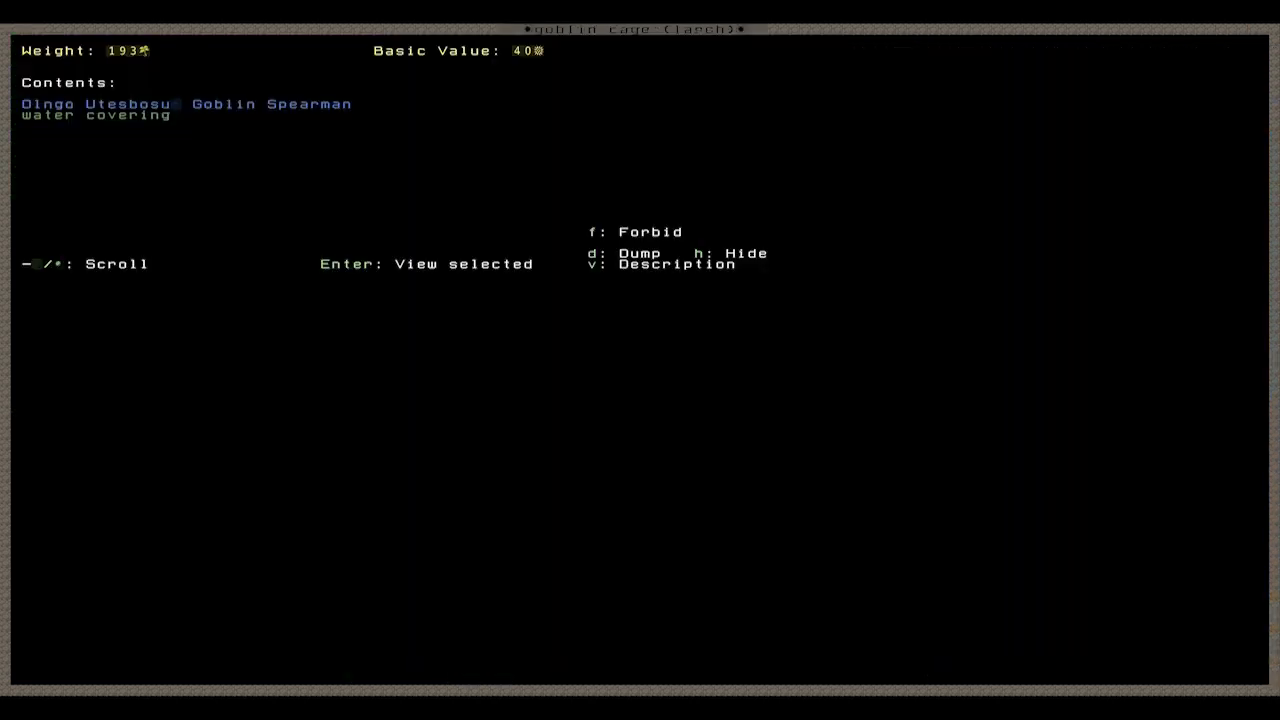
{"action": "key", "text": "v"}
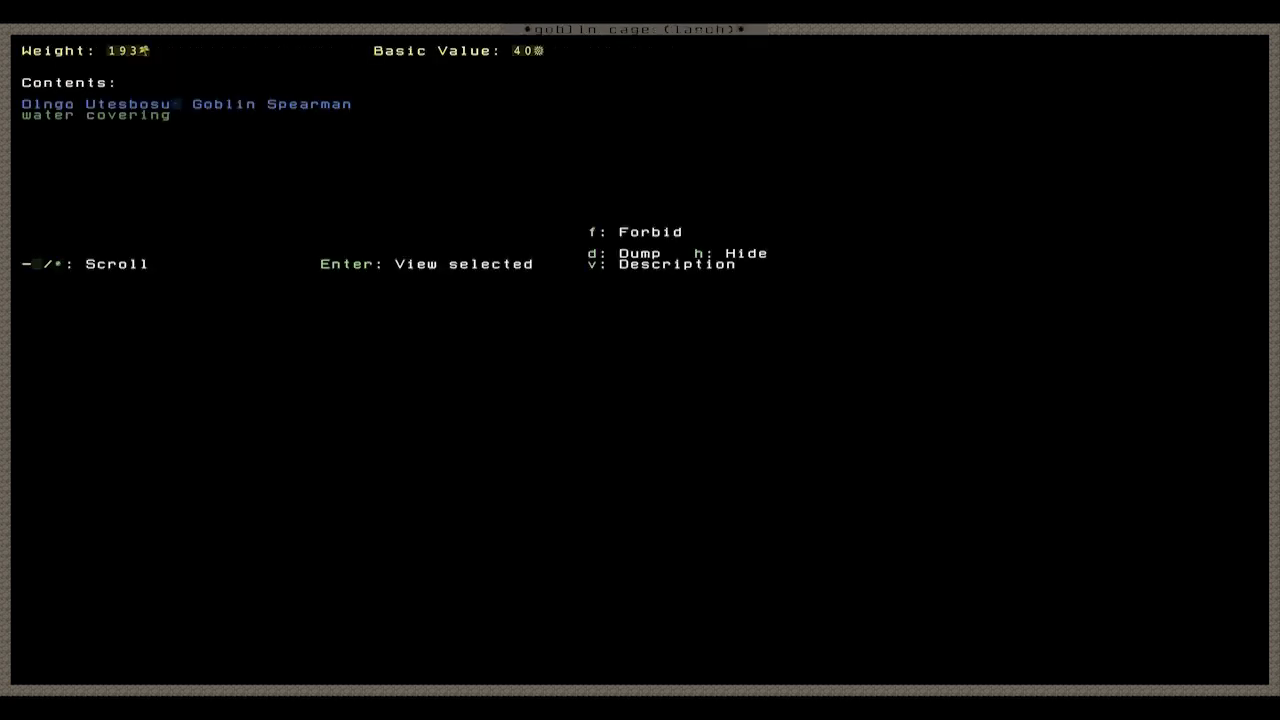
{"action": "key", "text": "v"}
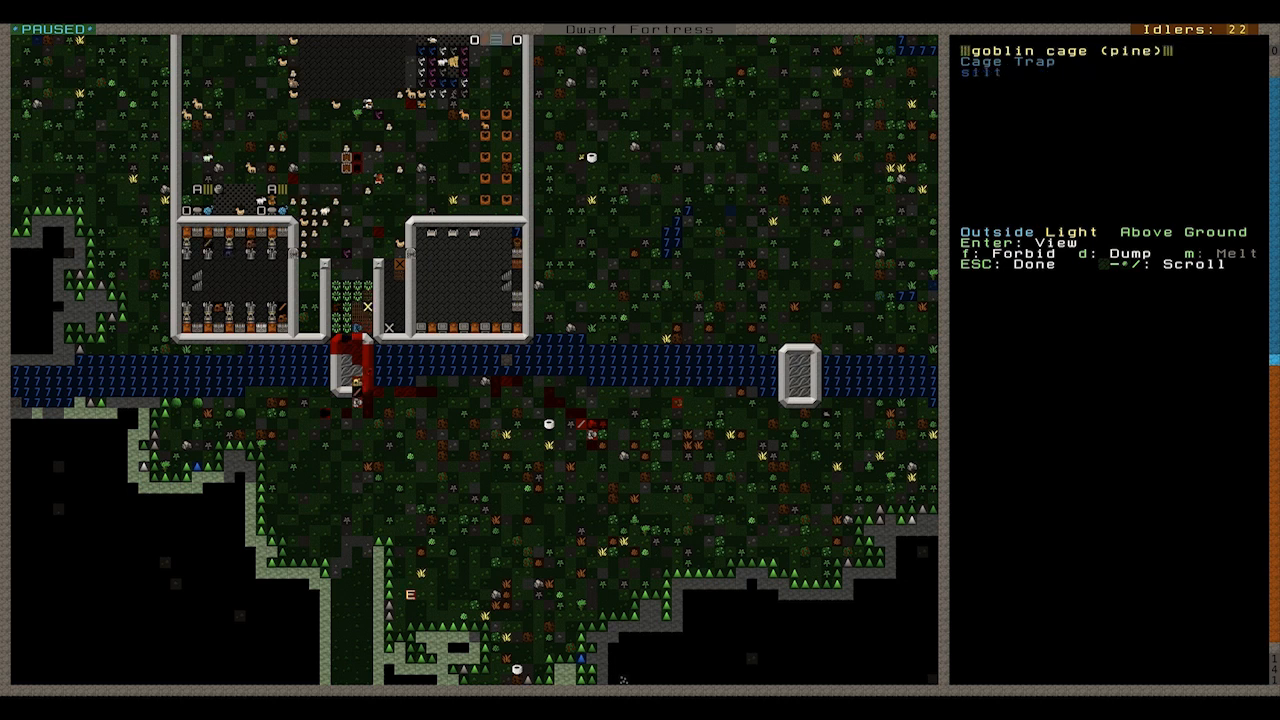
{"action": "key", "text": "Escape"}
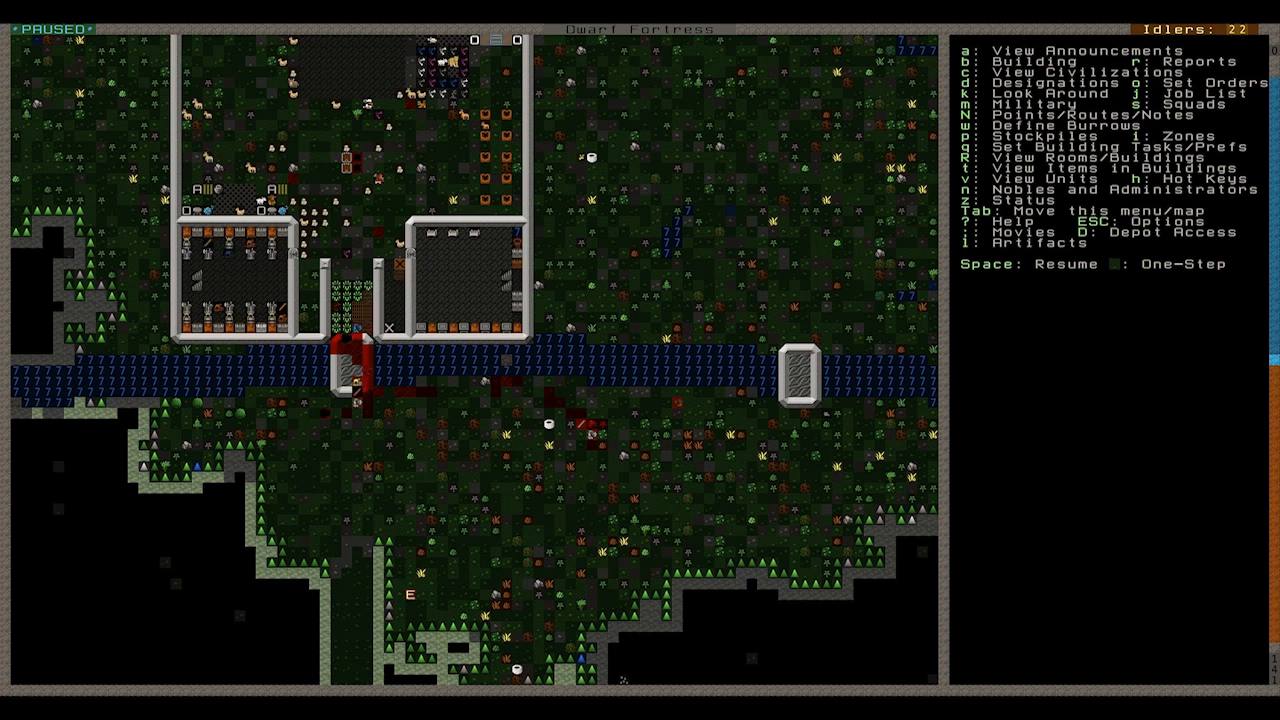
{"action": "scroll", "scroll_direction": "down", "scroll_amount": 3}
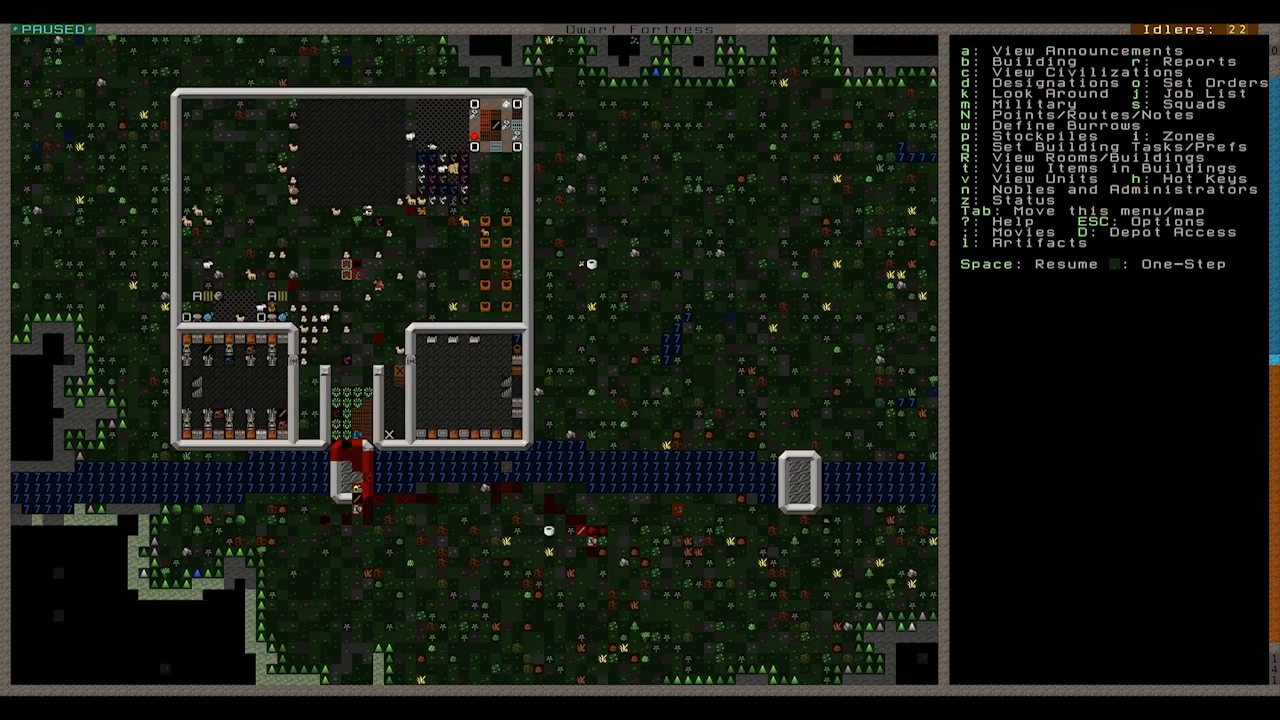